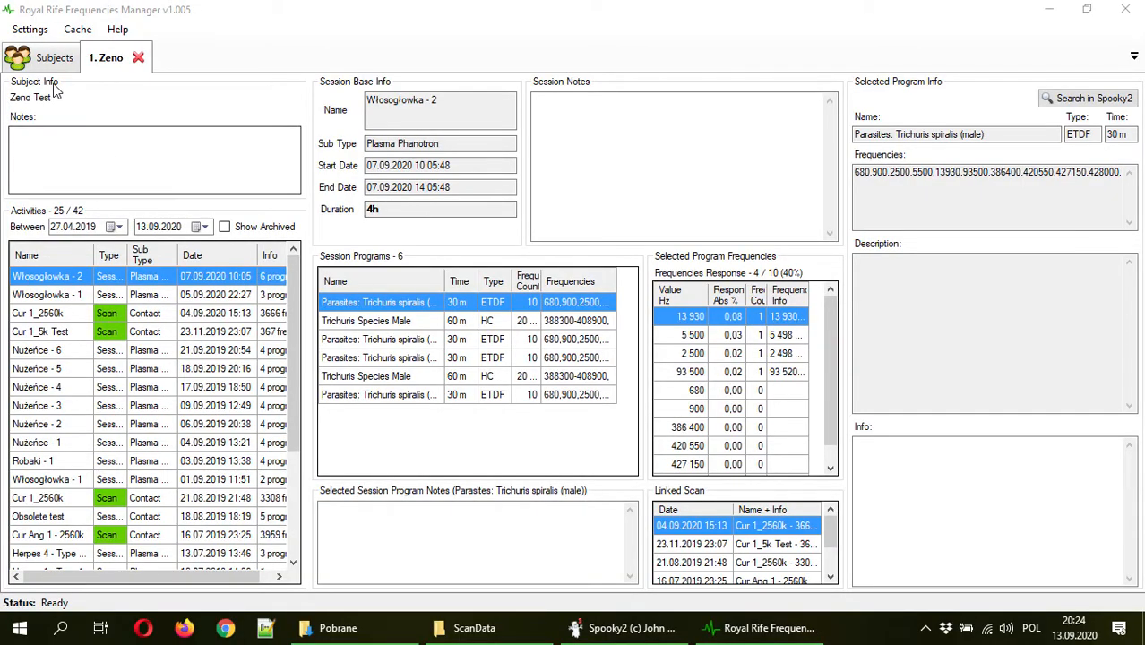
pyautogui.moveTo(123, 286)
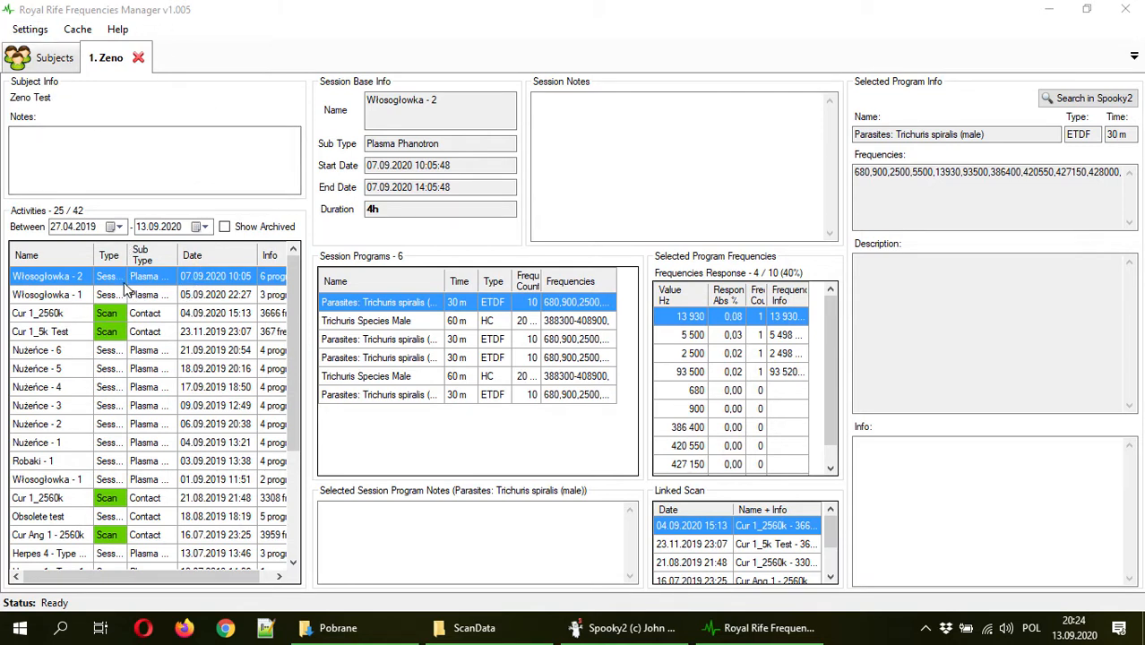
pyautogui.moveTo(92, 233)
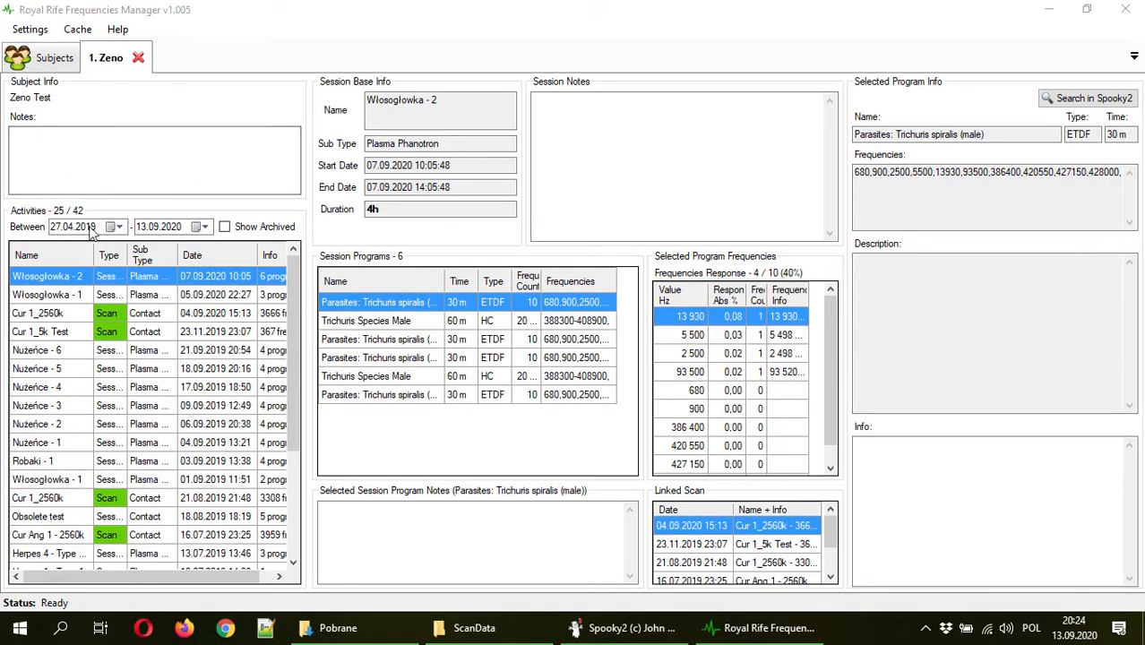
# - Create a new activity named 'Test Scan' with Type Scan and Sub Type Contact
pyautogui.rightClick(49, 276)
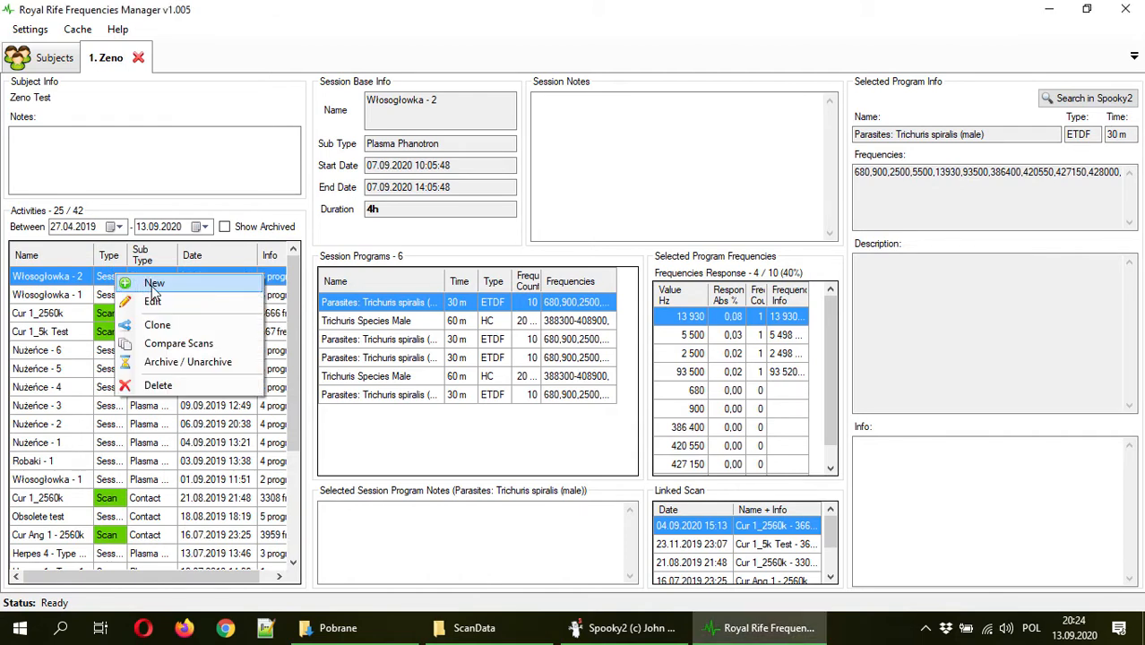
pyautogui.click(154, 283)
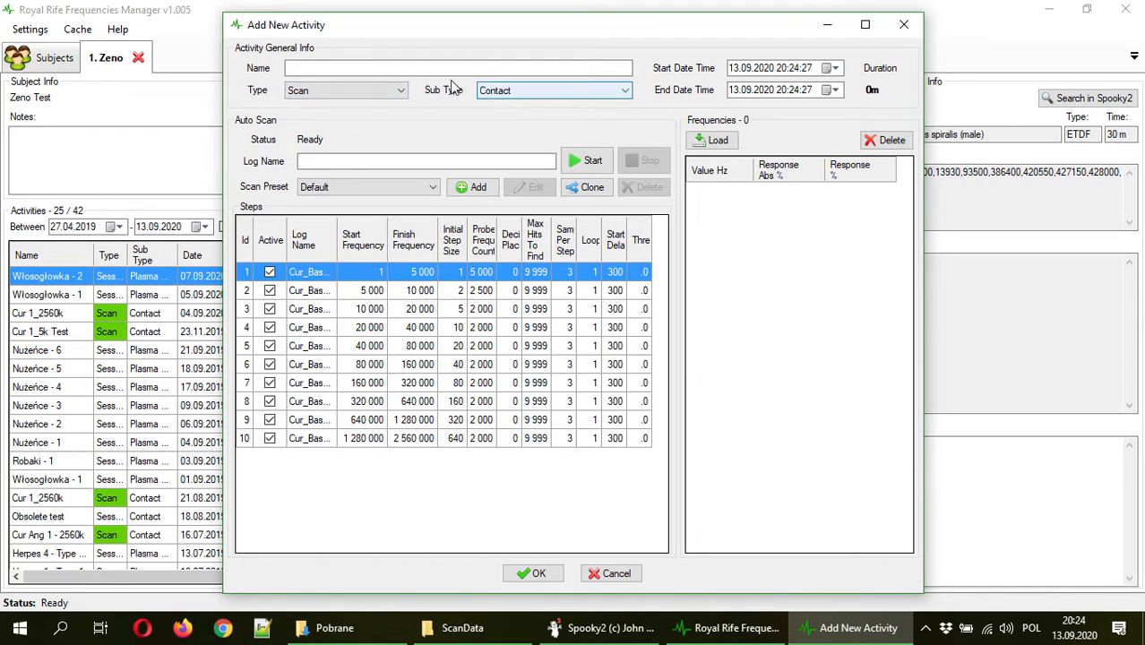
pyautogui.click(457, 68)
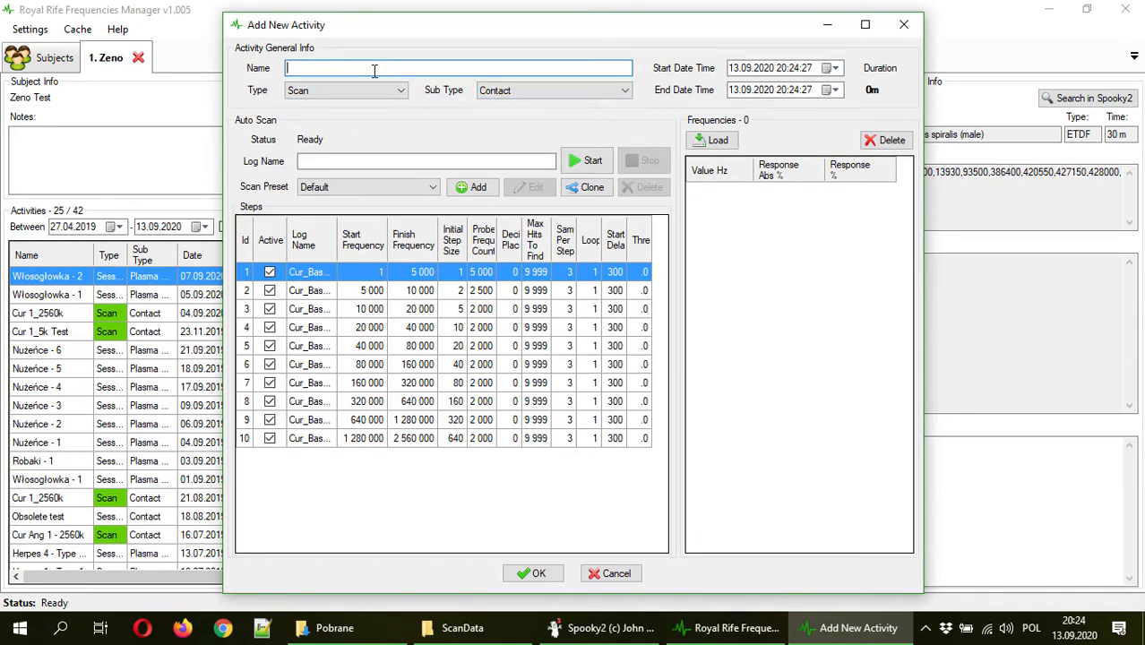
pyautogui.write('T')
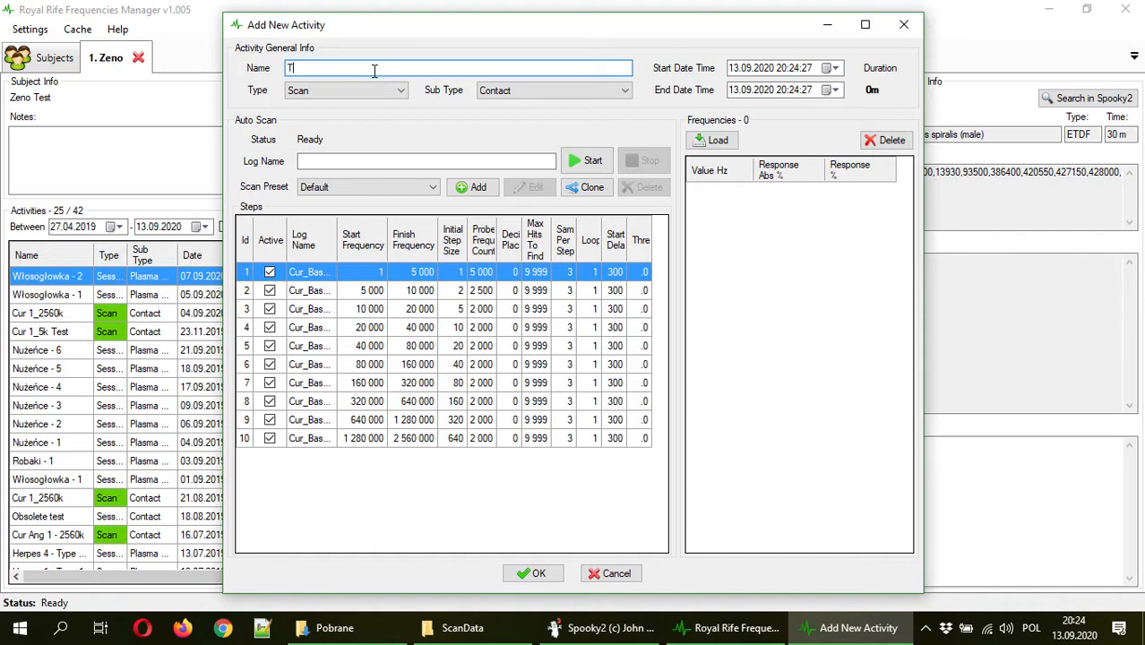
pyautogui.write('est Scan')
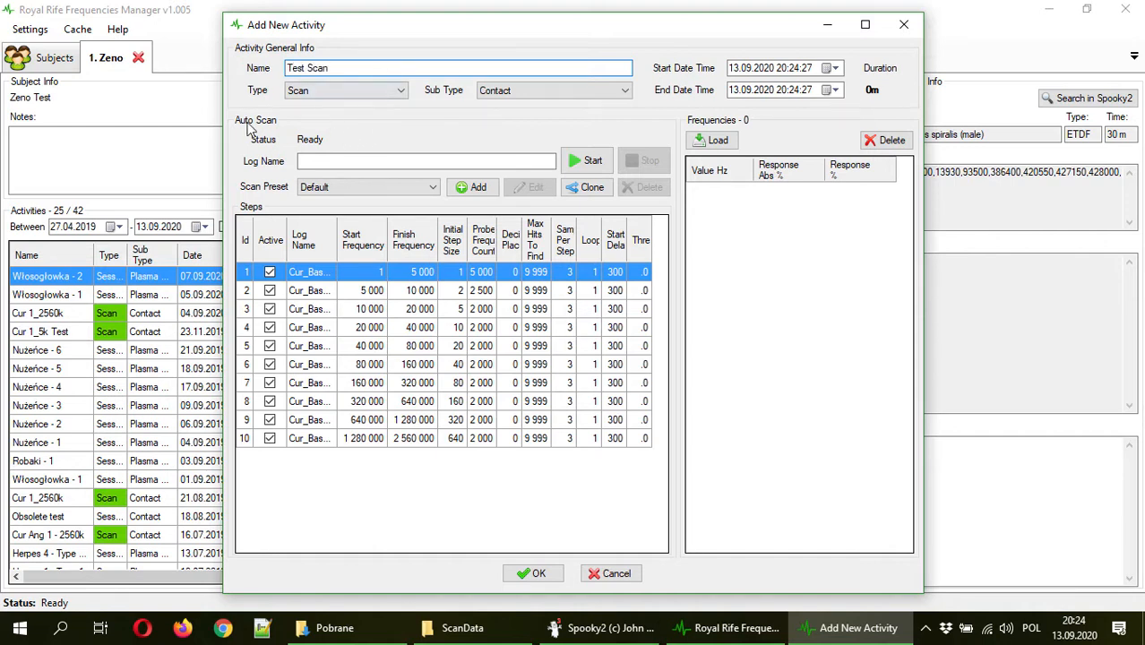
pyautogui.moveTo(354, 364)
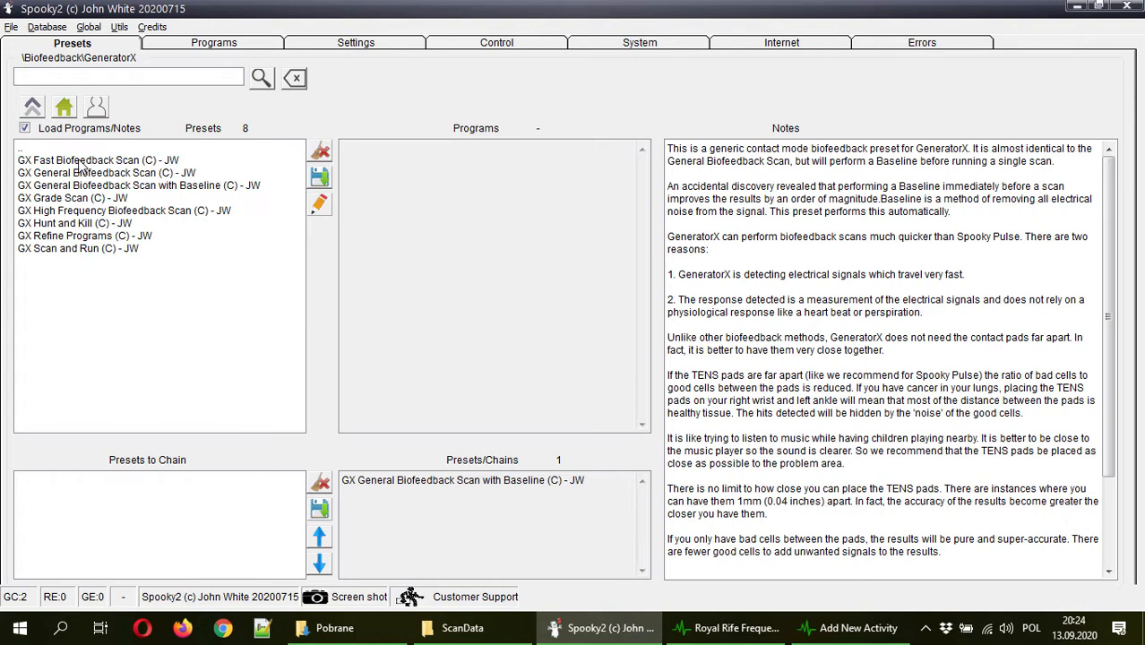
pyautogui.moveTo(153, 194)
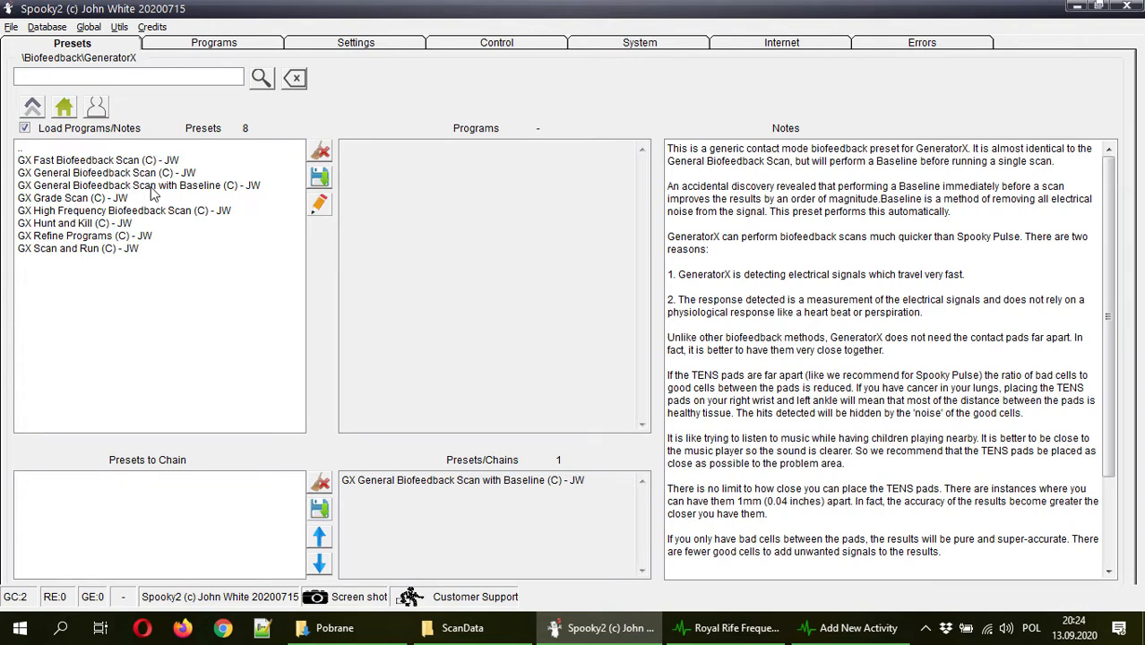
# - Select the GX General Biofeedback Scan with Baseline (C) - JW preset
pyautogui.click(138, 185)
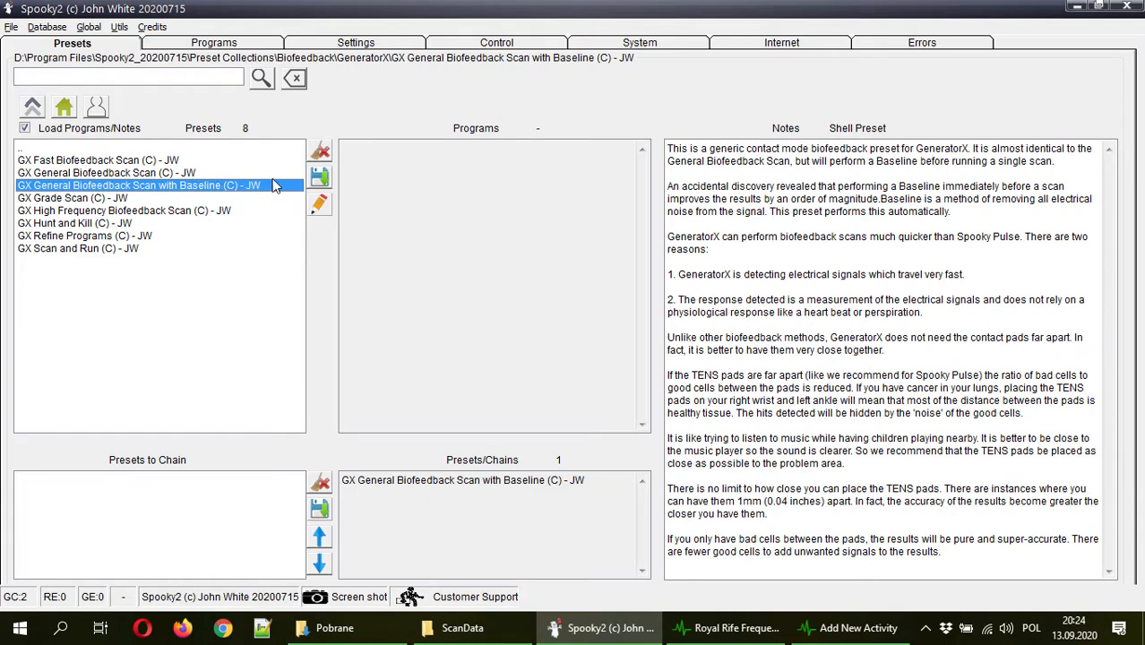
pyautogui.moveTo(432, 74)
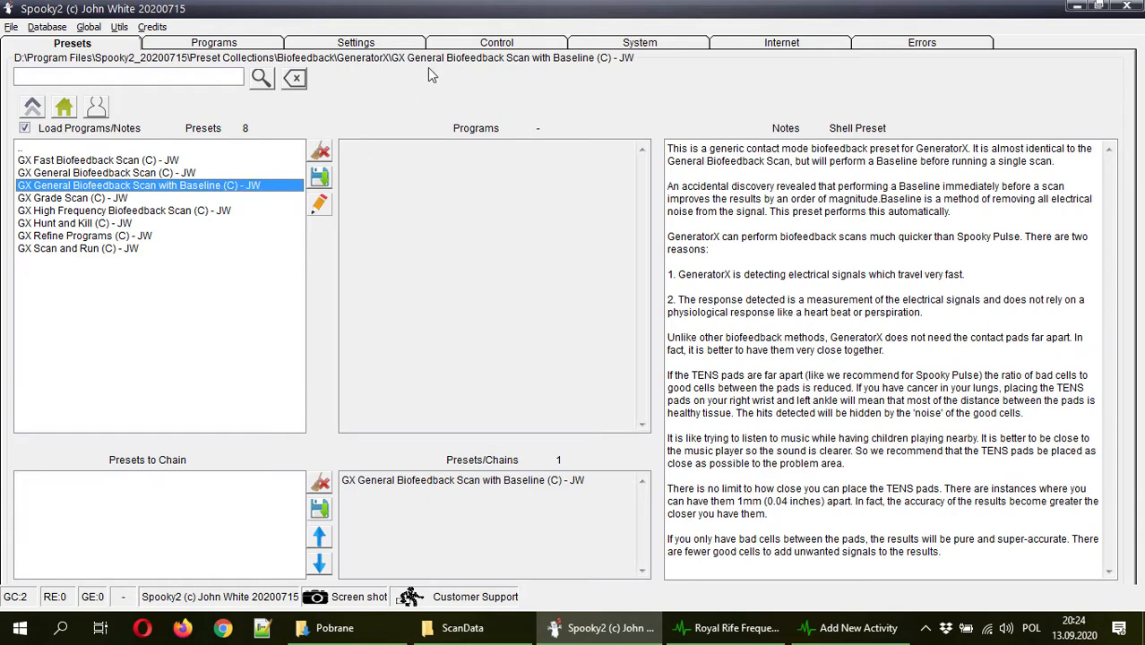
# - Show generator 5 and its biofeedback scan settings on the Control screen
pyautogui.click(498, 43)
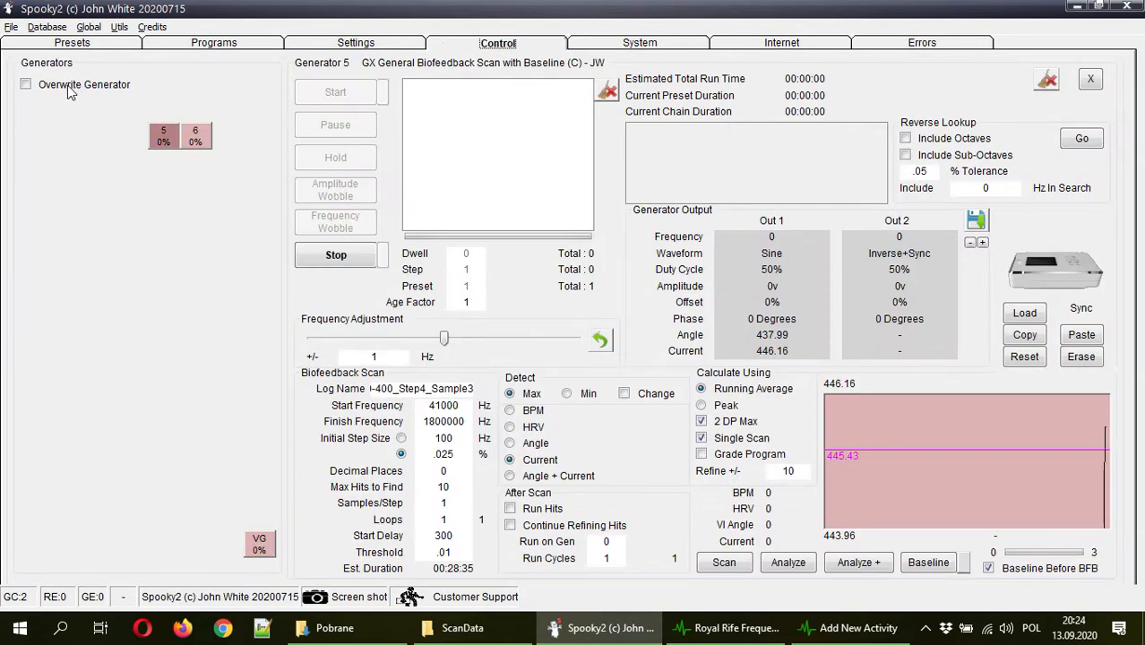
pyautogui.moveTo(269, 166)
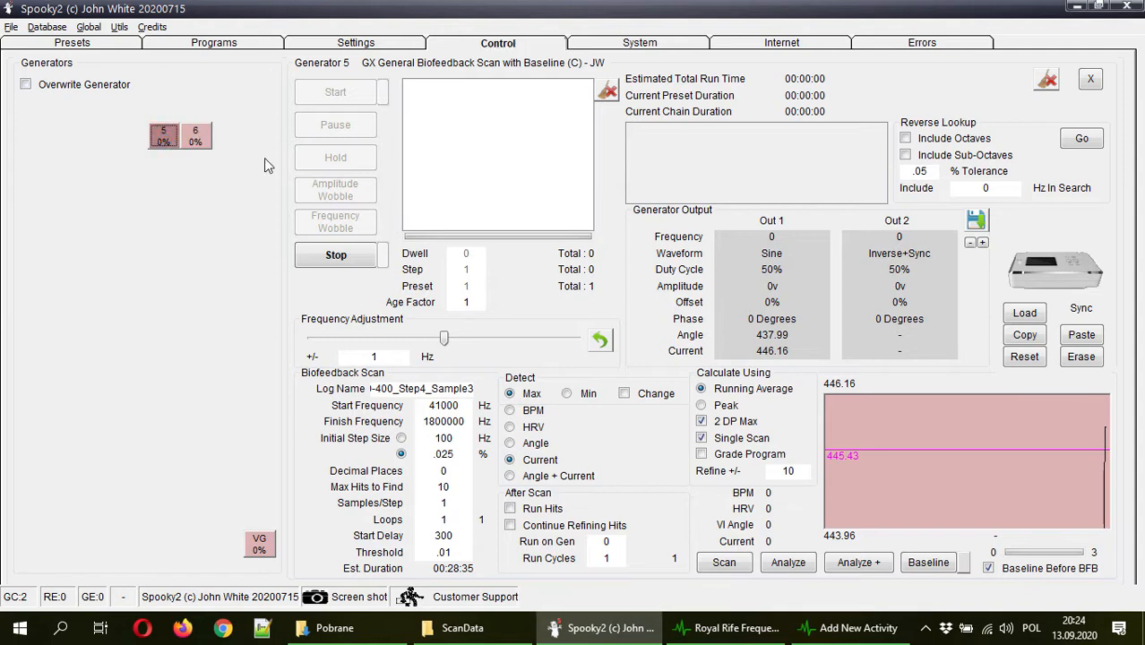
pyautogui.moveTo(668, 402)
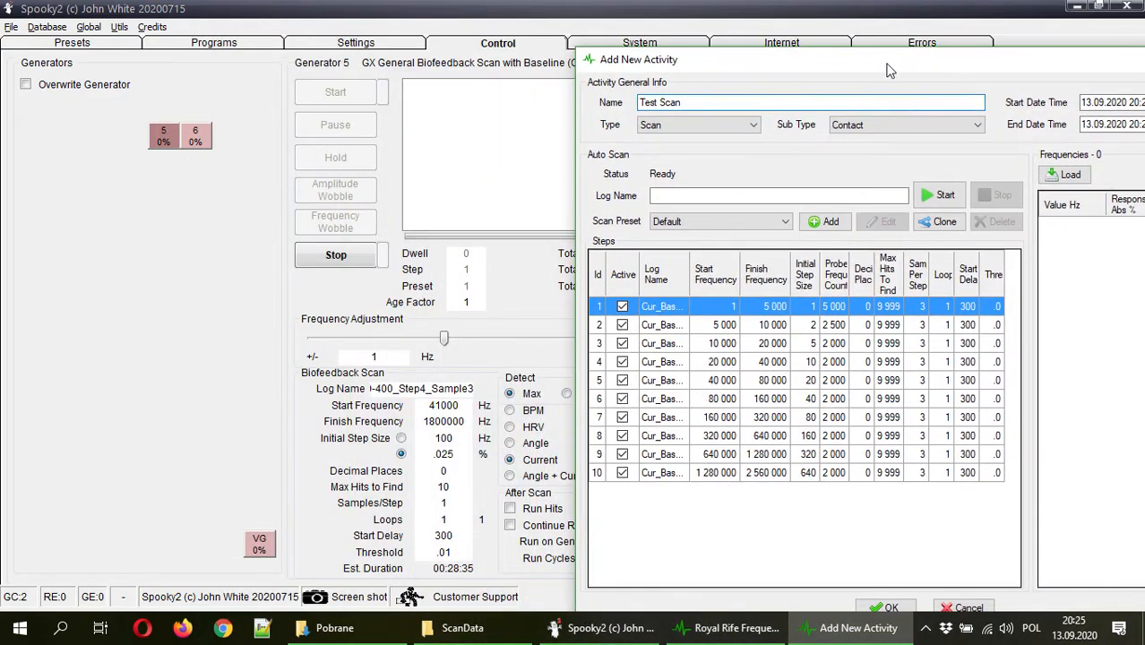
pyautogui.moveTo(759, 269)
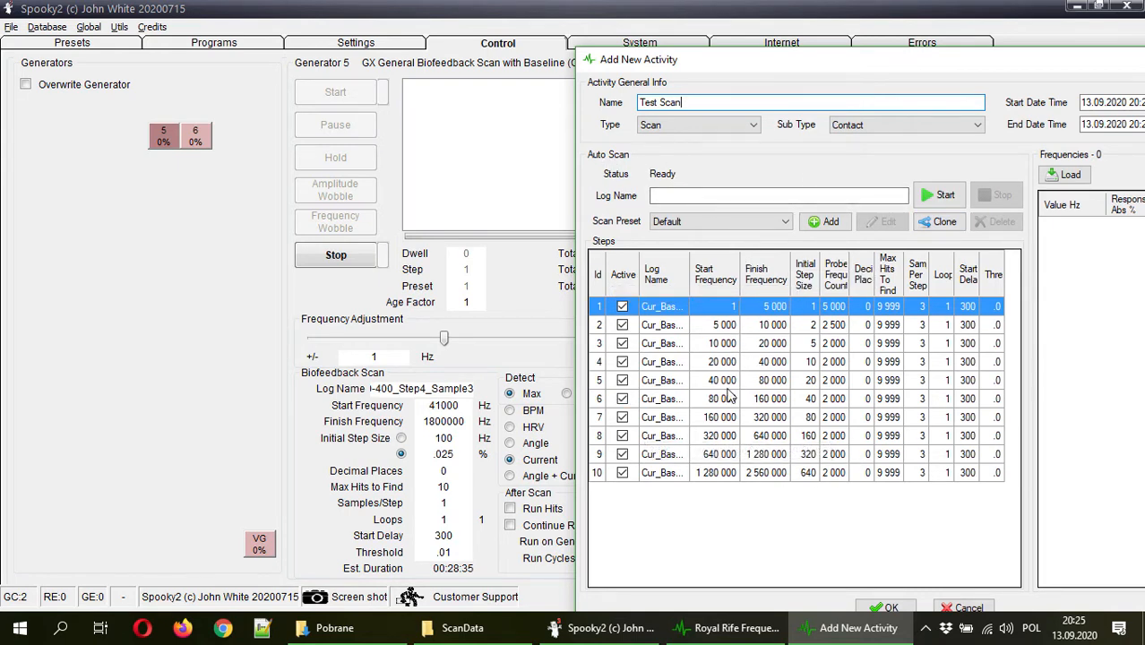
pyautogui.moveTo(778, 475)
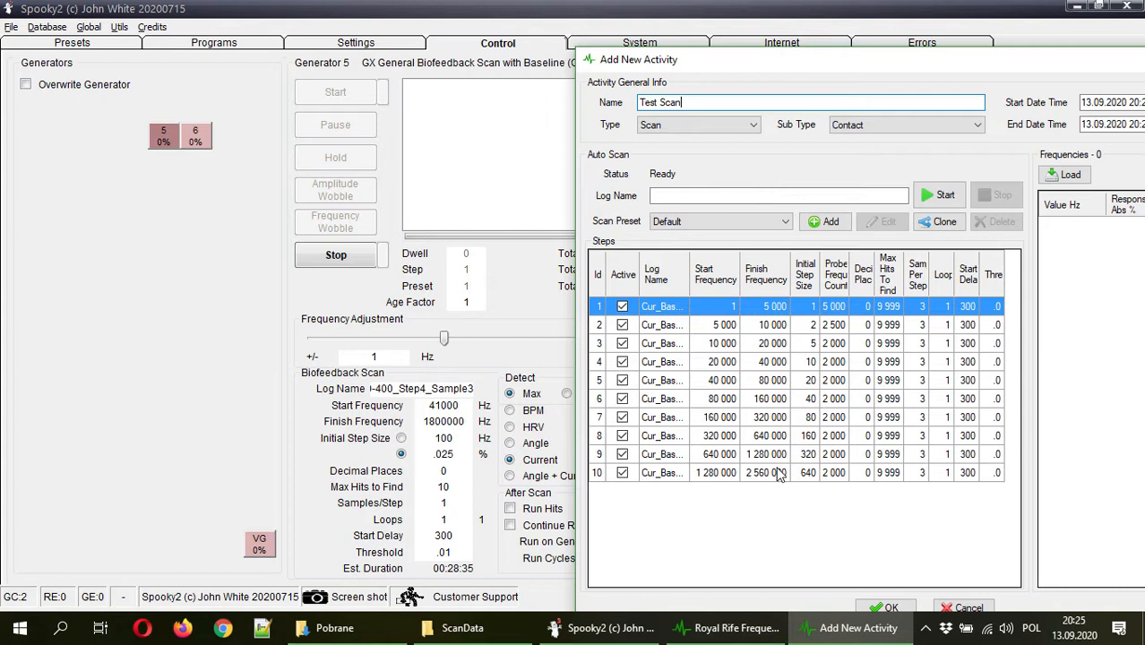
pyautogui.moveTo(780, 345)
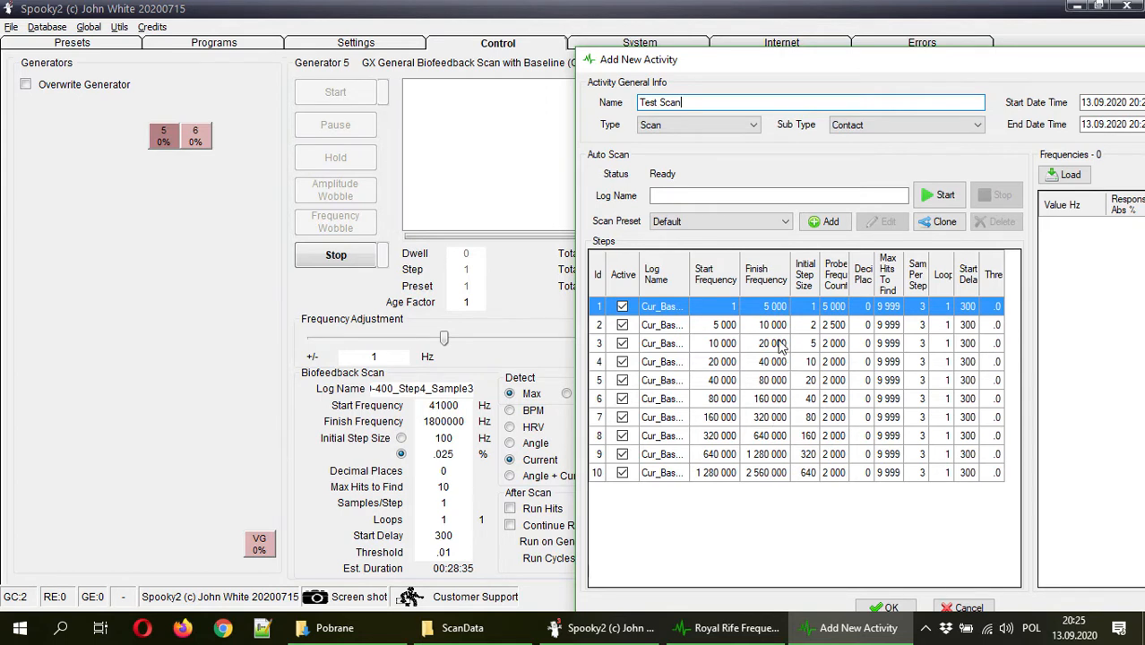
pyautogui.moveTo(763, 334)
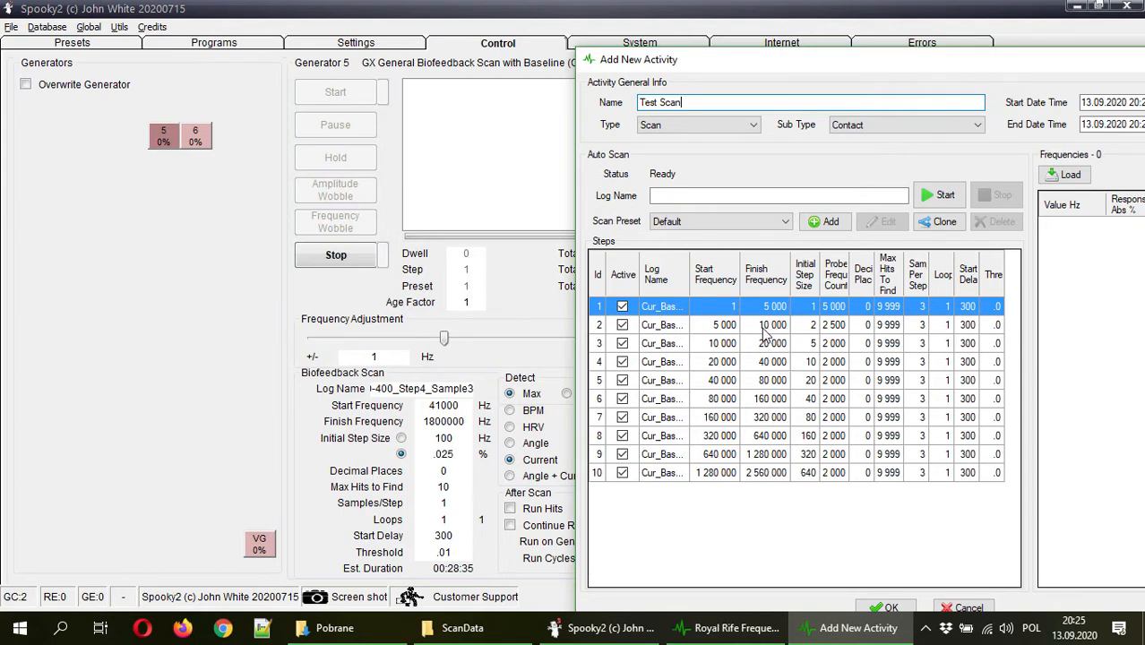
pyautogui.moveTo(739, 325)
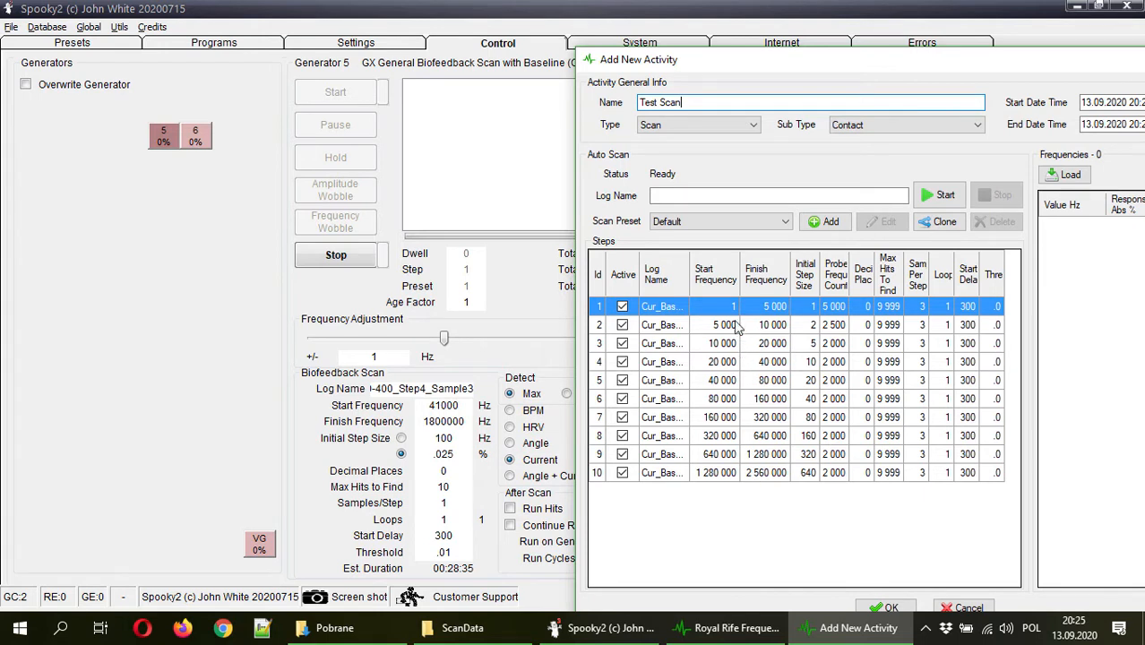
pyautogui.moveTo(804, 294)
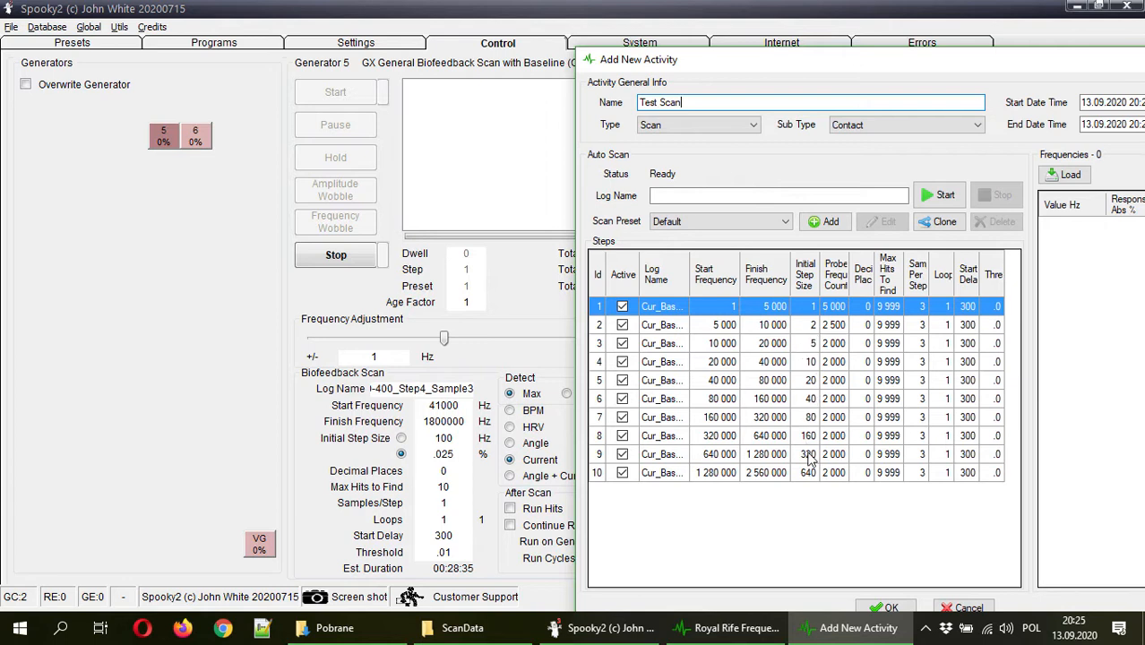
pyautogui.moveTo(749, 336)
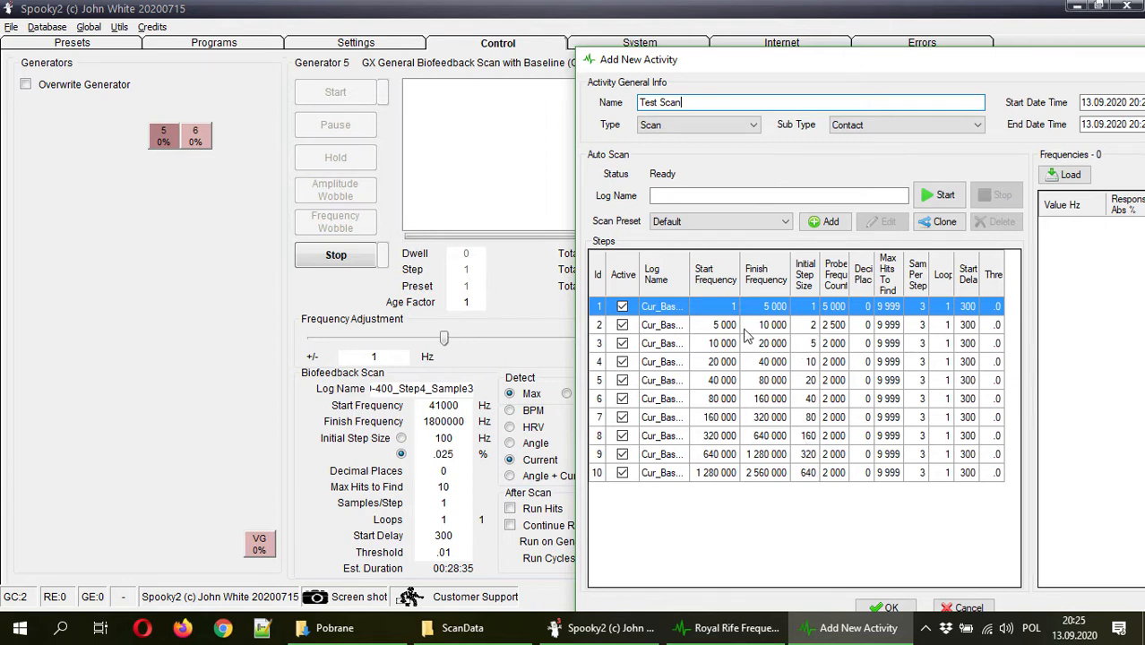
pyautogui.moveTo(811, 285)
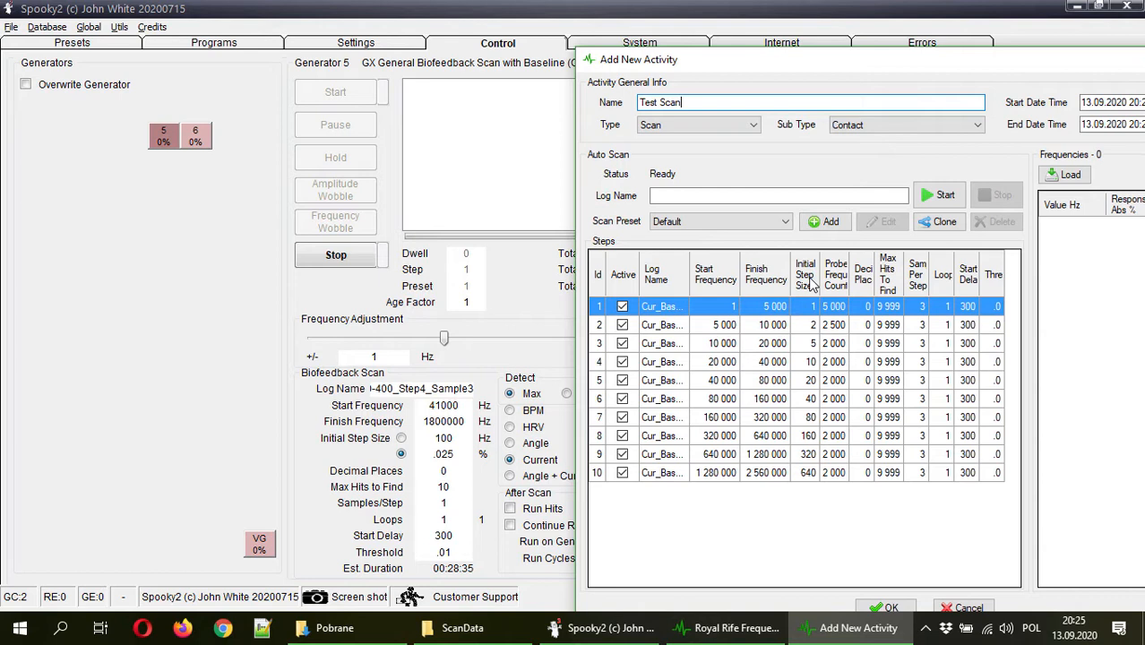
pyautogui.moveTo(744, 401)
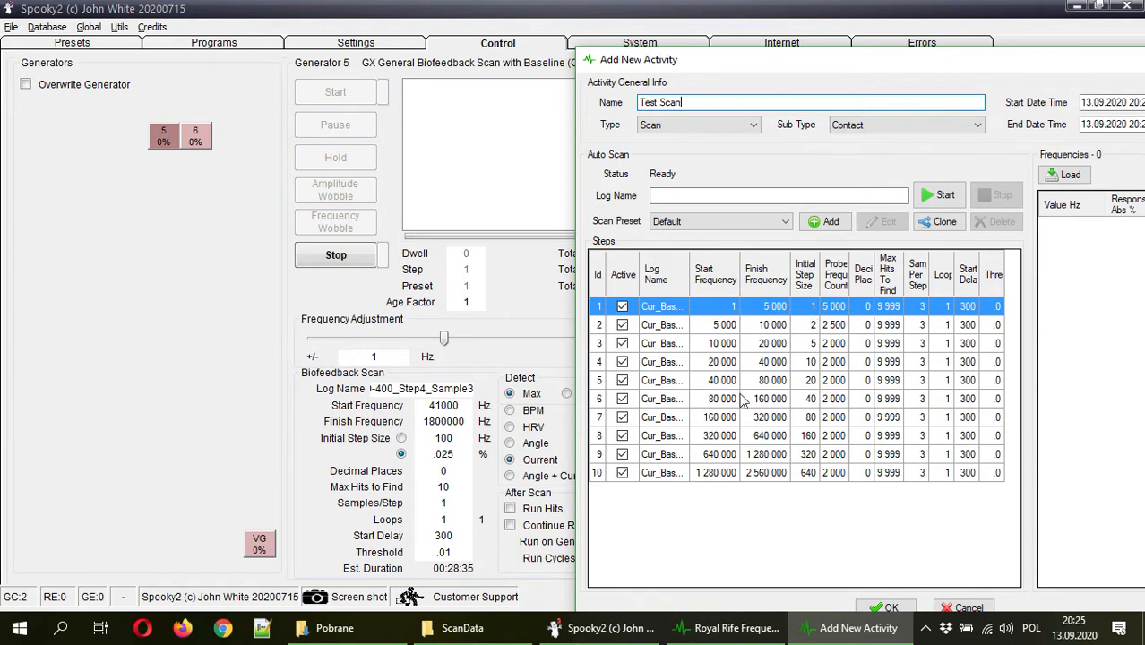
pyautogui.moveTo(768, 480)
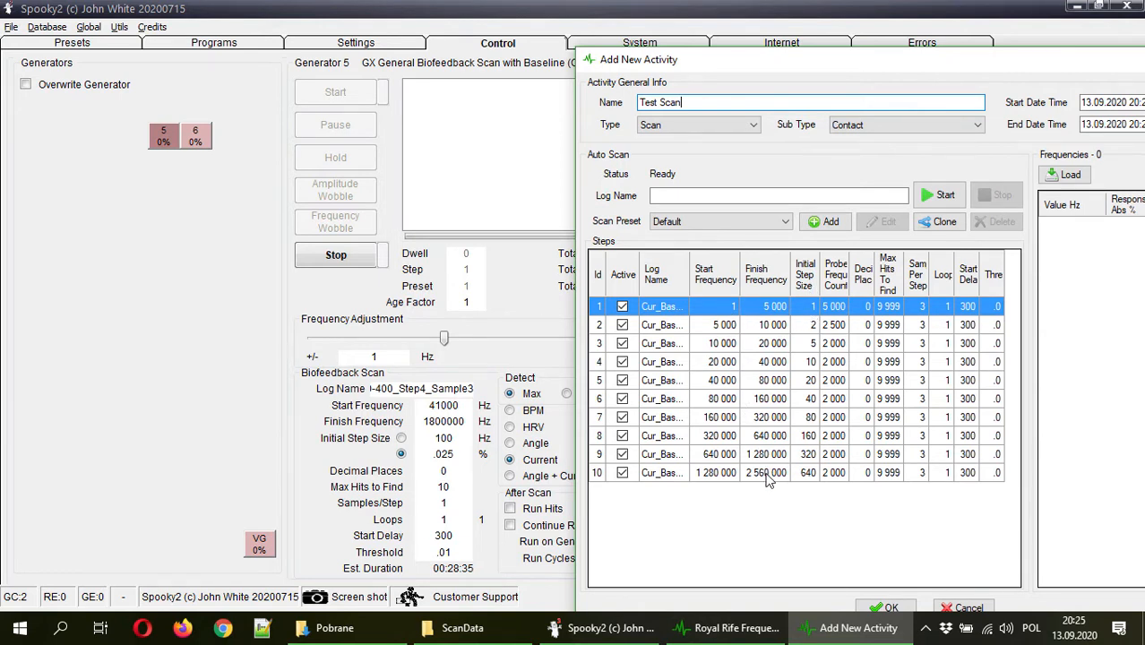
pyautogui.moveTo(772, 478)
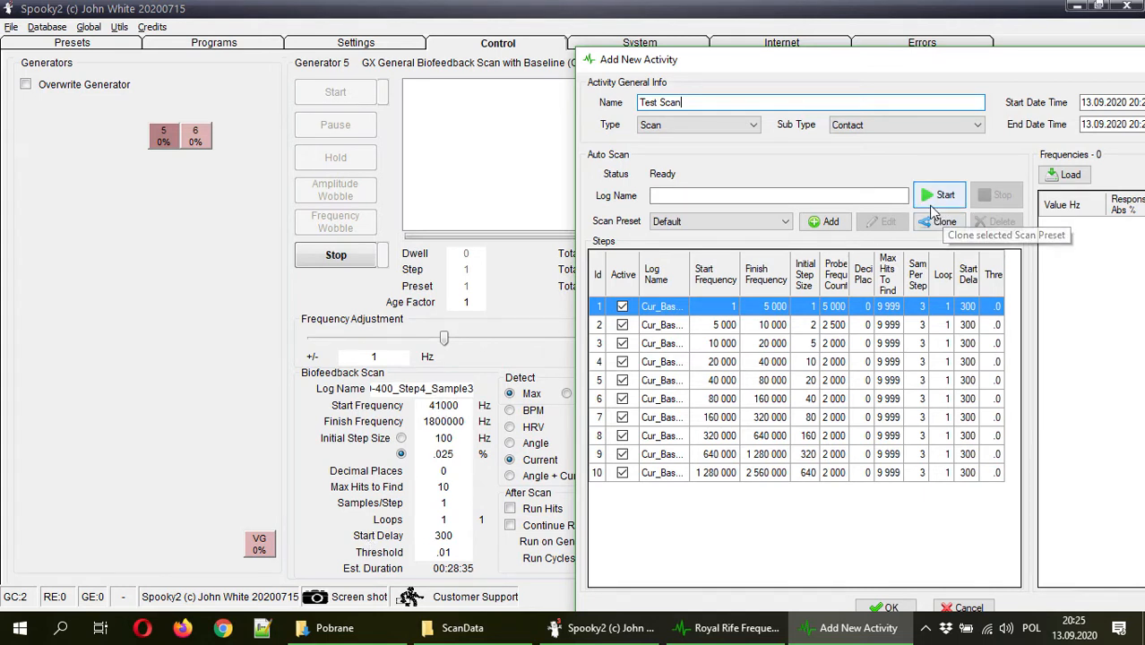
# - Start the Test Scan auto scan on generator 5, then stop it during step 1
pyautogui.click(939, 194)
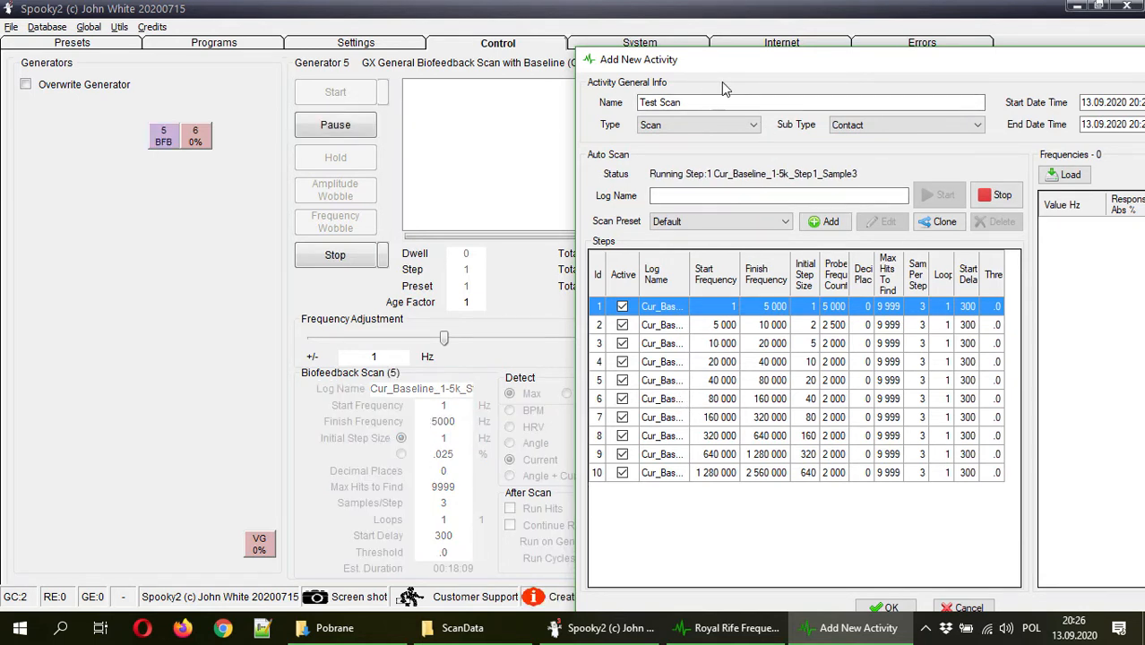
pyautogui.moveTo(807, 74)
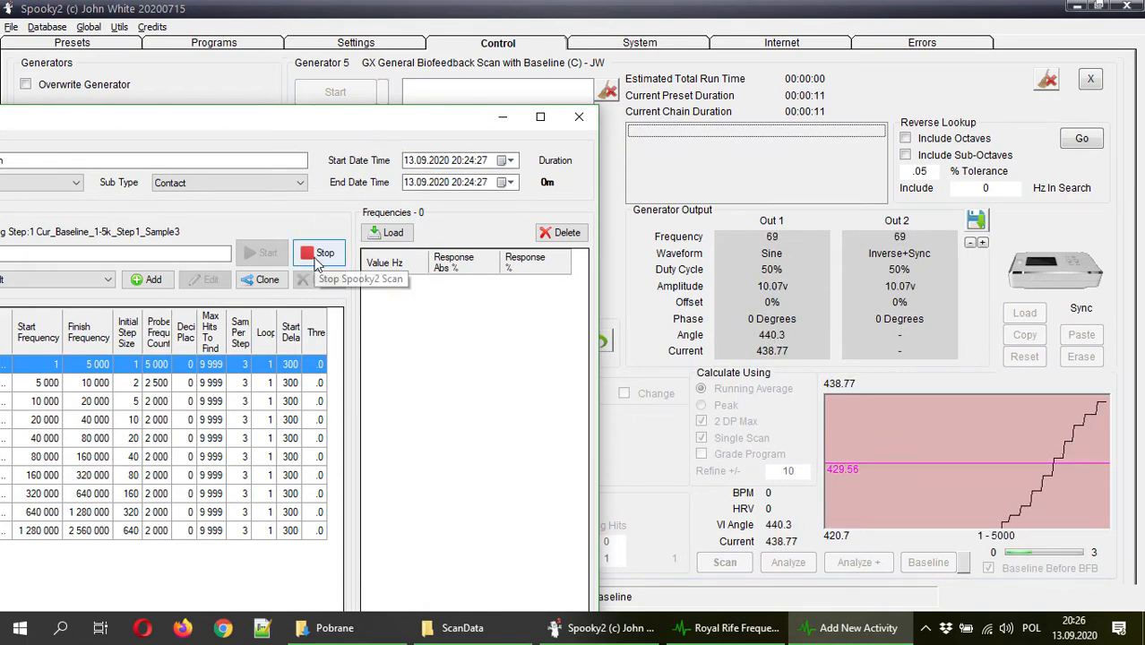
pyautogui.click(324, 253)
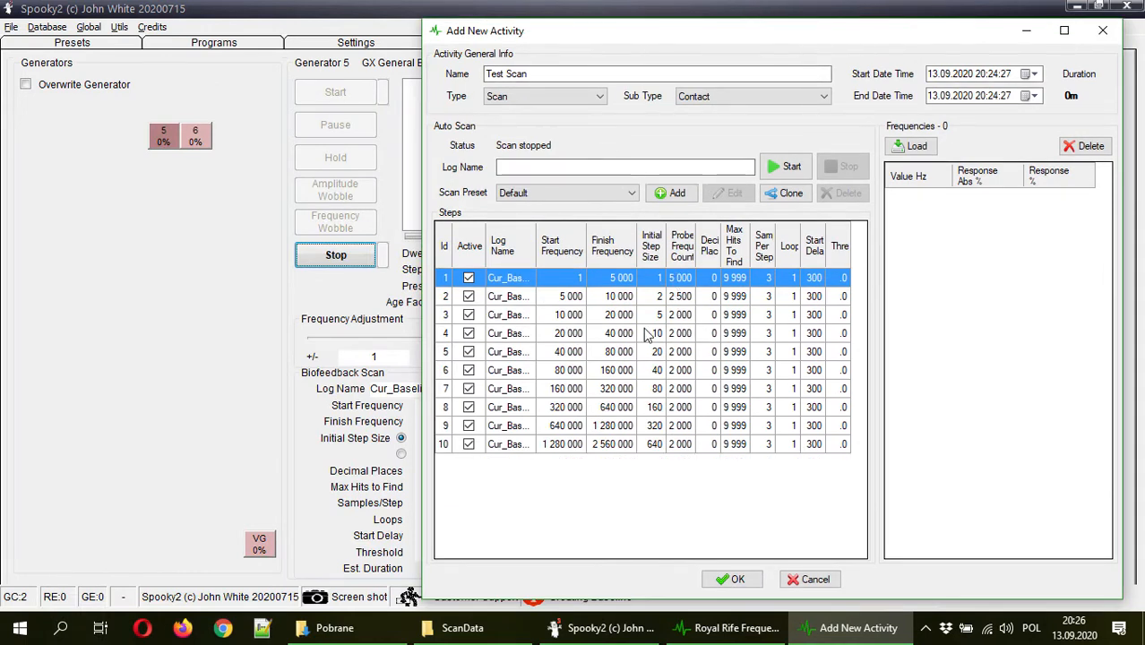
pyautogui.moveTo(648, 334)
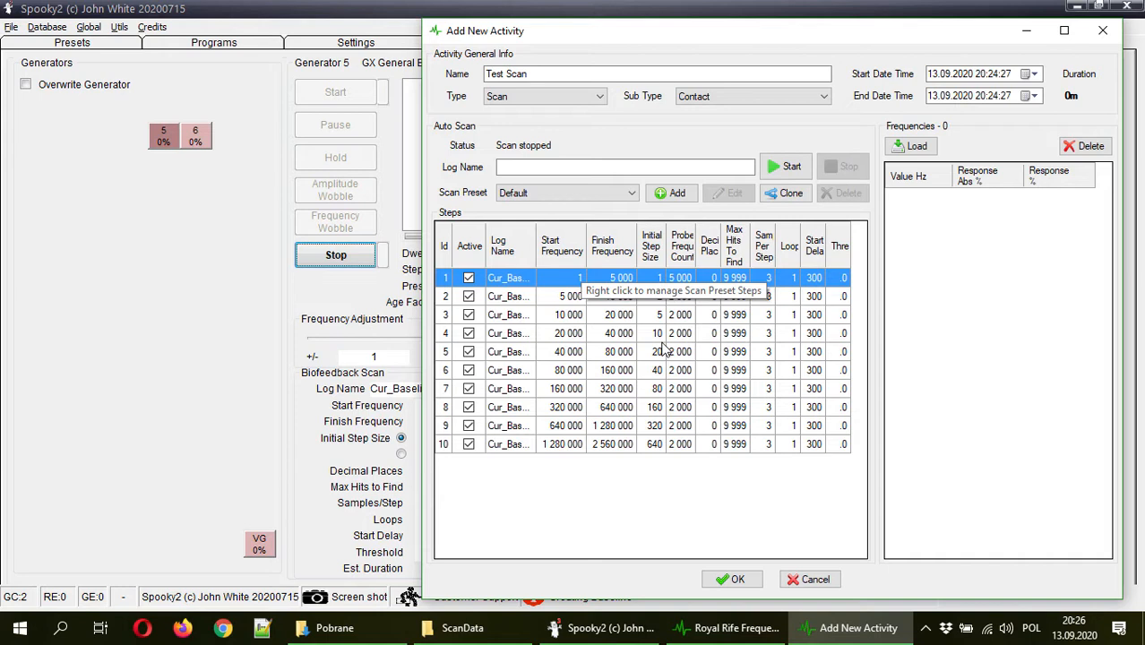
pyautogui.moveTo(615, 289)
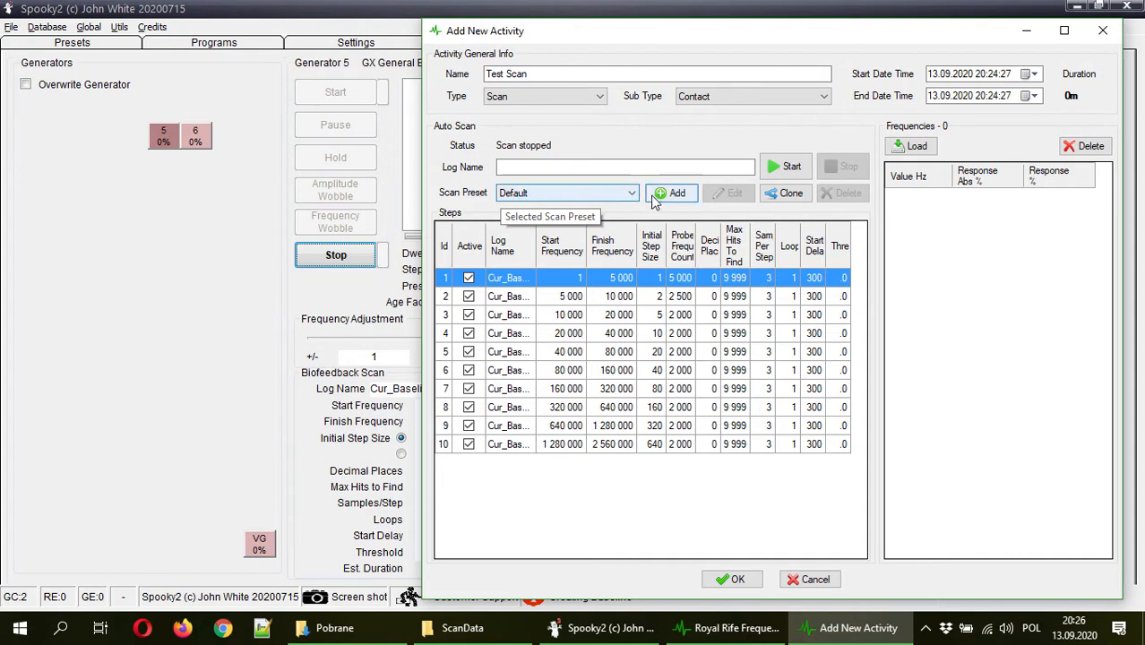
pyautogui.moveTo(671, 194)
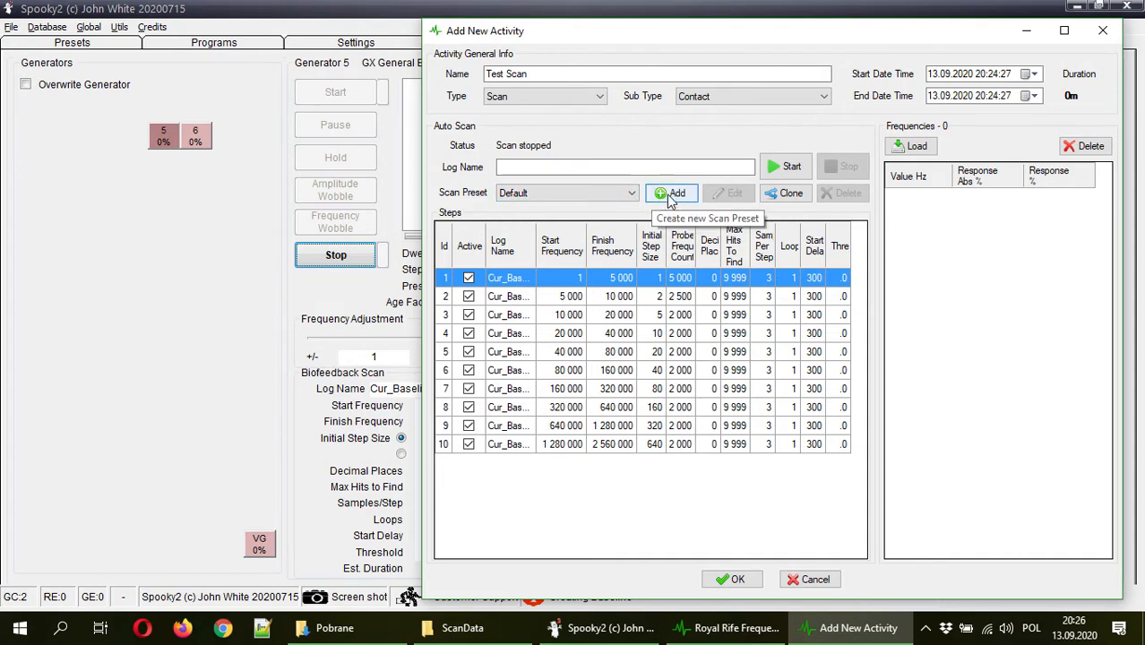
# - Add an empty scan preset named 'Showcase Preset'
pyautogui.click(671, 193)
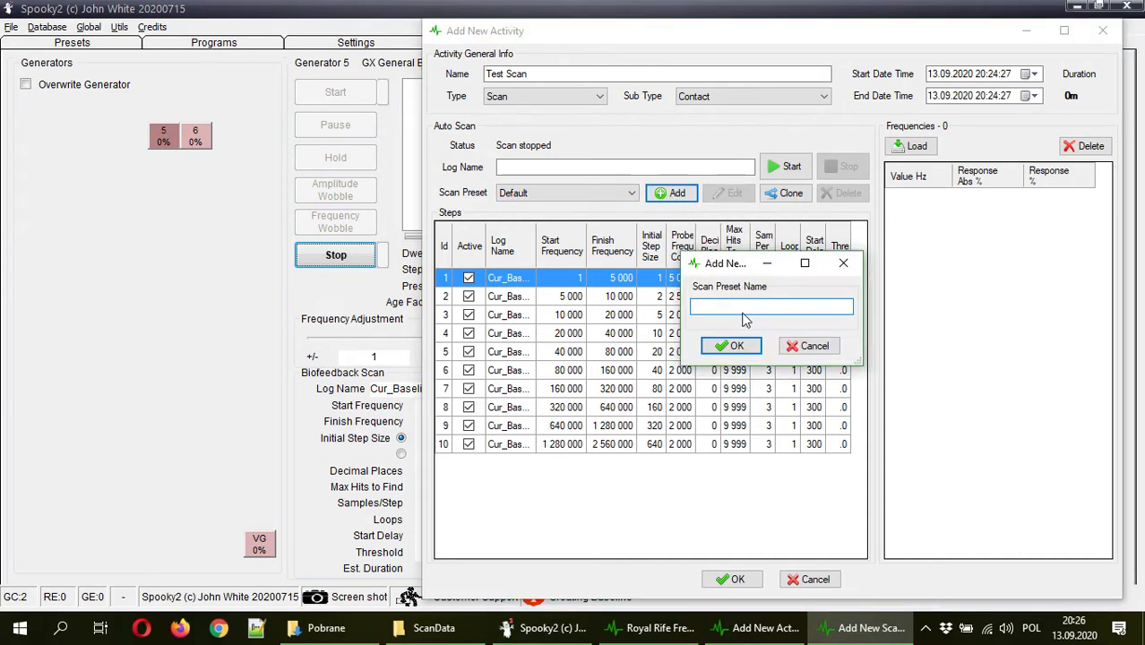
pyautogui.write('Showcase Preset')
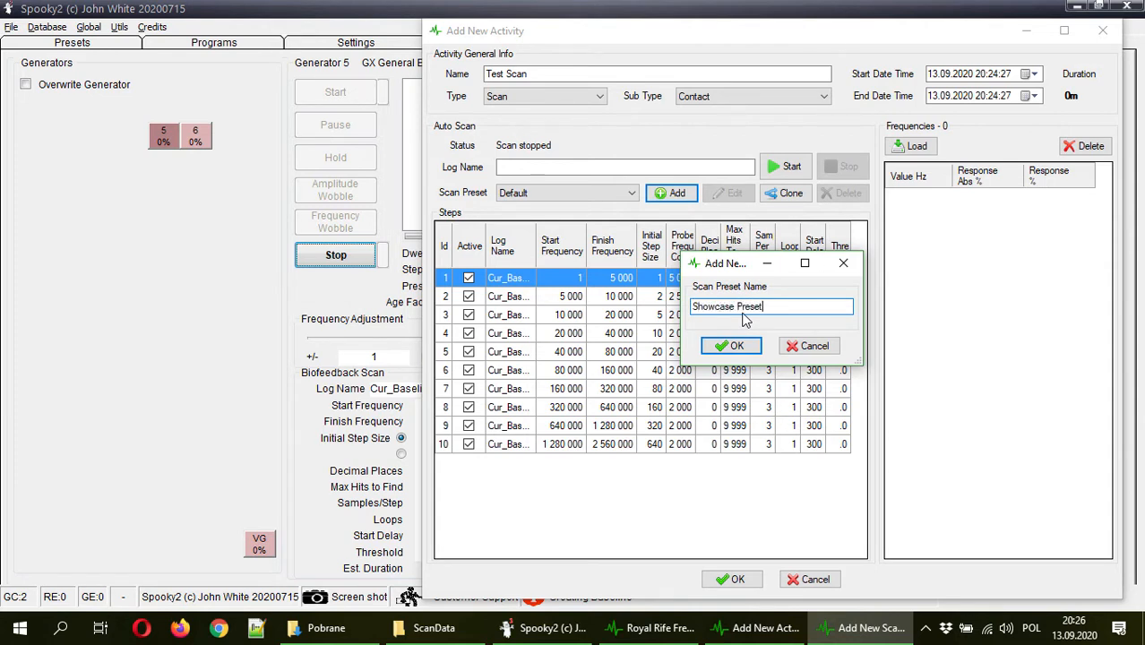
pyautogui.click(731, 346)
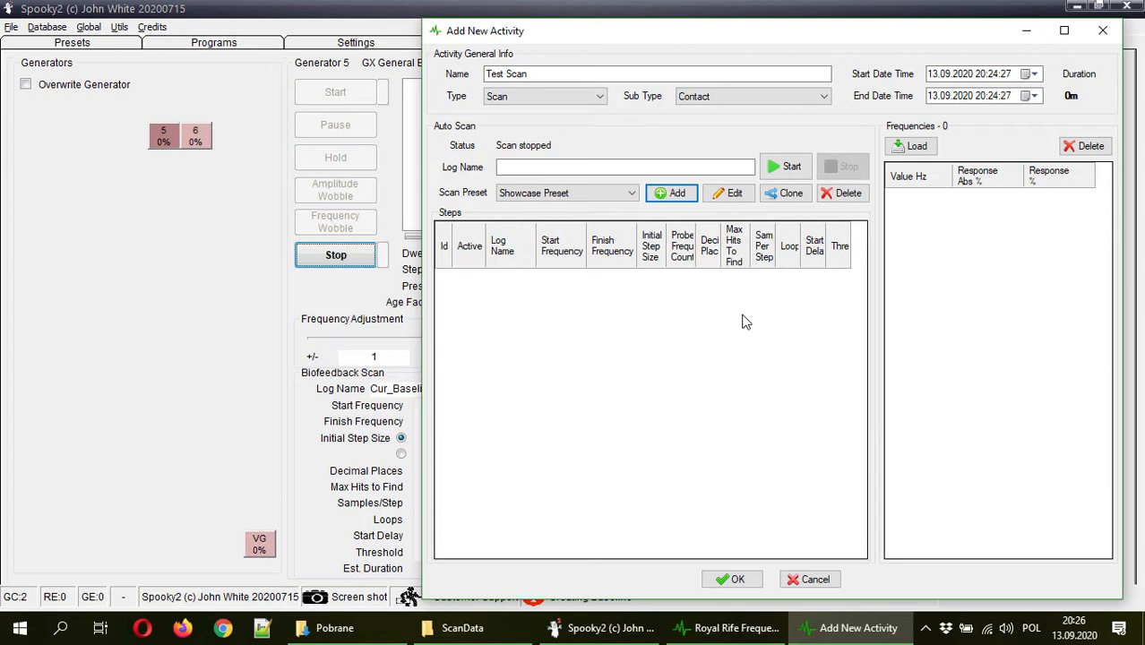
# - Add a Cur_Baseline step scanning 1–50 Hz with a 20 s start delay
pyautogui.rightClick(744, 321)
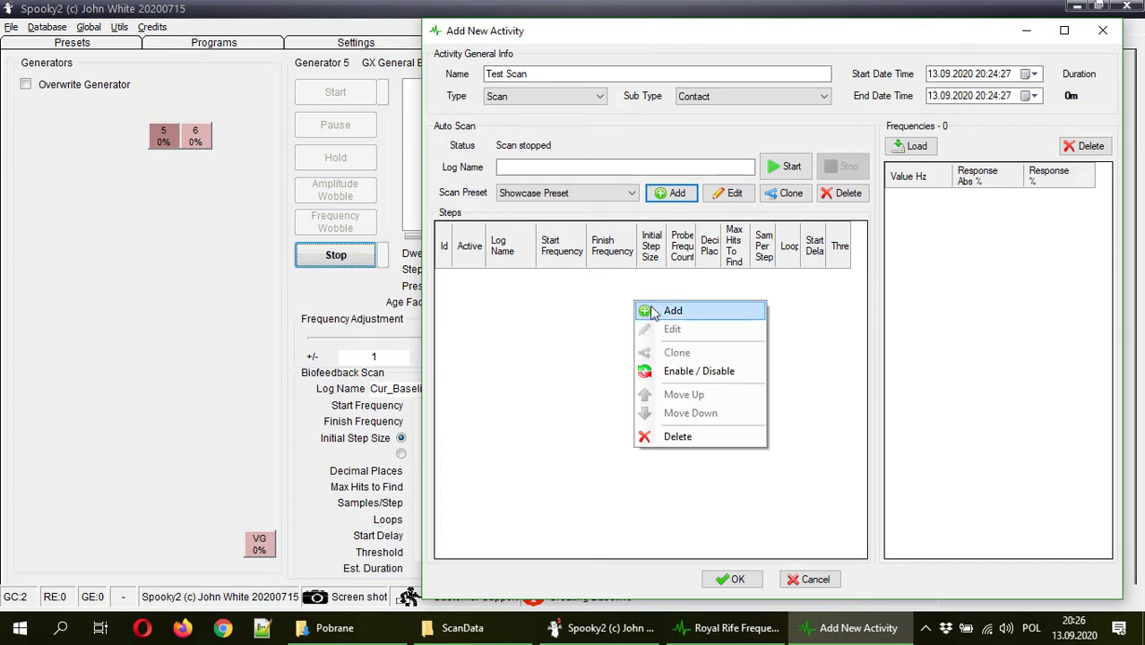
pyautogui.click(673, 310)
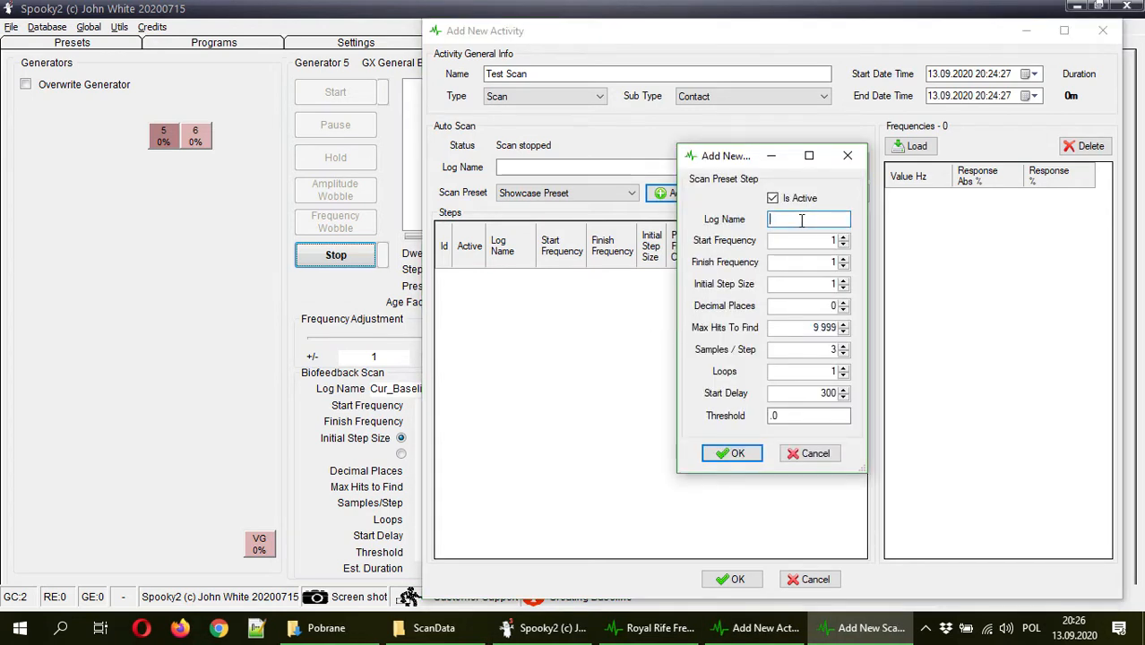
pyautogui.write('Cur_Baseline')
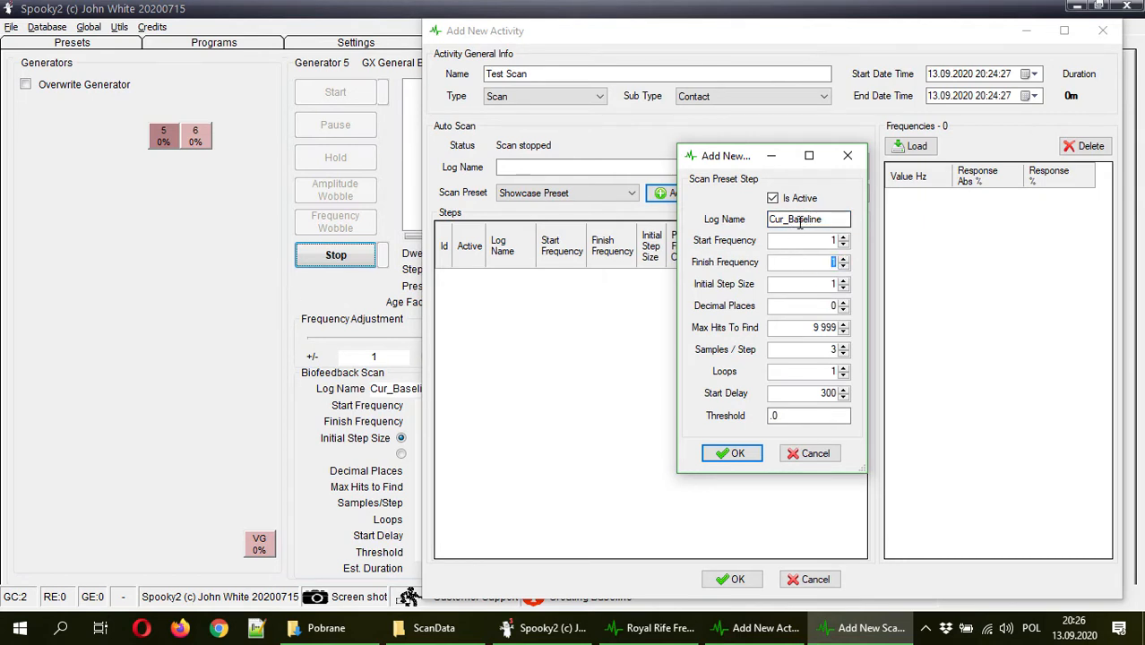
pyautogui.write('100')
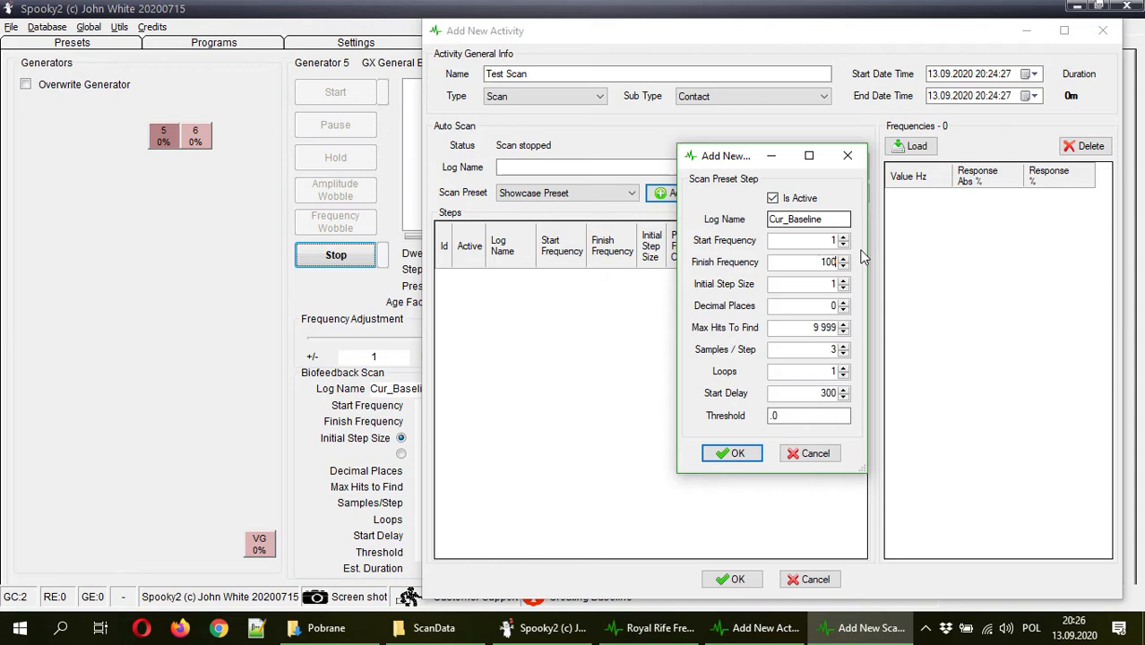
pyautogui.click(802, 240)
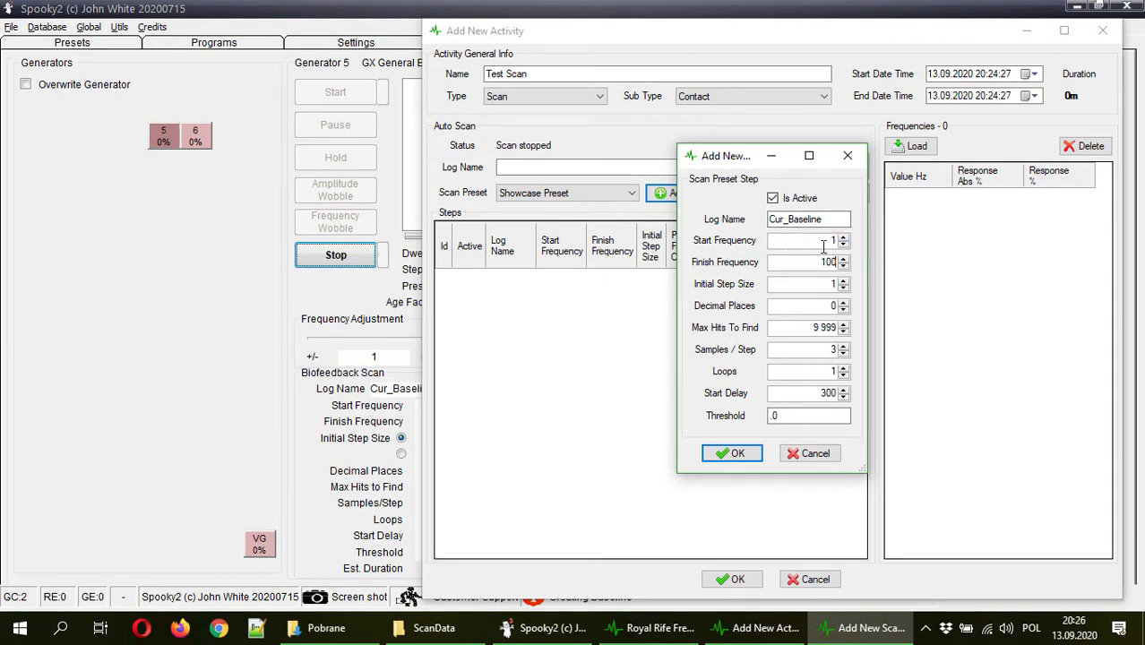
pyautogui.moveTo(831, 284)
pyautogui.write('20')
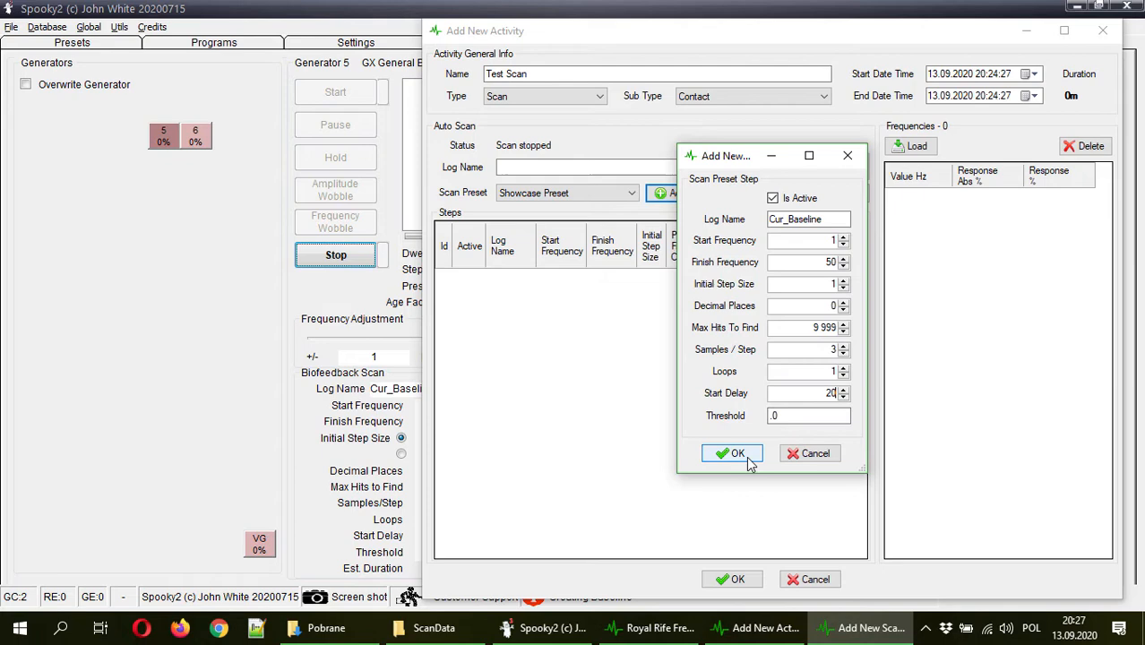
pyautogui.click(732, 452)
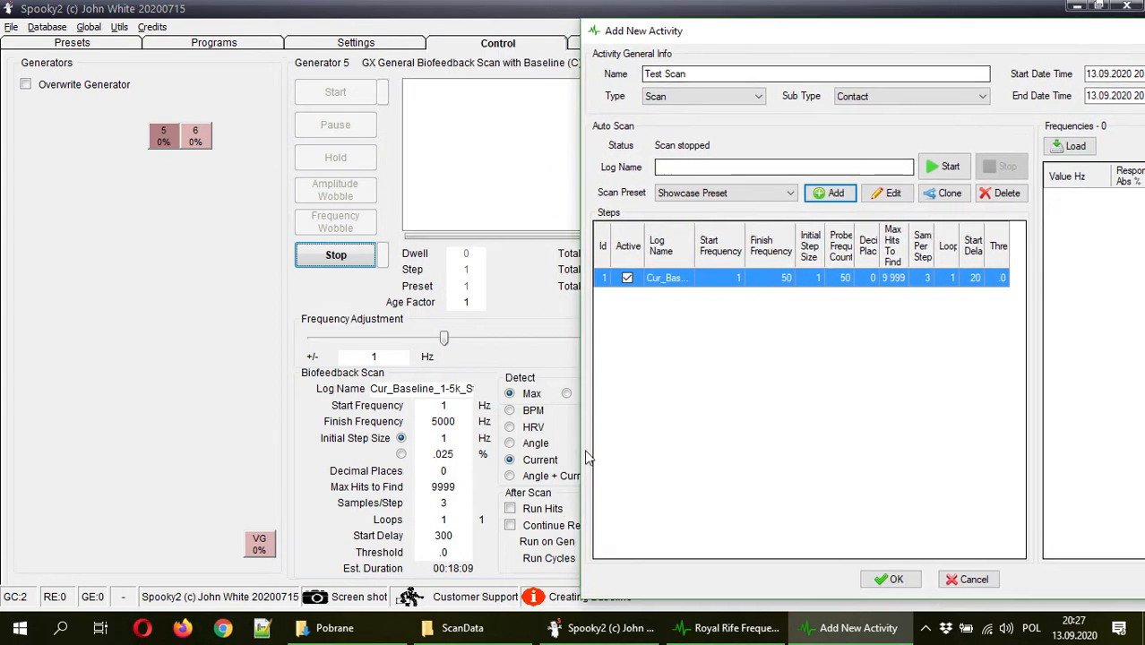
pyautogui.click(887, 193)
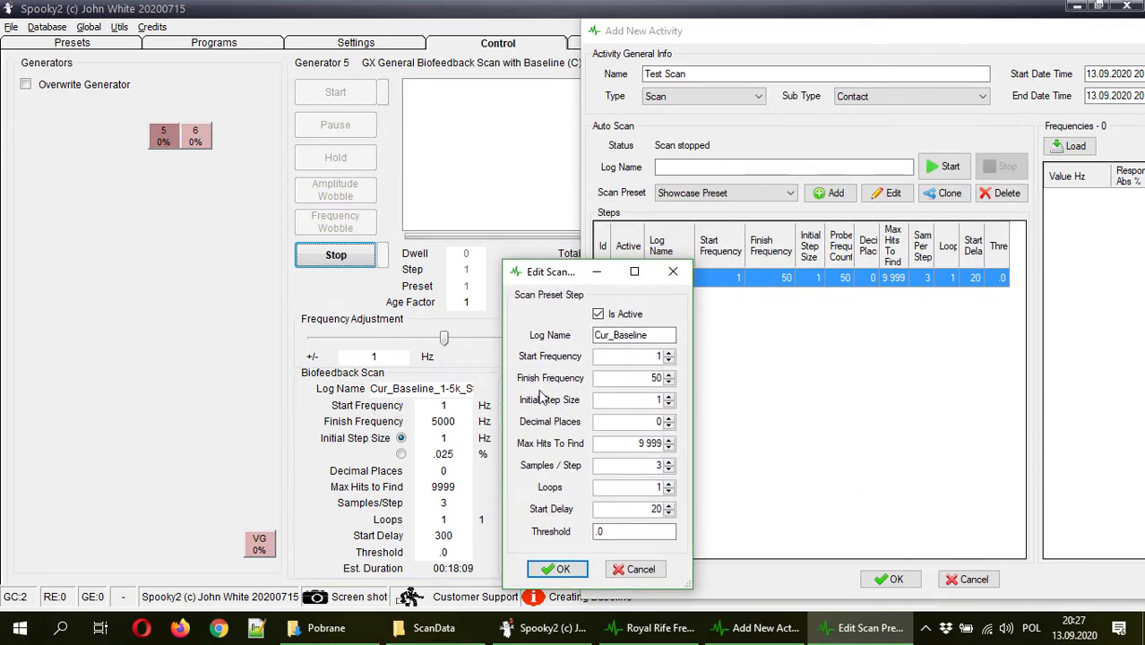
pyautogui.moveTo(400, 484)
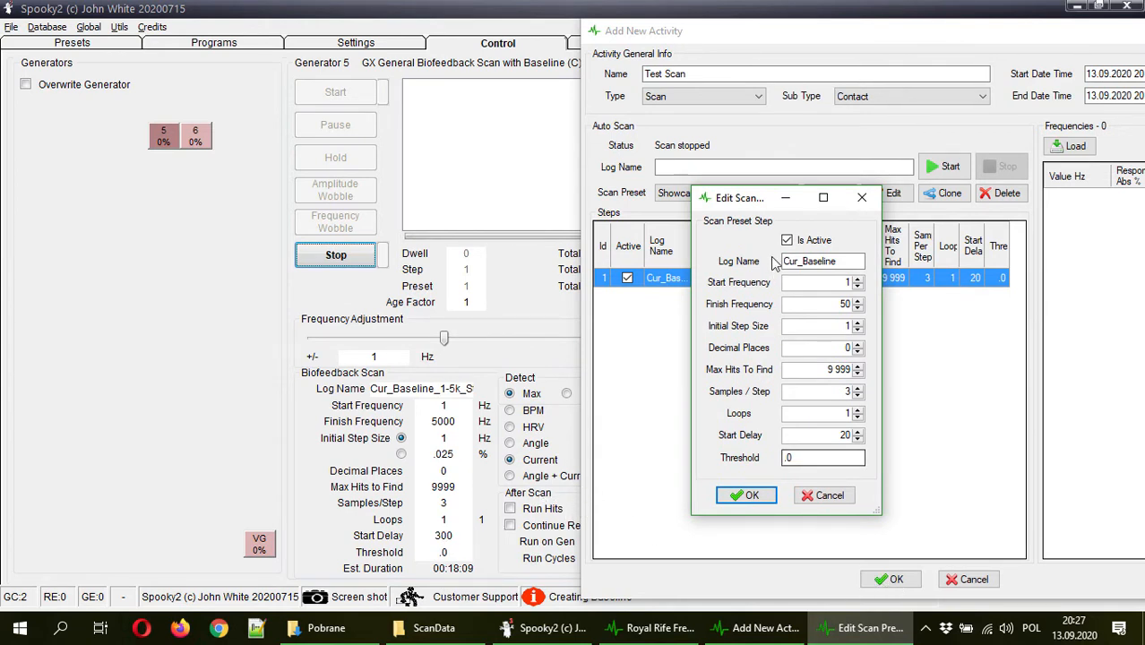
pyautogui.click(746, 495)
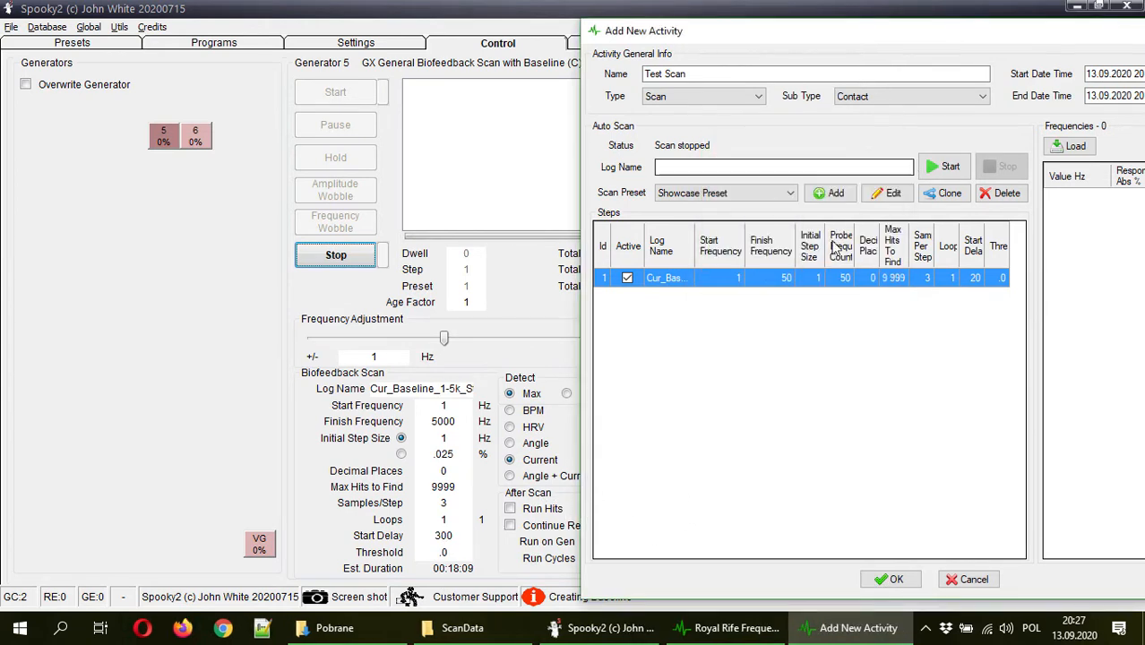
# - Clone the first step into a second step covering 50–100 Hz with step size 2
pyautogui.click(943, 193)
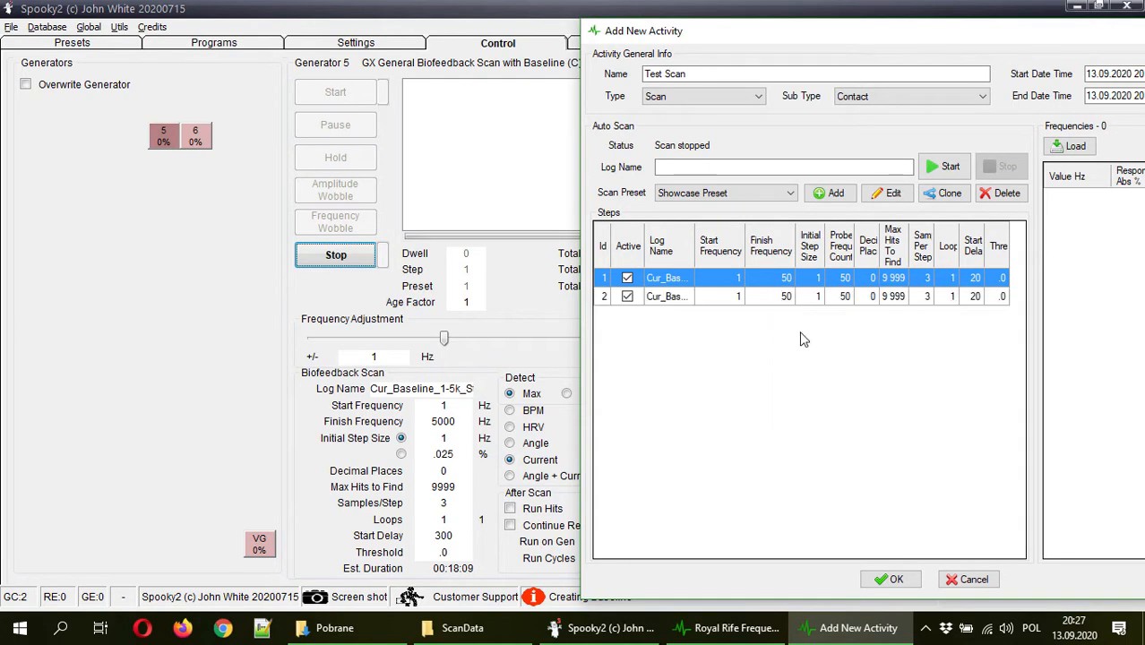
pyautogui.click(887, 193)
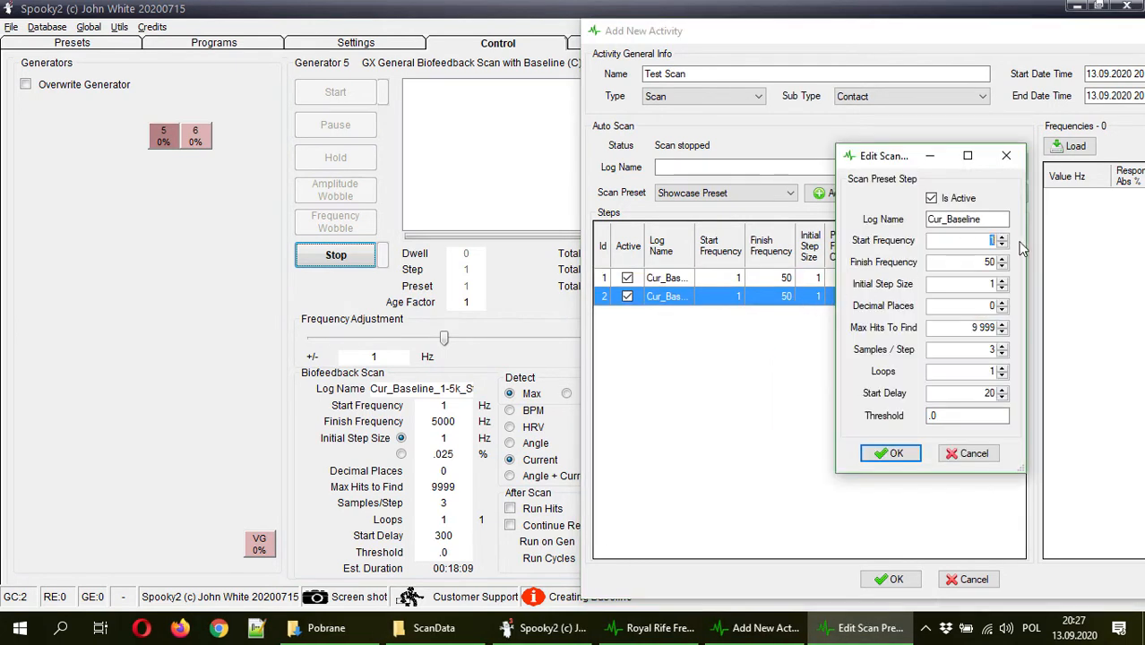
pyautogui.write('50')
pyautogui.click(967, 261)
pyautogui.write('100')
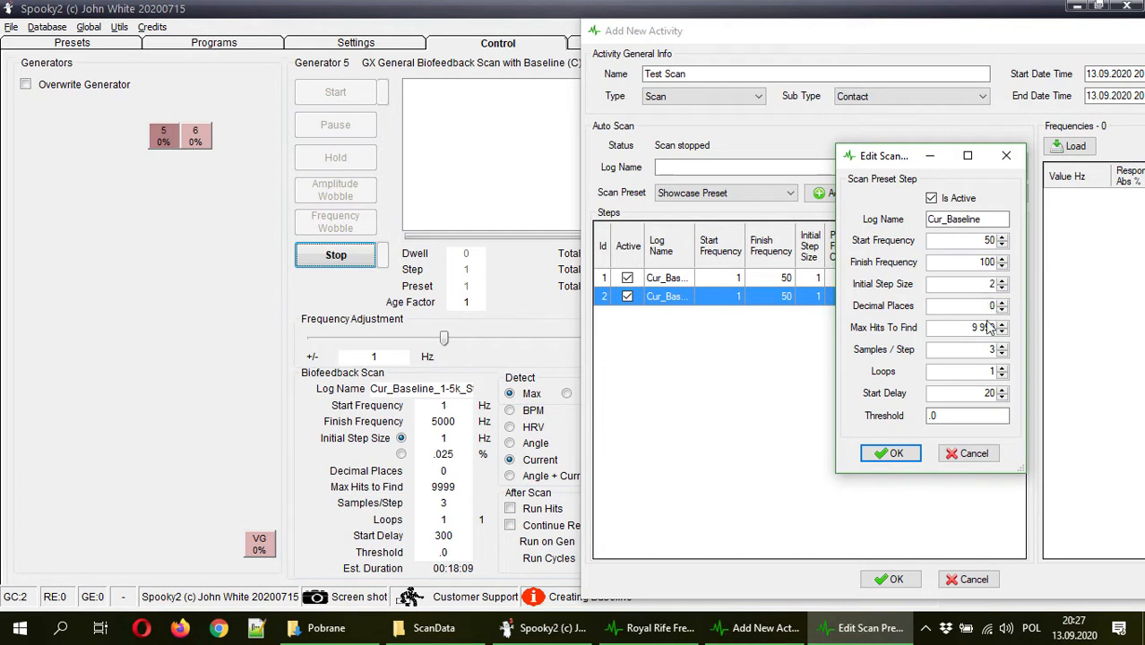
pyautogui.click(891, 453)
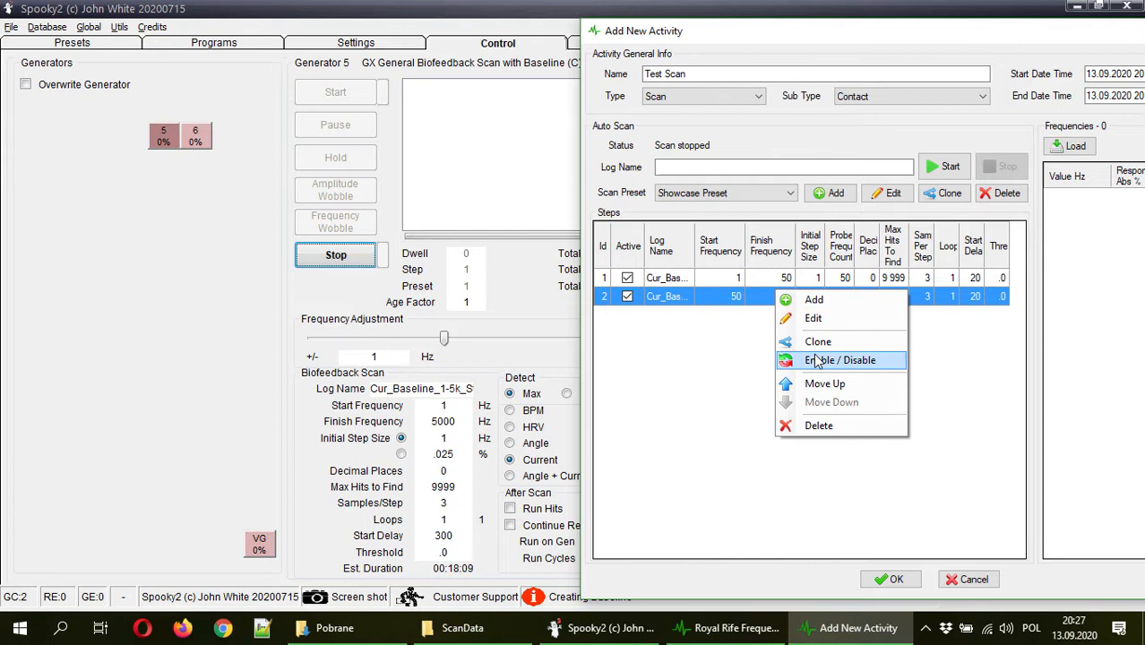
# - Clone further steps for 100–200 Hz (step size 4) and 200–400 Hz (step size 8)
pyautogui.click(812, 319)
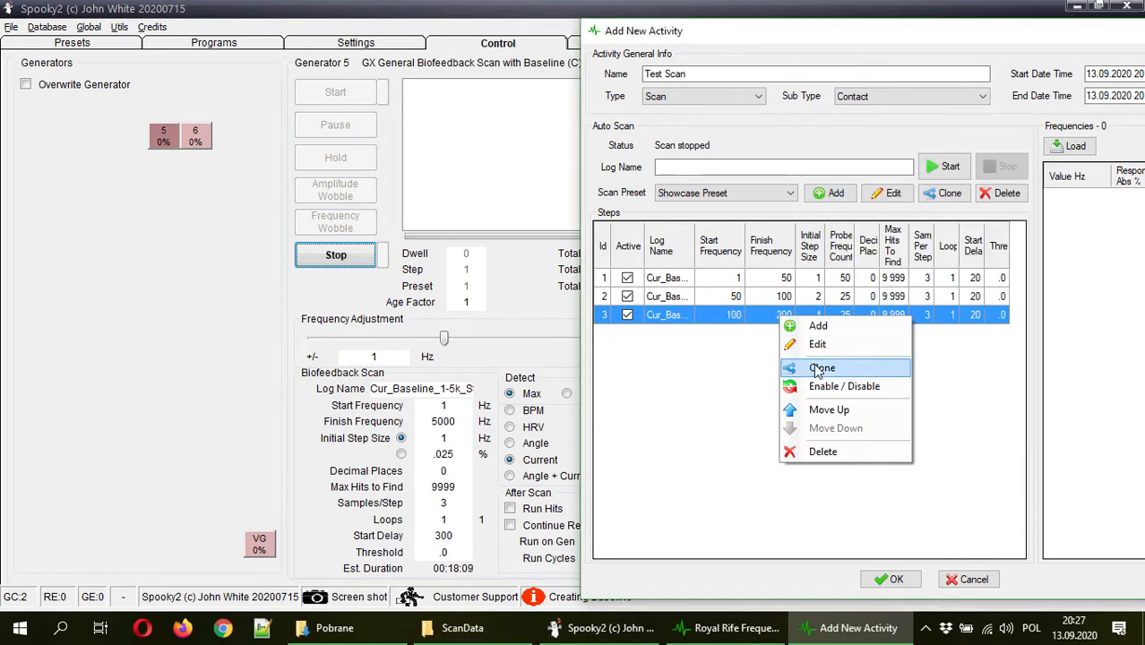
pyautogui.click(822, 367)
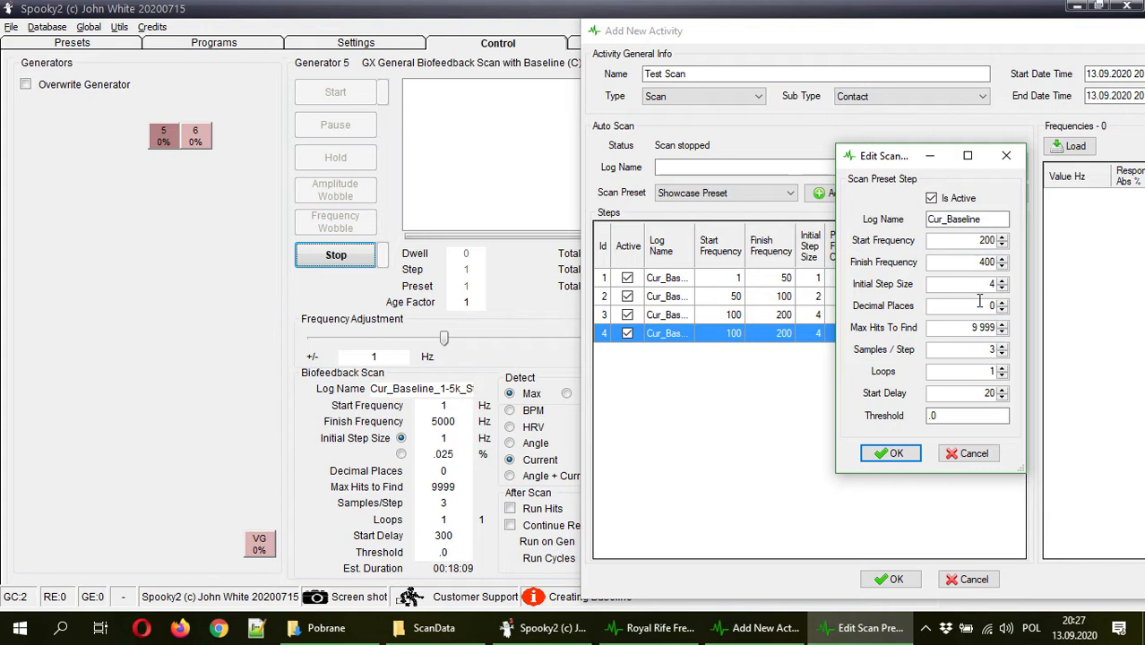
pyautogui.click(964, 284)
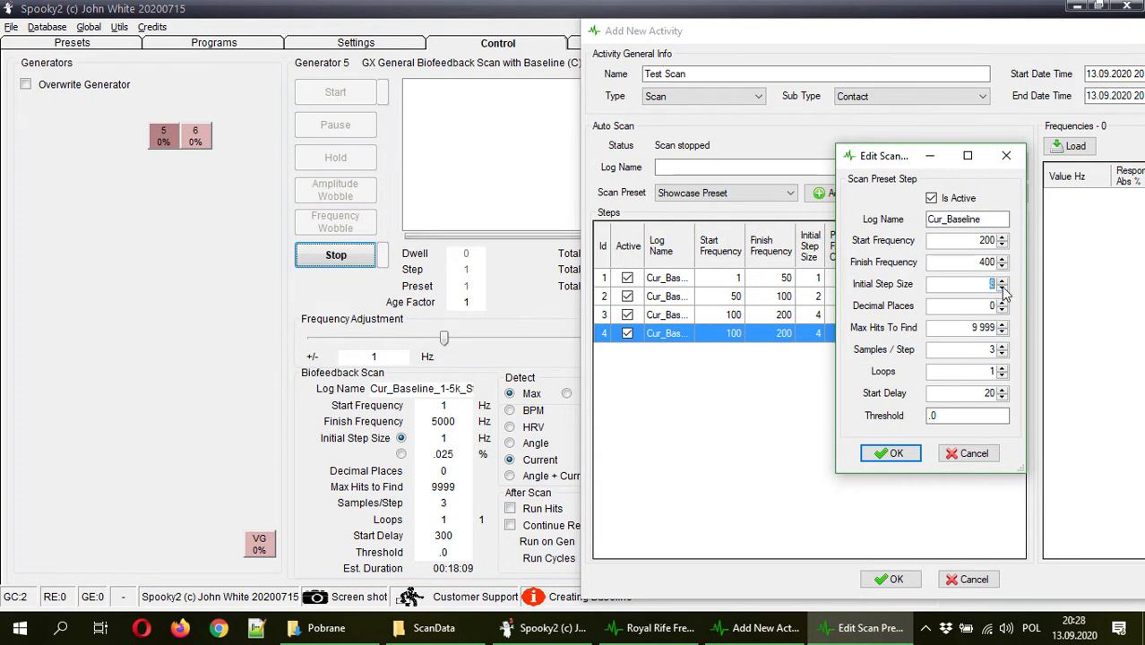
pyautogui.click(891, 452)
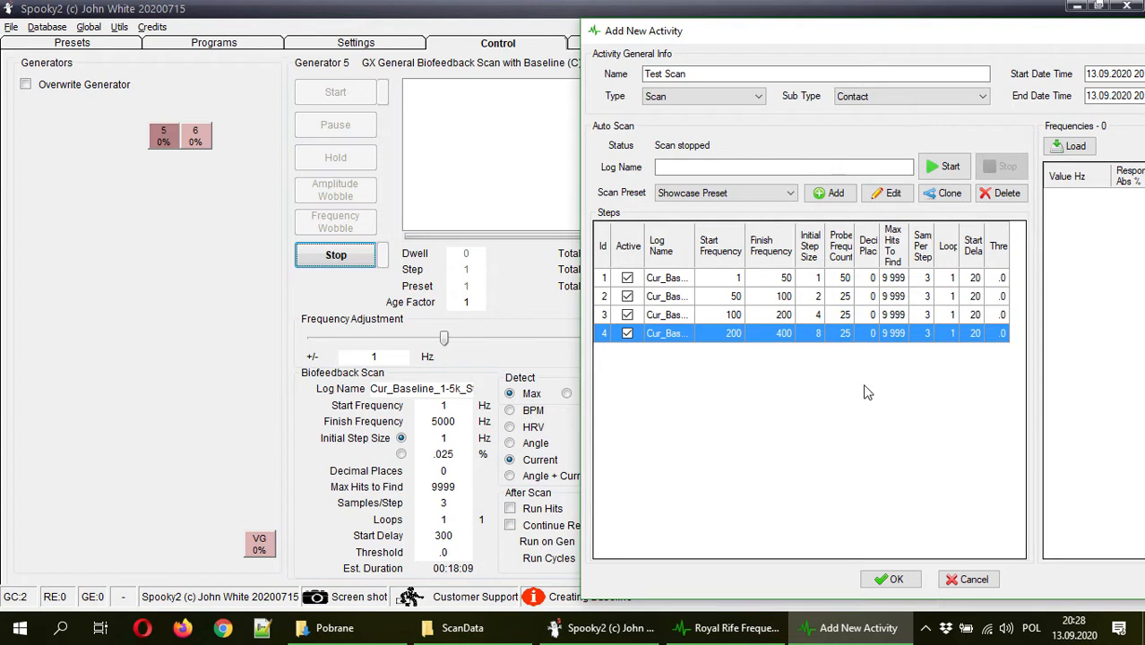
pyautogui.moveTo(840, 251)
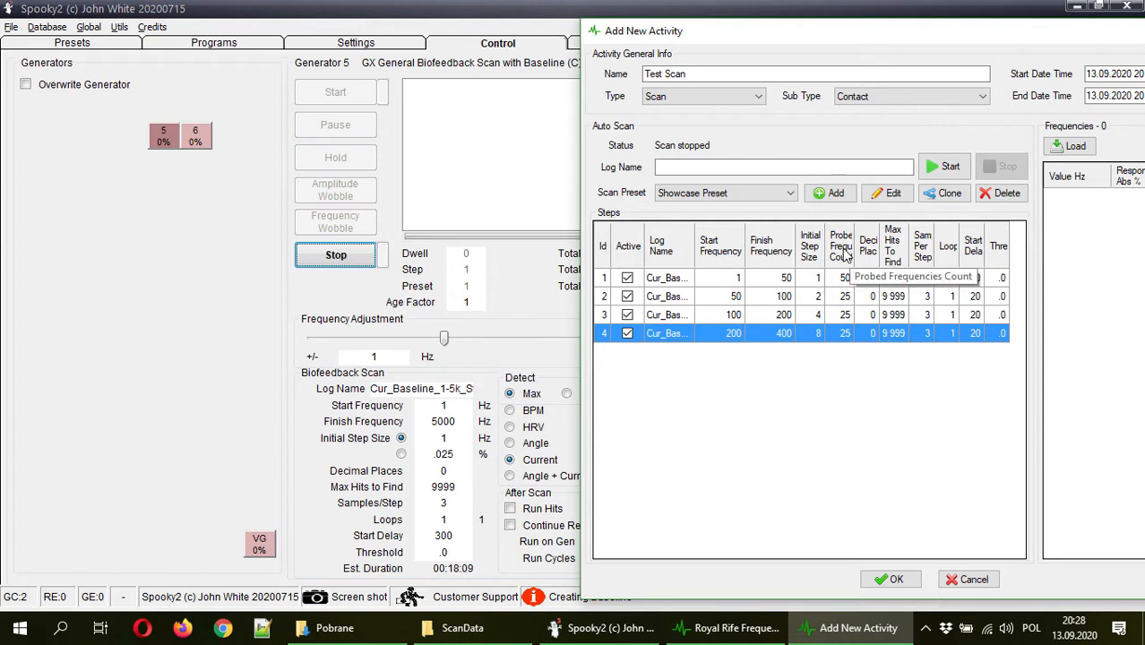
pyautogui.moveTo(844, 256)
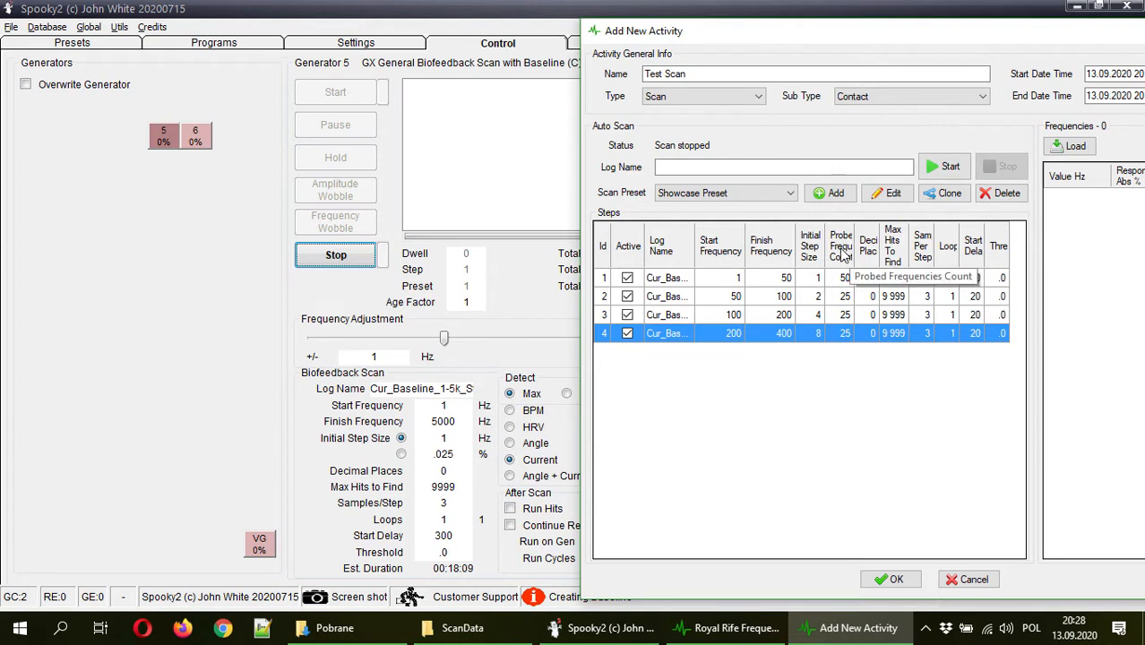
pyautogui.moveTo(842, 287)
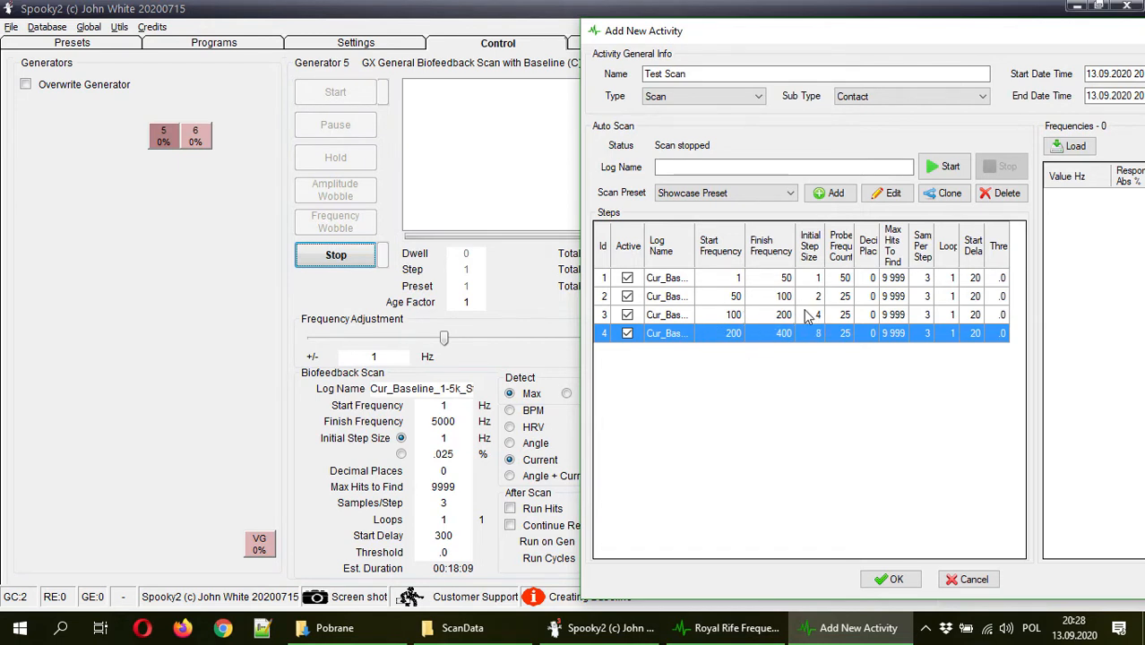
pyautogui.moveTo(730, 426)
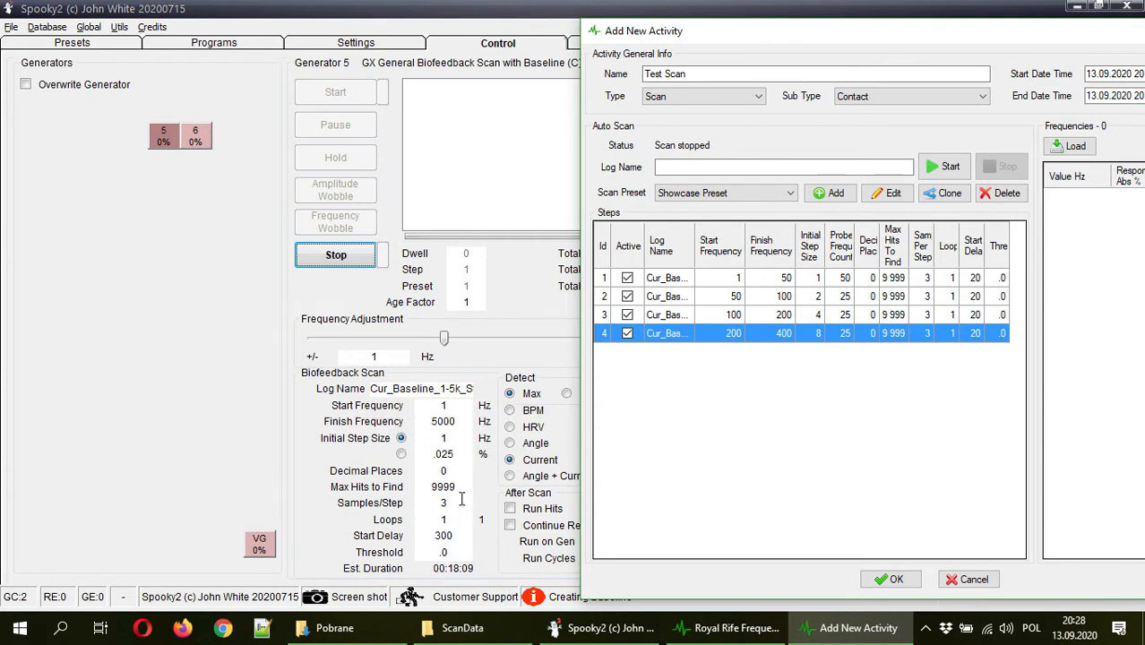
pyautogui.moveTo(847, 313)
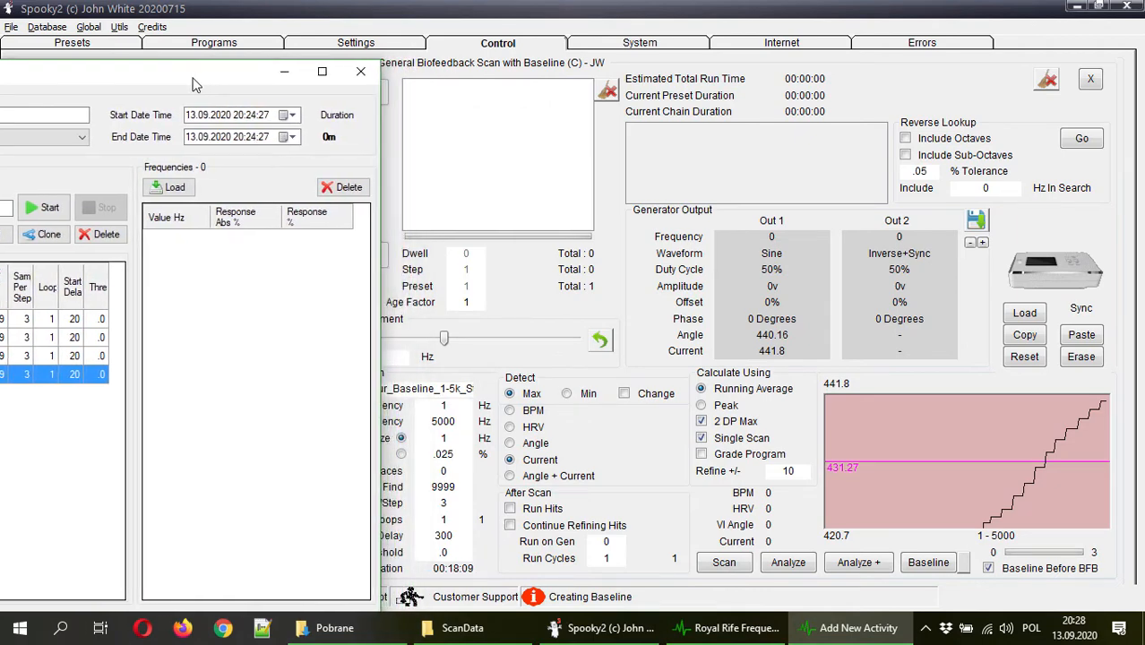
# - Run the four-step Test Scan to completion, yielding 16 hits led by 264 Hz
pyautogui.click(43, 207)
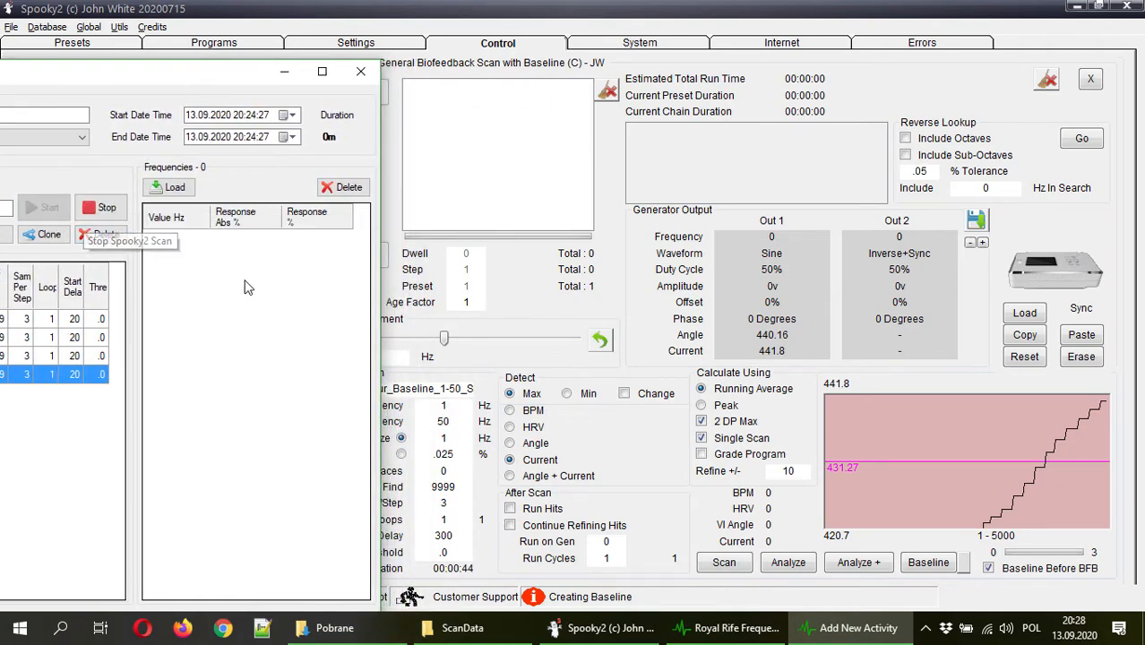
pyautogui.click(724, 562)
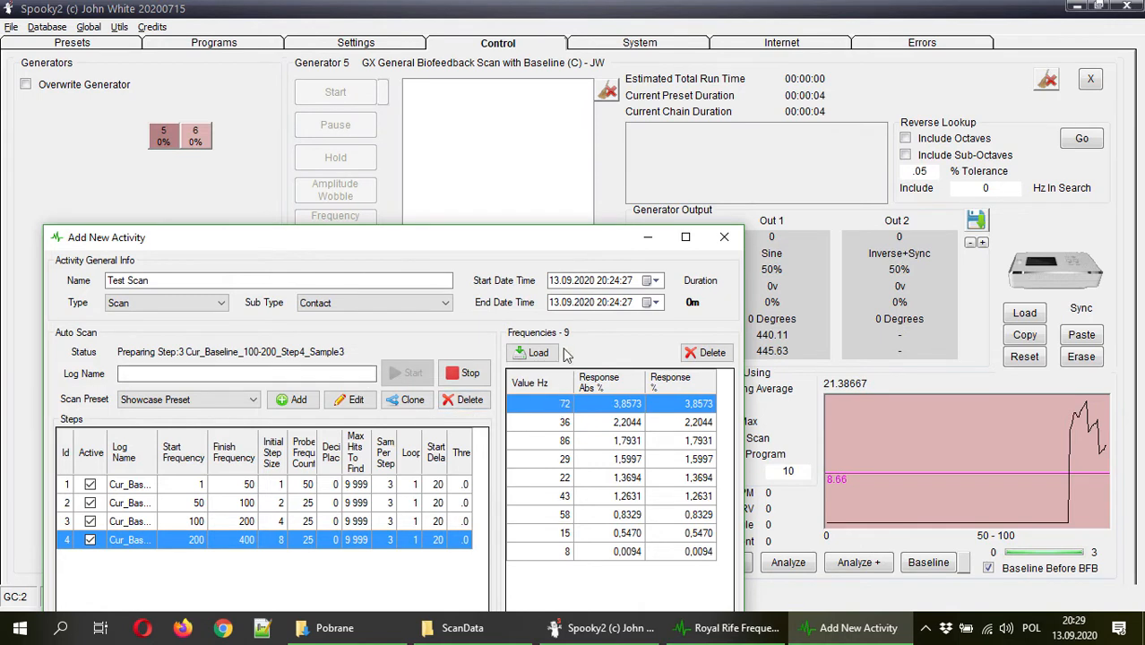
pyautogui.click(335, 91)
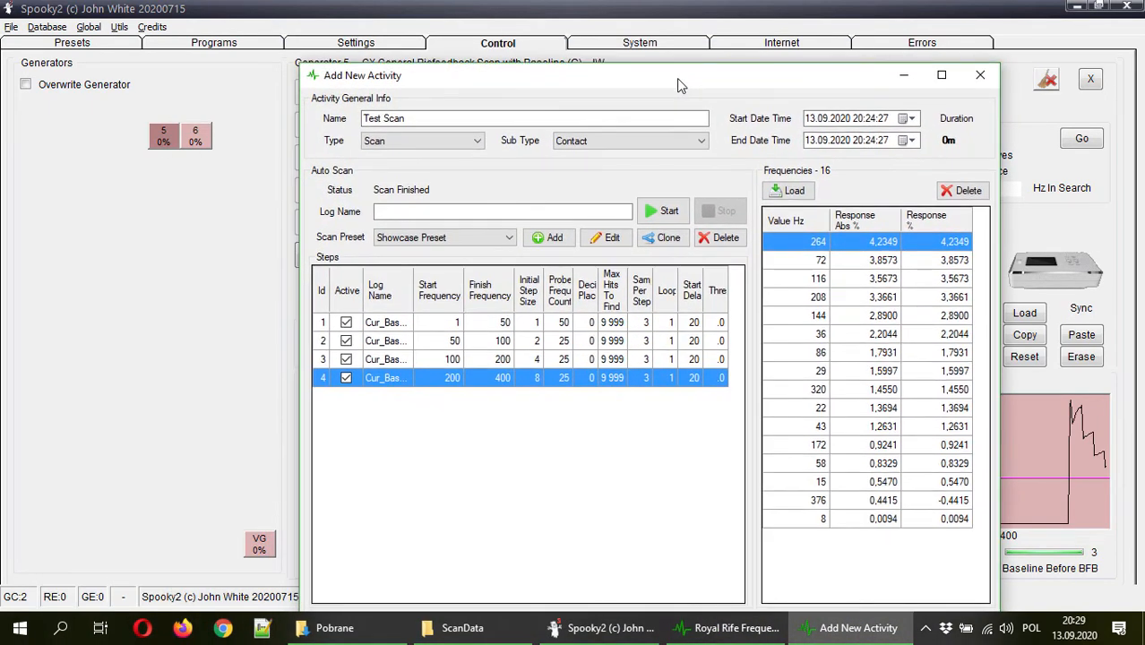
pyautogui.moveTo(439, 238)
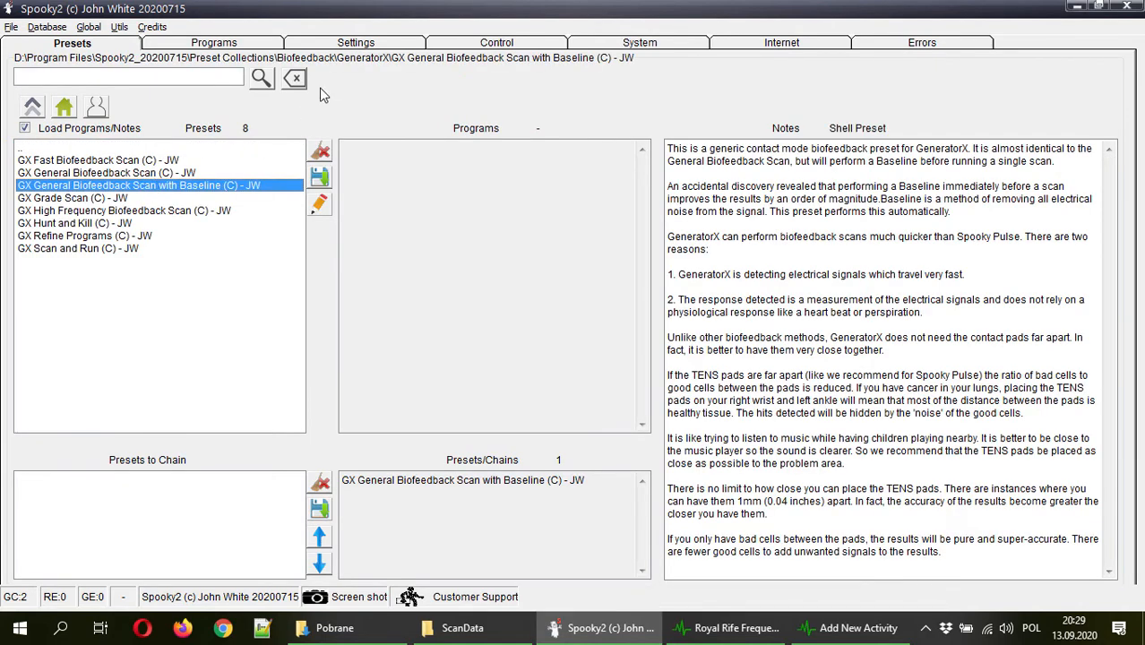
# - Enable Overwrite Generator on Spooky2's Control tab
pyautogui.click(497, 42)
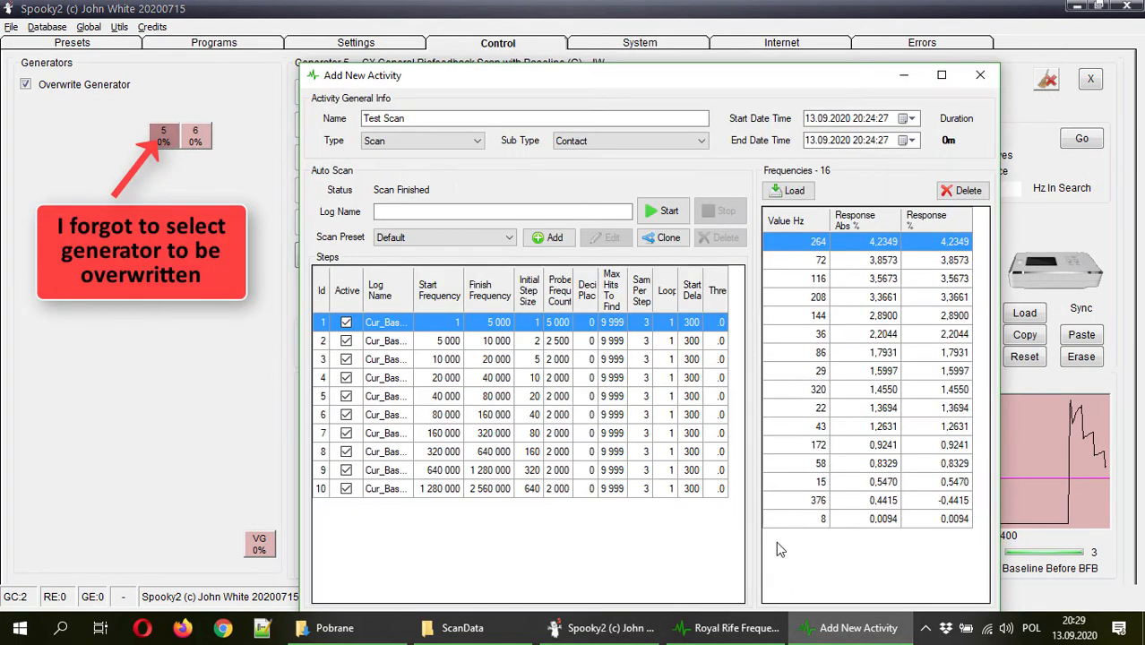
# - Pick generator 5, start Test Scan with the Default ten-step preset, then stop it
pyautogui.click(664, 211)
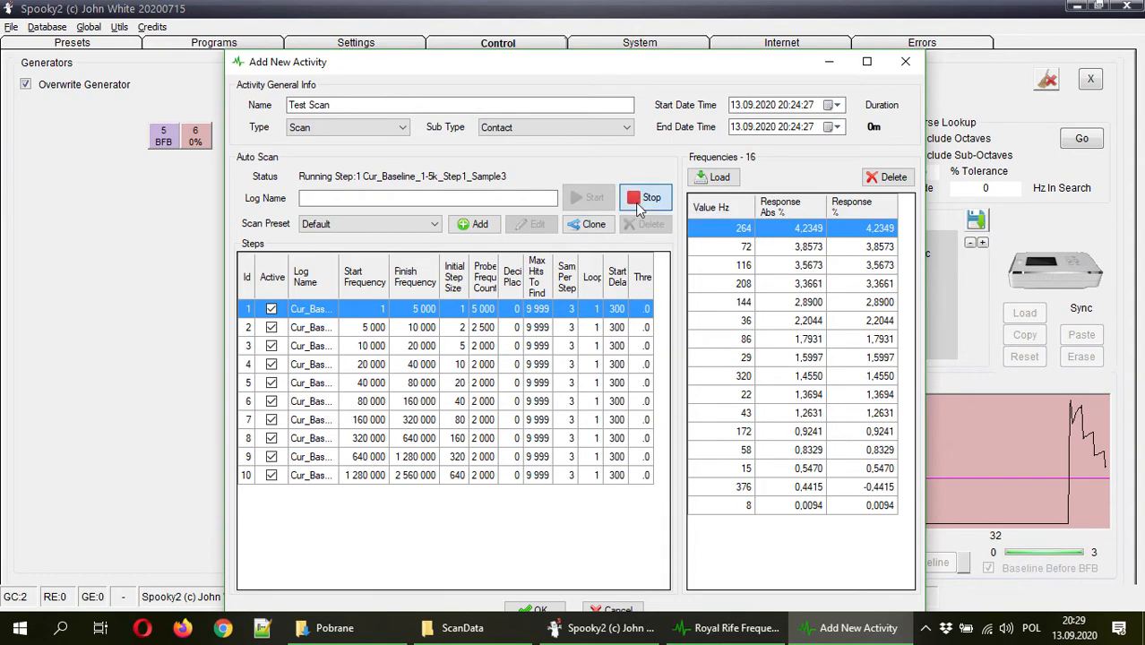
pyautogui.click(650, 197)
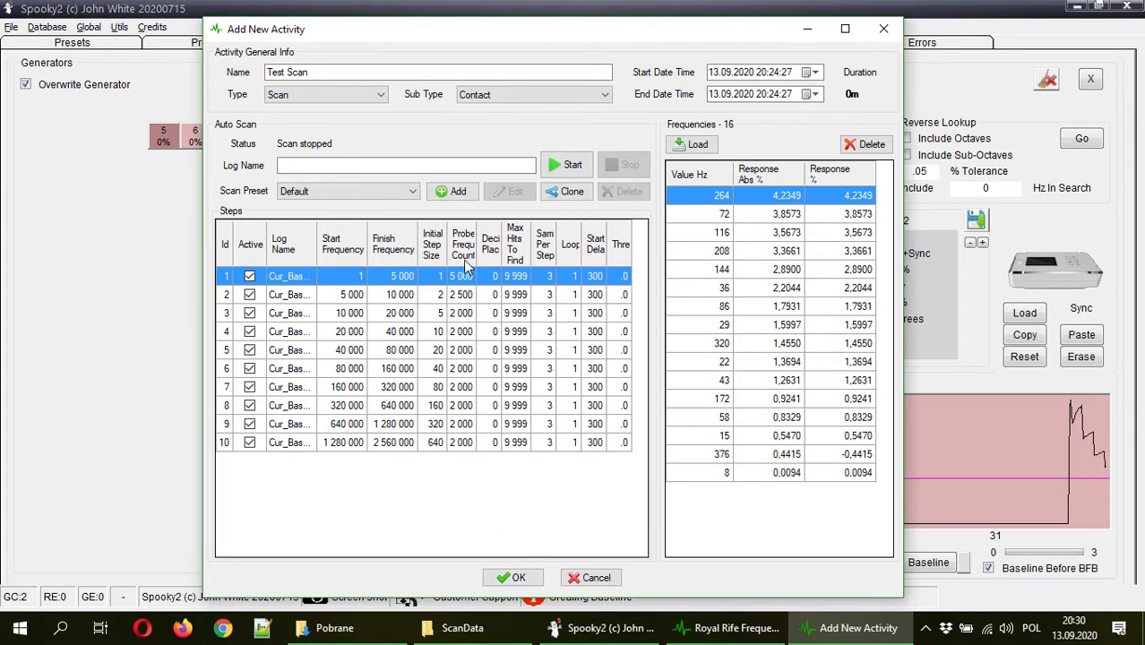
pyautogui.moveTo(463, 244)
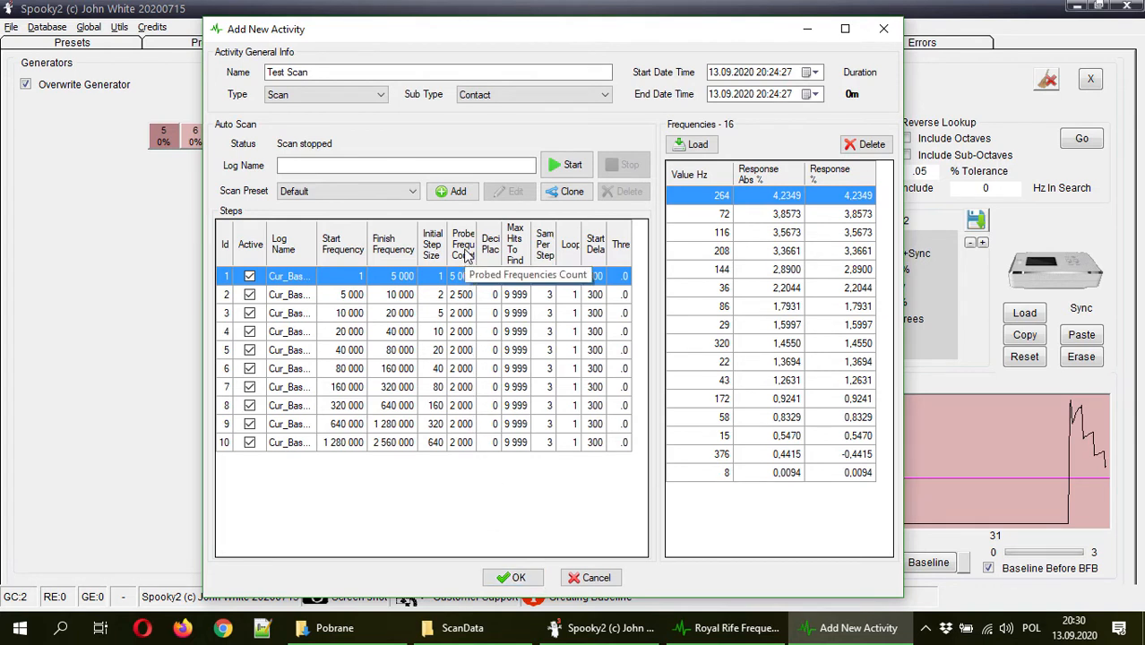
pyautogui.moveTo(526, 390)
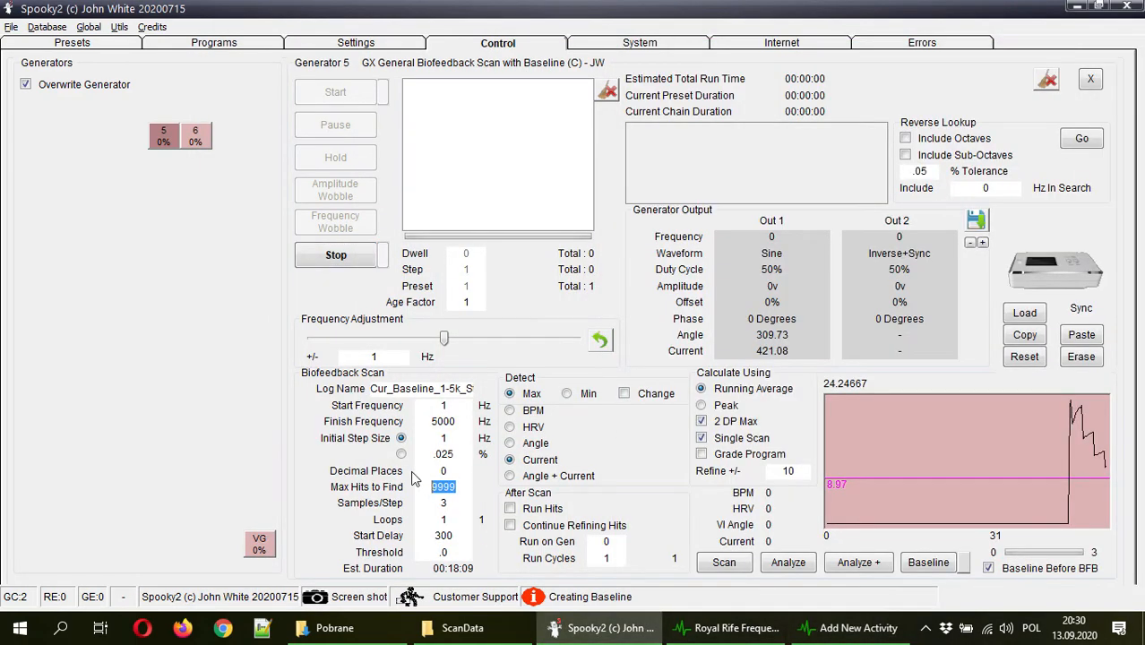
pyautogui.write('1000000')
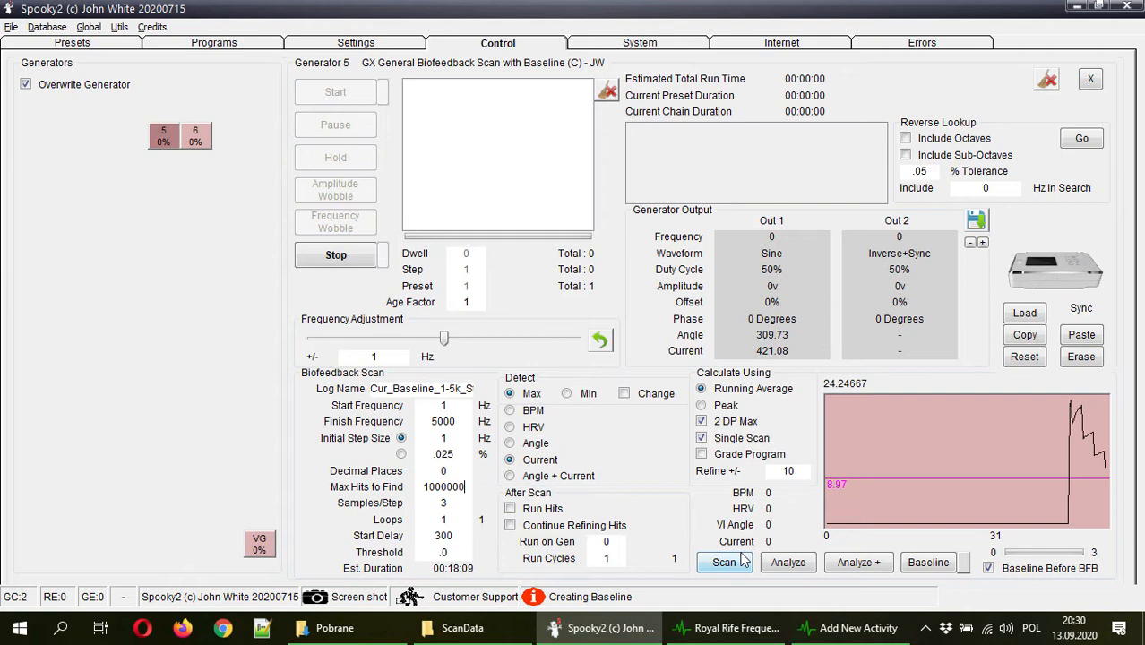
pyautogui.click(724, 562)
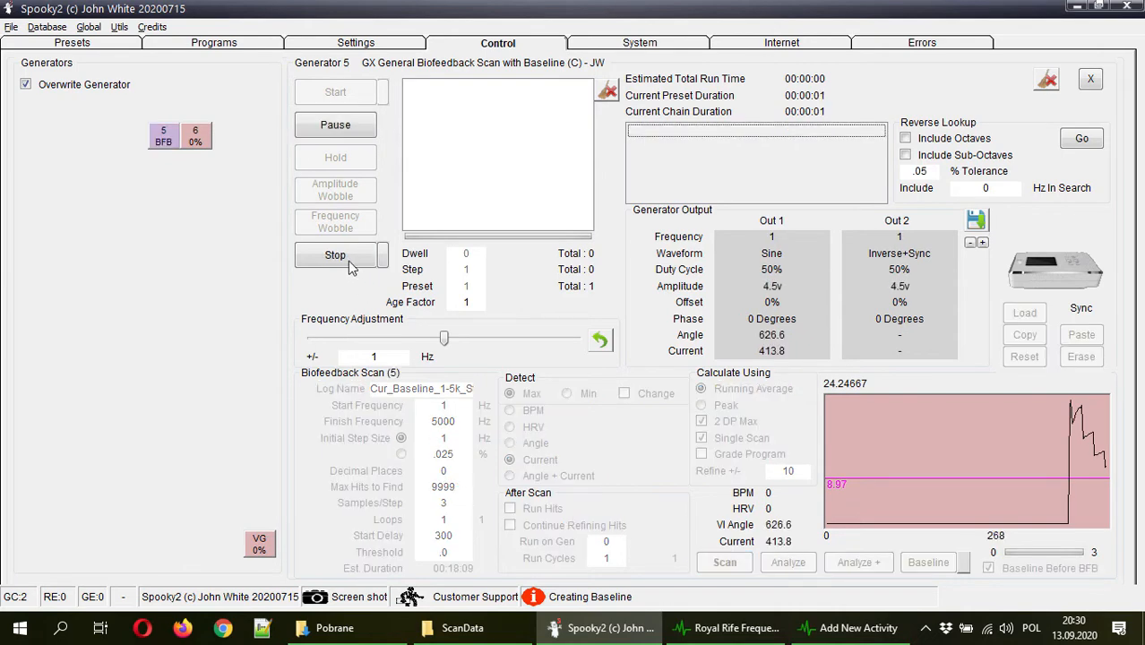
pyautogui.click(856, 627)
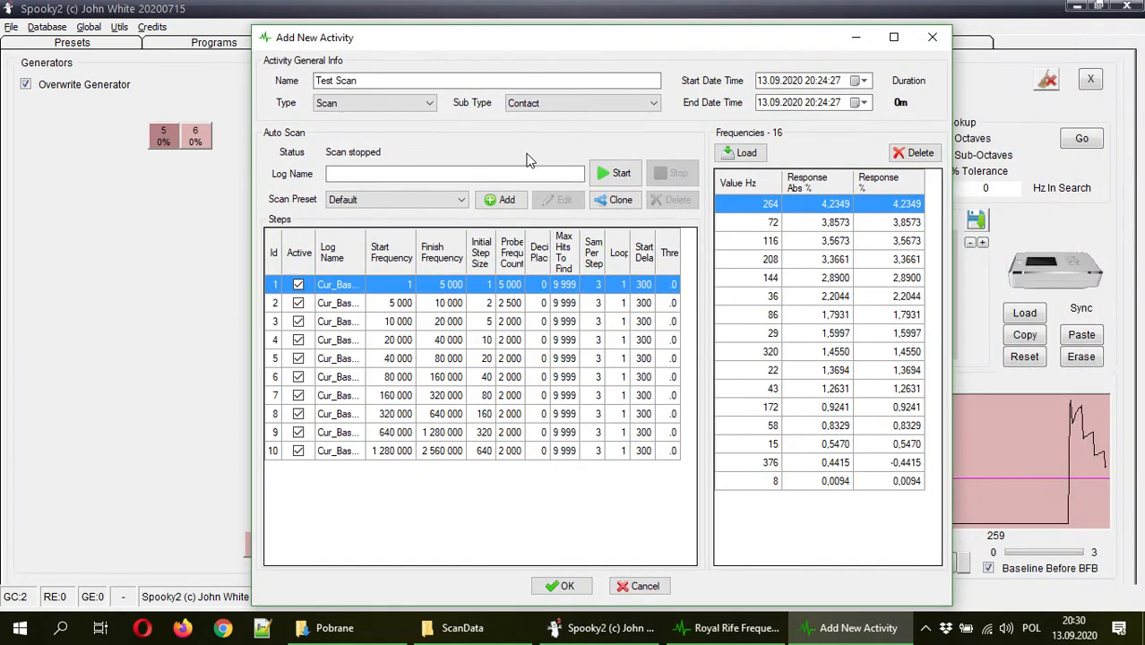
pyautogui.moveTo(515, 273)
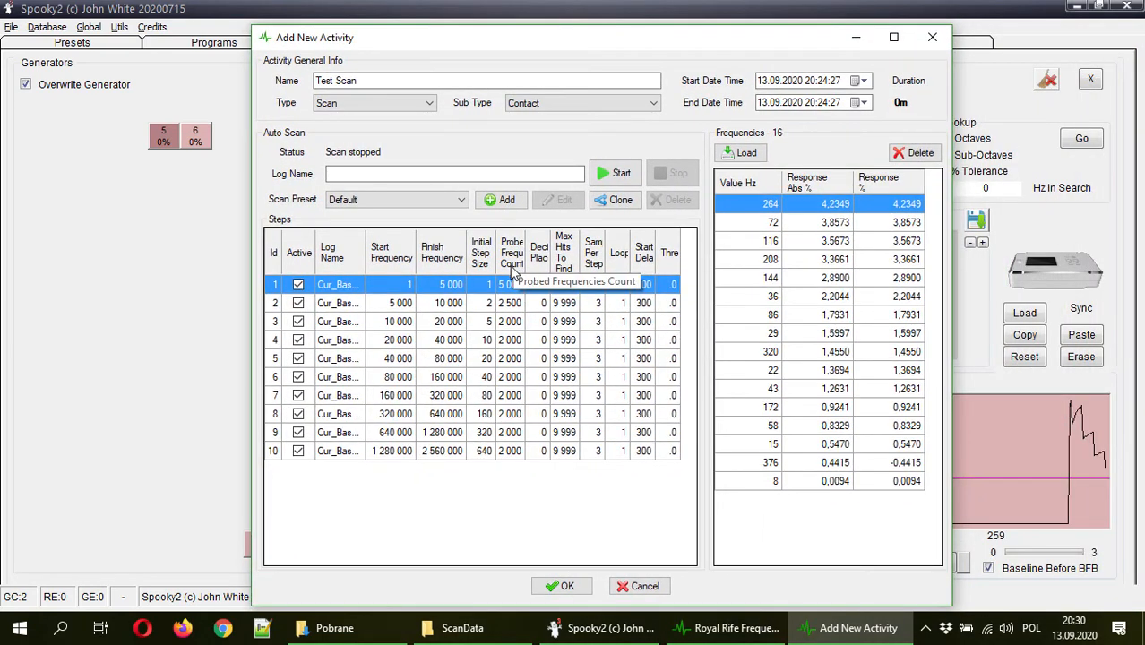
pyautogui.moveTo(578, 291)
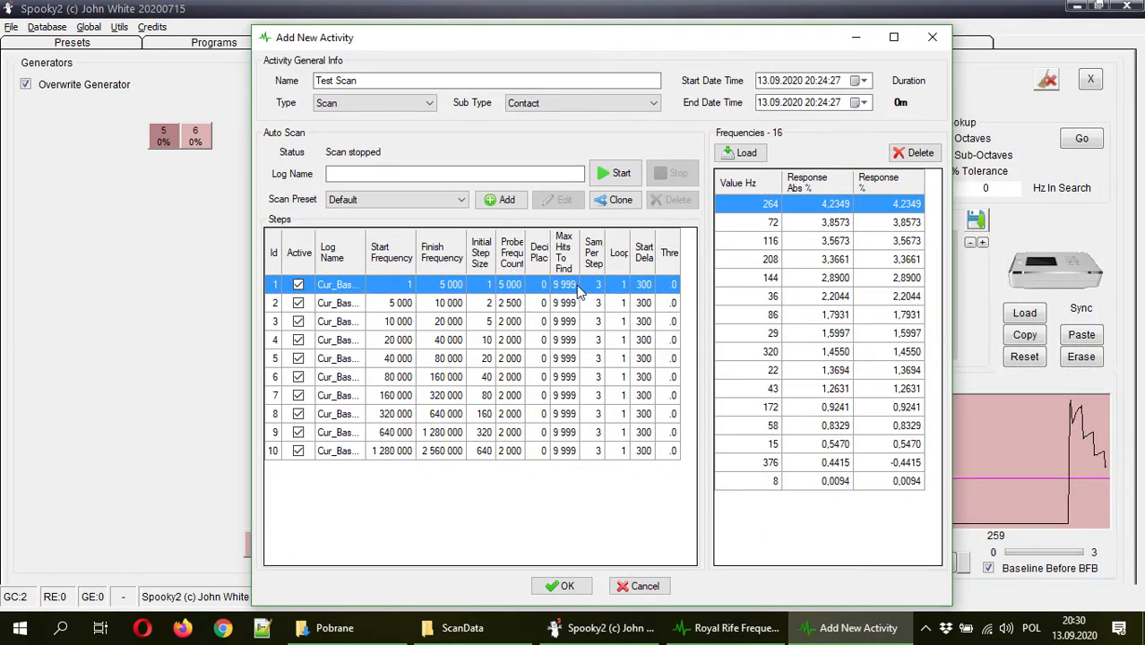
pyautogui.moveTo(576, 378)
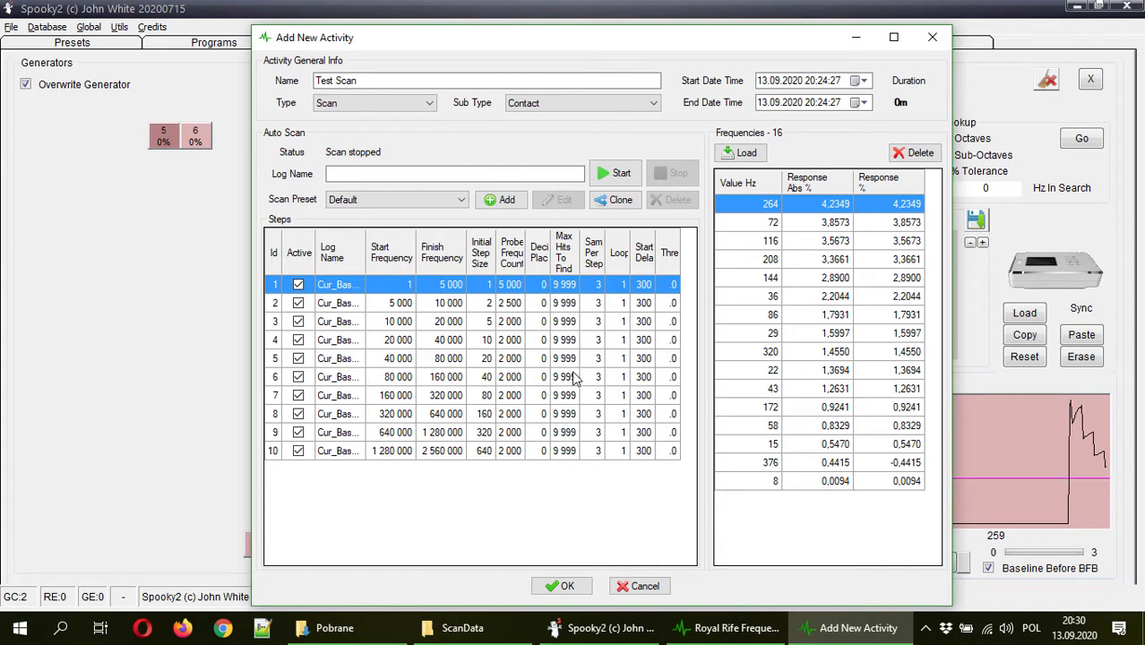
pyautogui.moveTo(575, 437)
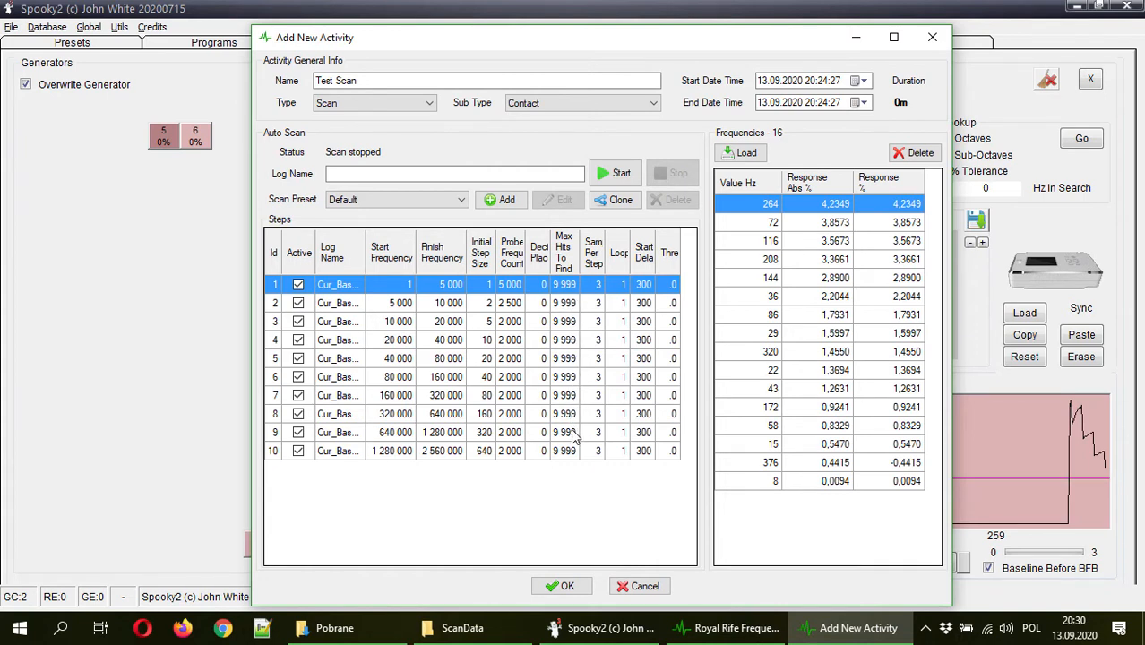
pyautogui.moveTo(573, 414)
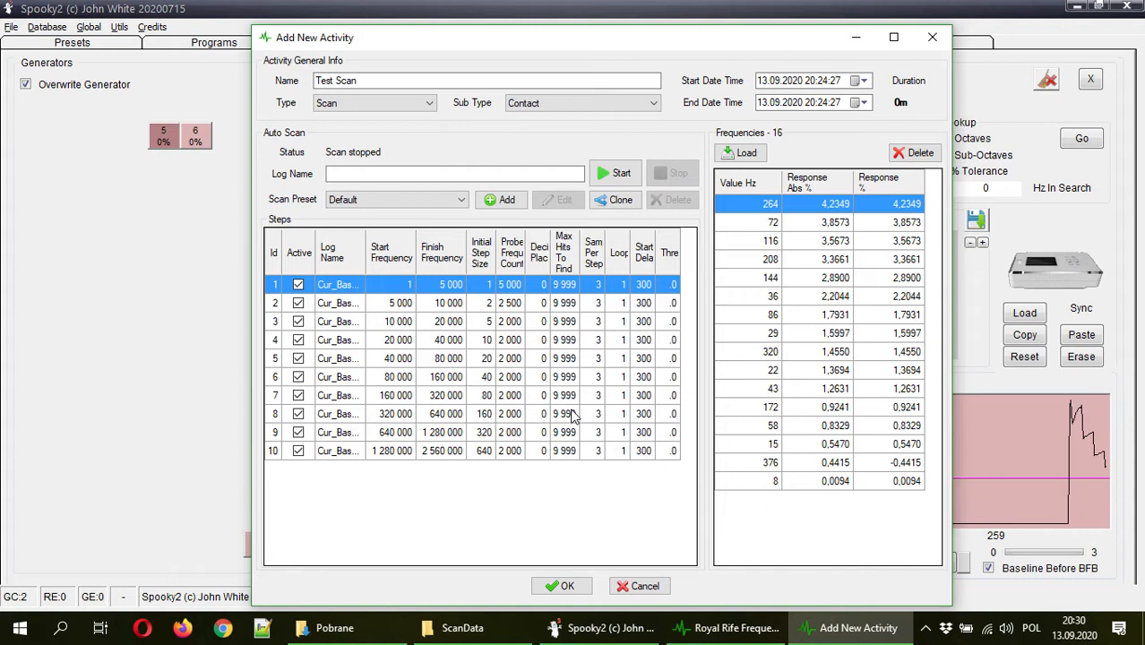
pyautogui.moveTo(573, 421)
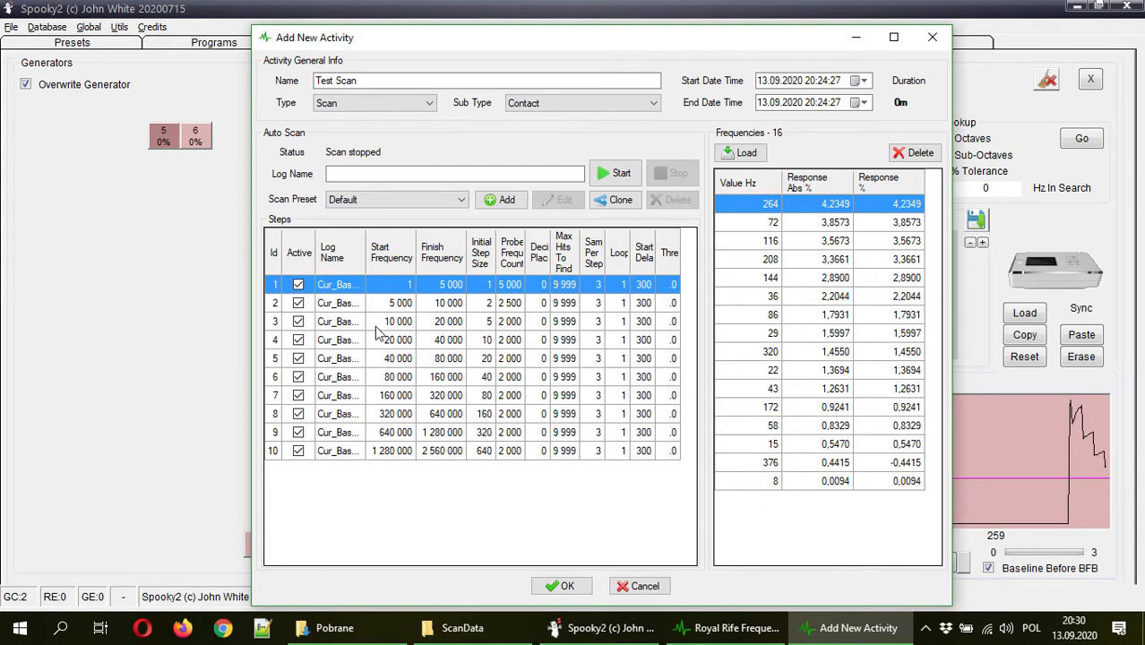
pyautogui.moveTo(512, 252)
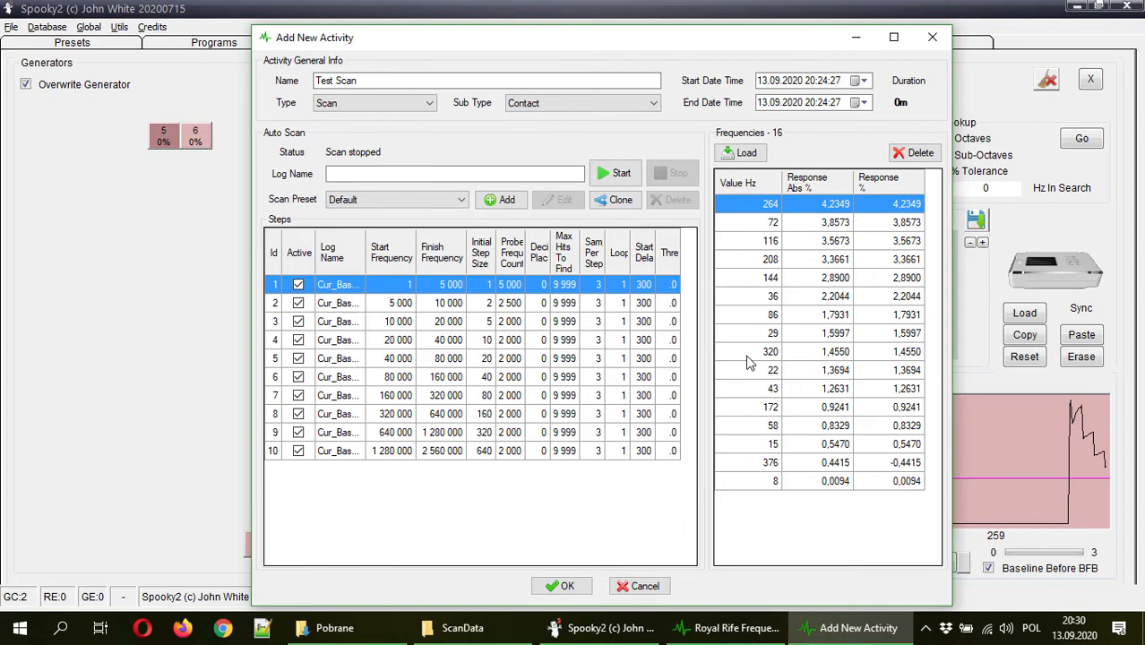
# - Confirm the Add New Activity dialog to save Test Scan with its 16 hits
pyautogui.click(562, 586)
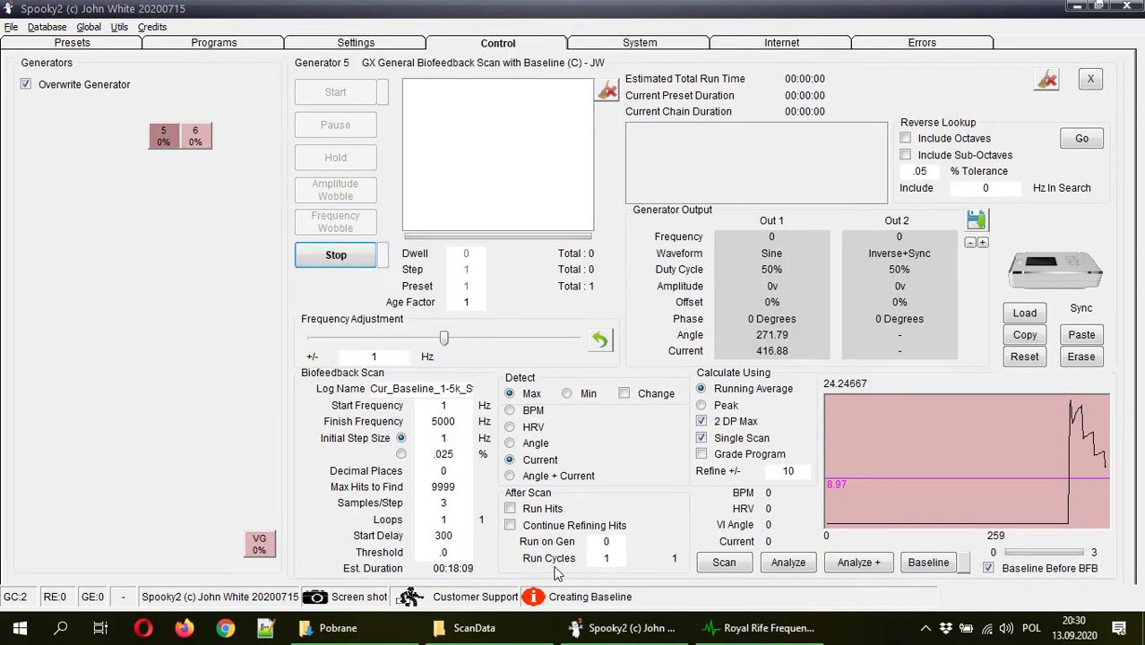
# - Bring the frequencies manager forward and reopen Test Scan in Edit Existing Activity
pyautogui.click(758, 627)
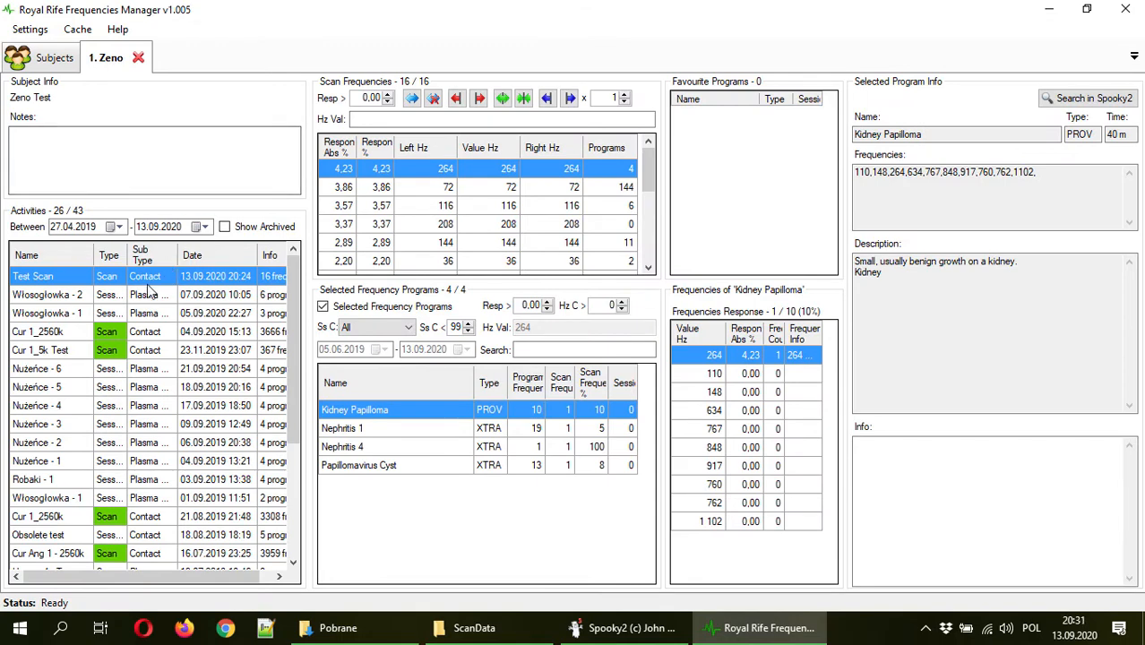
pyautogui.moveTo(631, 192)
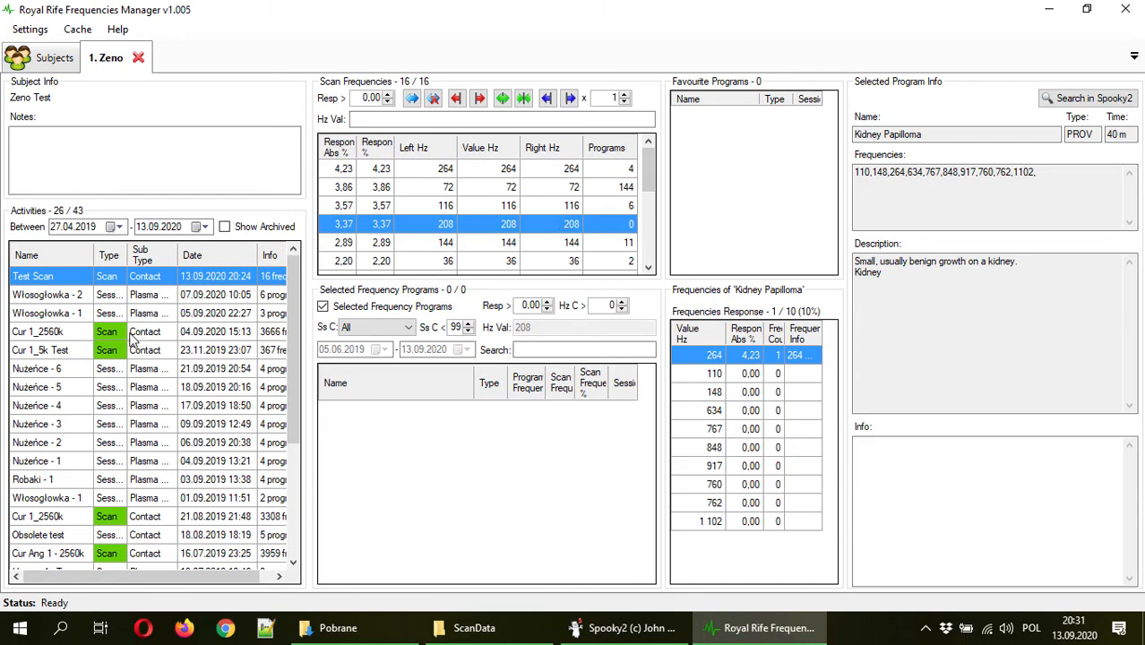
pyautogui.doubleClick(33, 276)
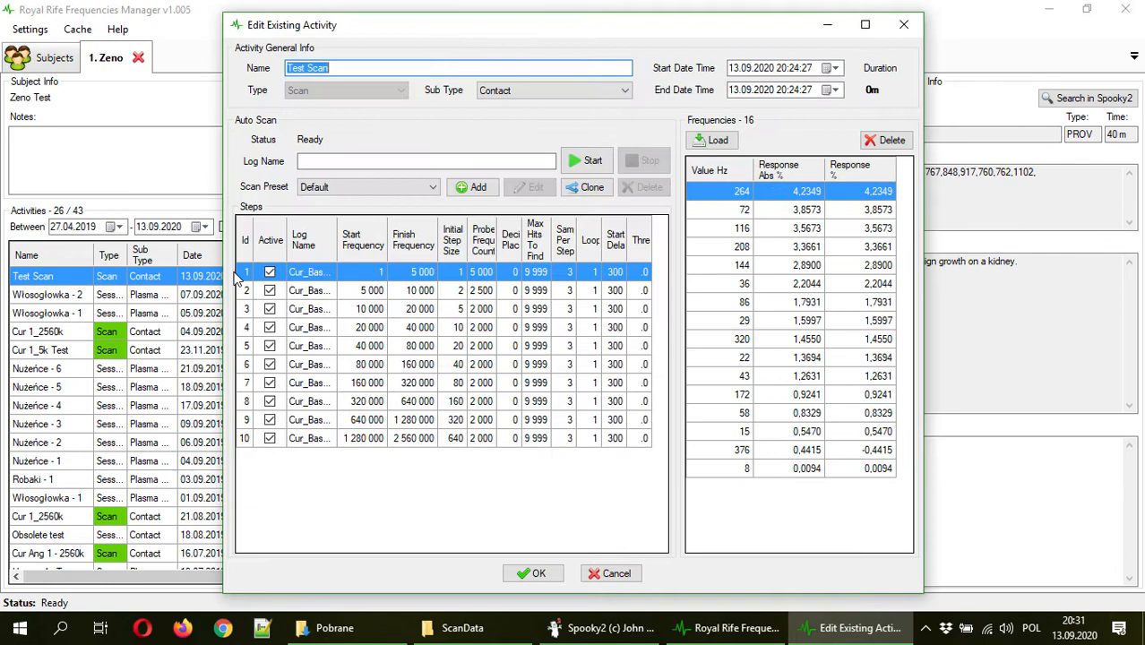
pyautogui.moveTo(367, 187)
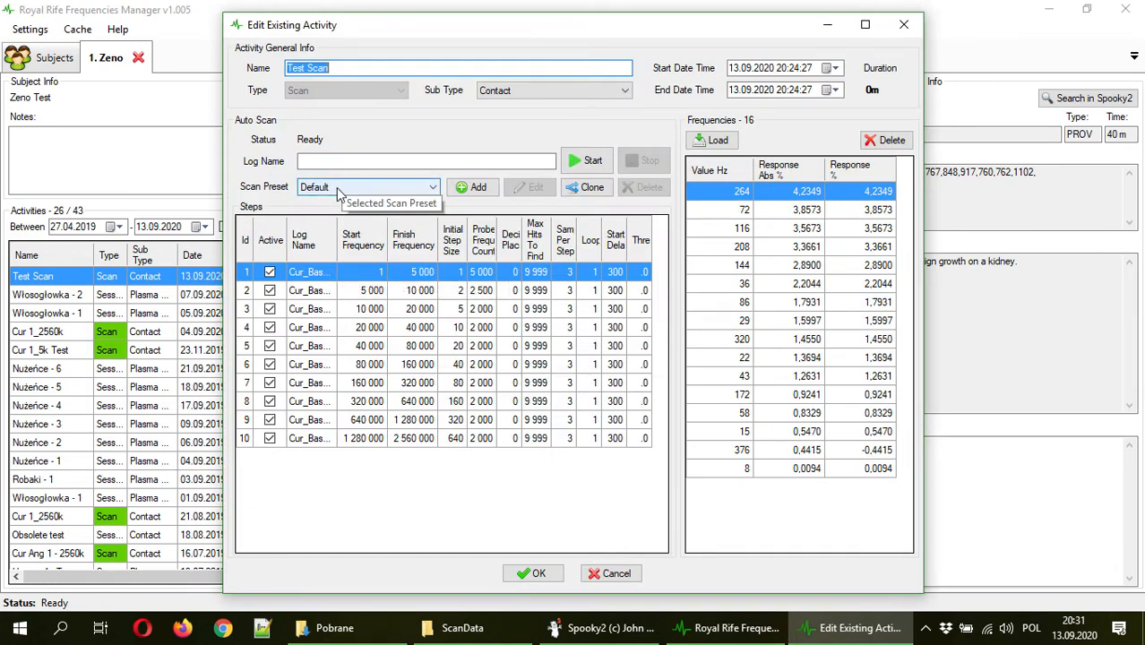
pyautogui.moveTo(448, 313)
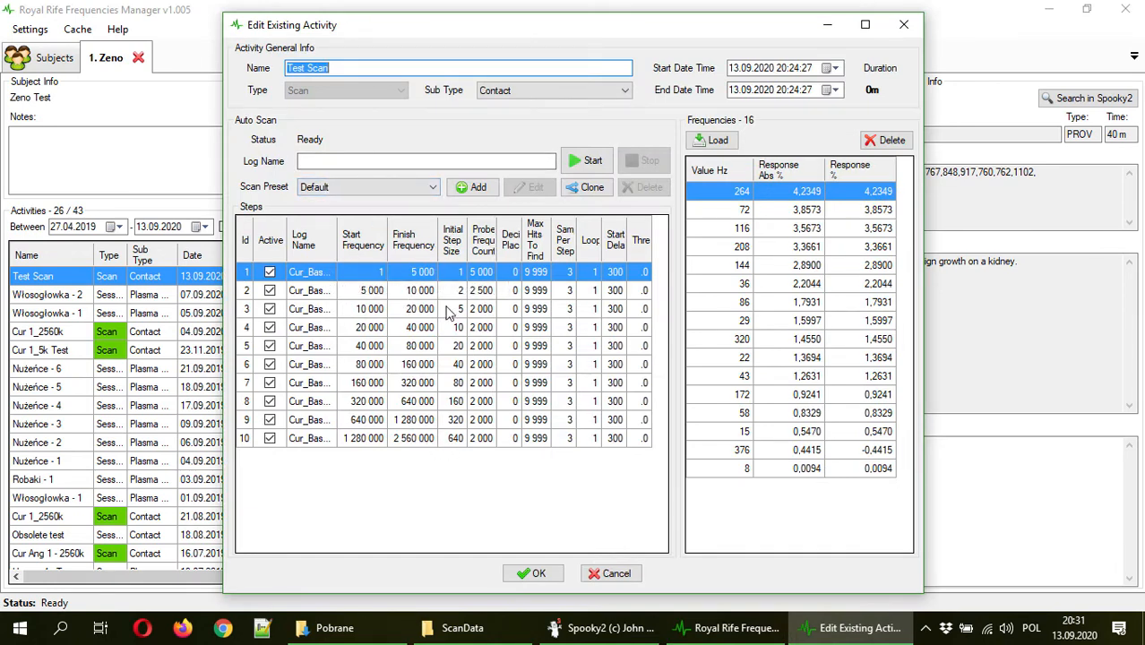
pyautogui.moveTo(457, 359)
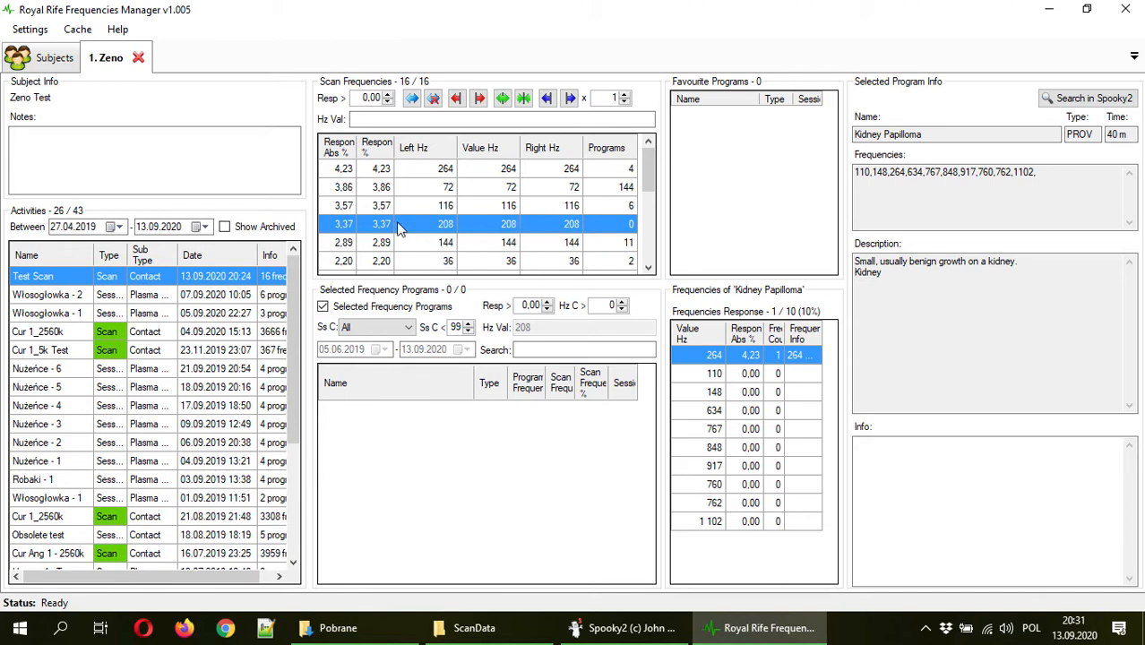
pyautogui.moveTo(413, 98)
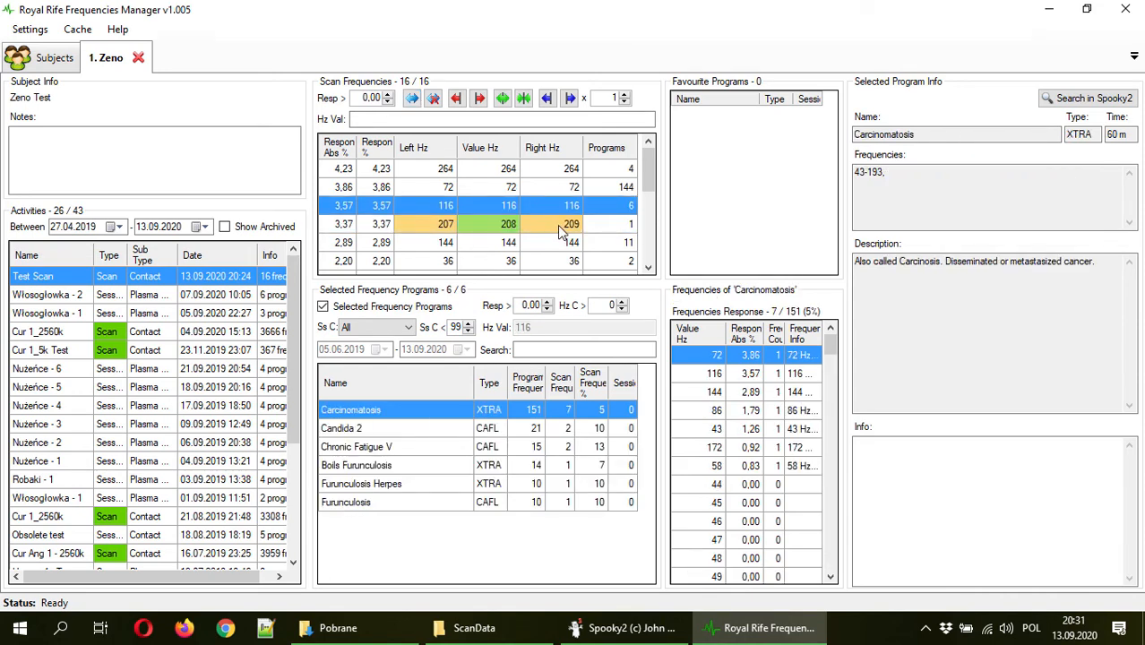
pyautogui.moveTo(542, 242)
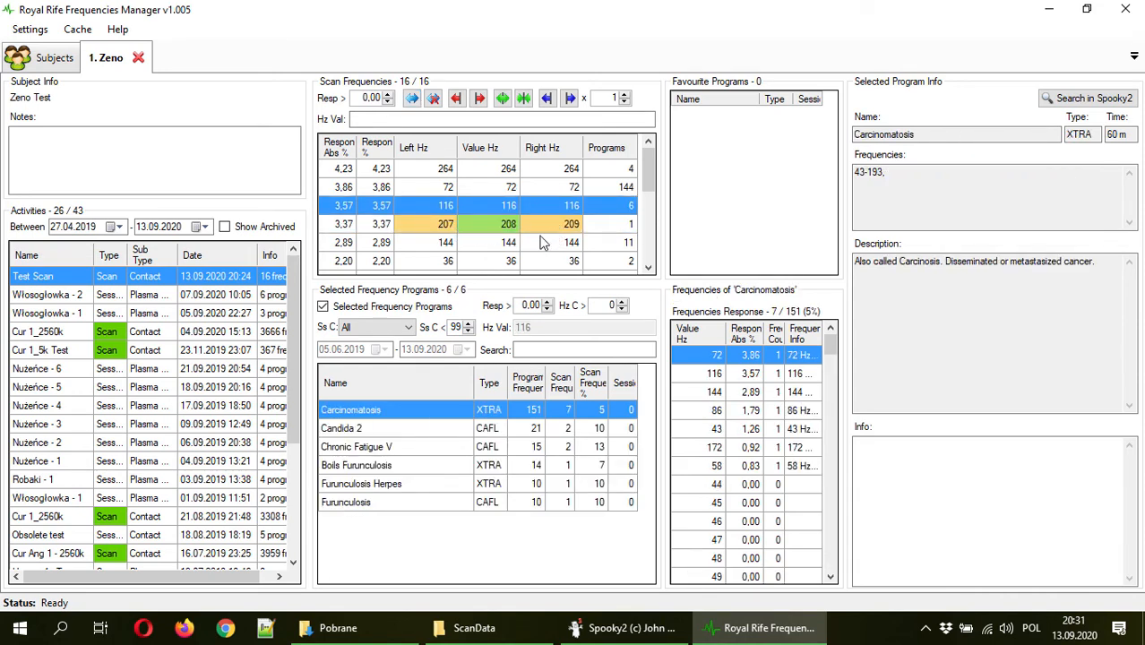
pyautogui.moveTo(556, 233)
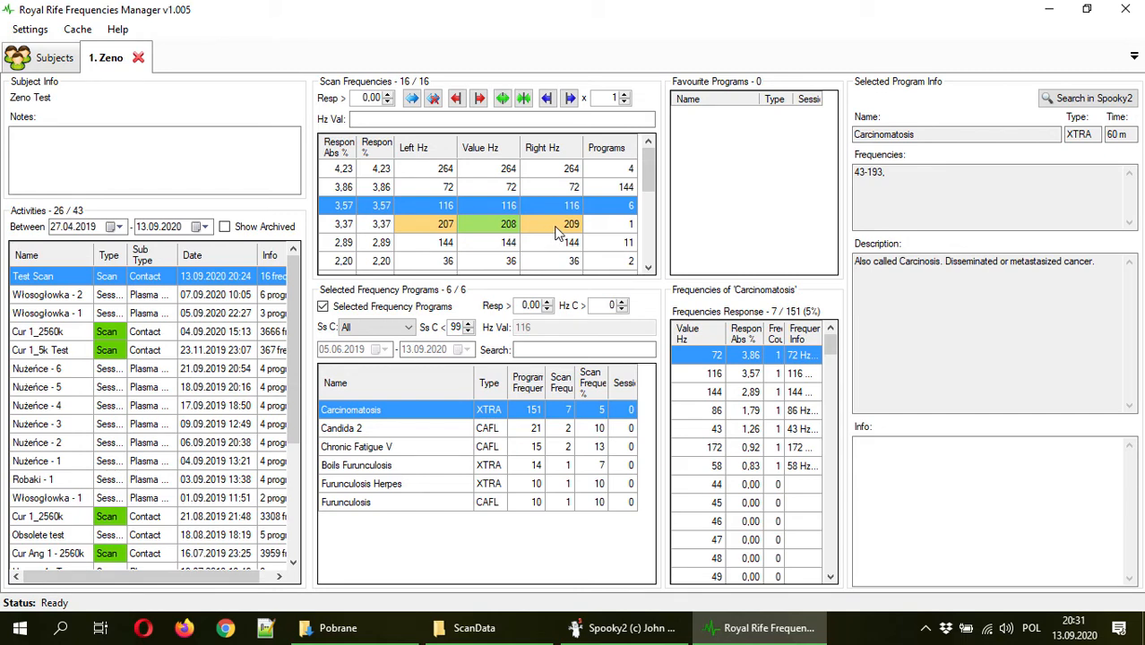
# - Reset the 207–209 Hz hit's range so Left and Right both equal 208 Hz
pyautogui.click(488, 223)
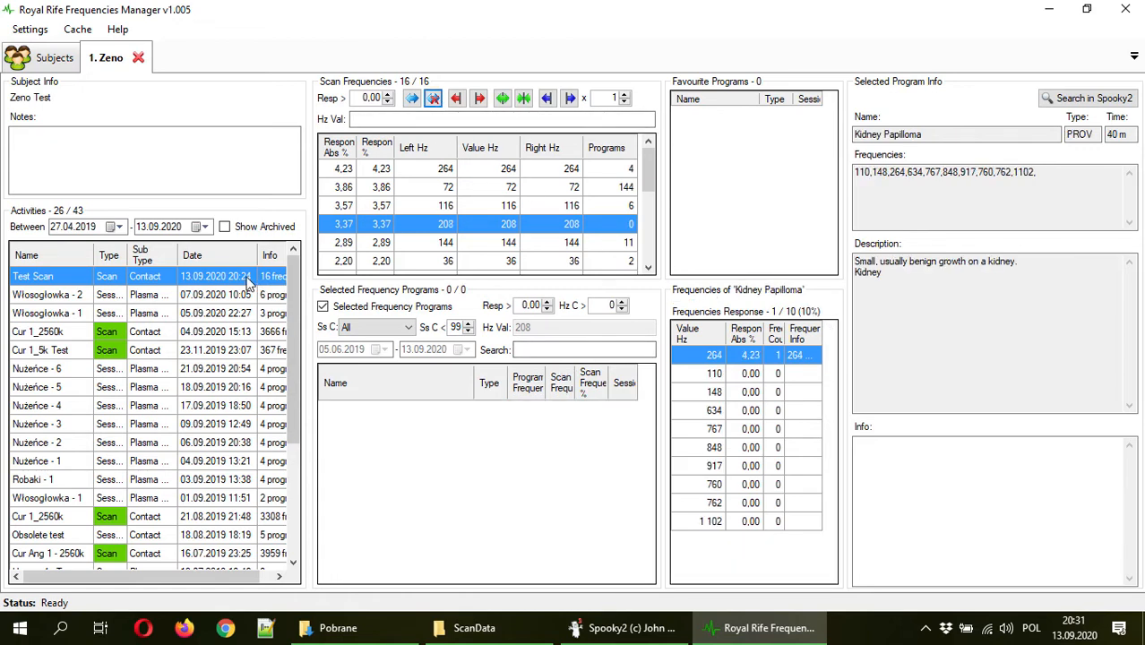
# - Open Test Scan's Showcase Preset, duplicate the 50–100 step and move the 100–200 step down
pyautogui.doubleClick(34, 276)
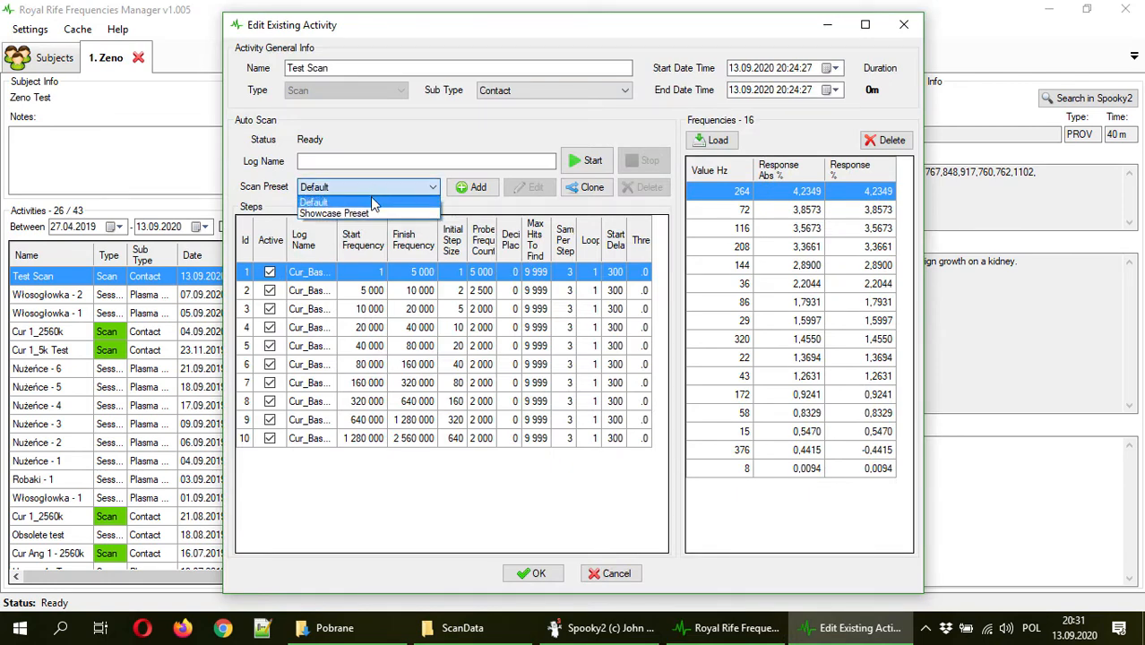
pyautogui.click(335, 213)
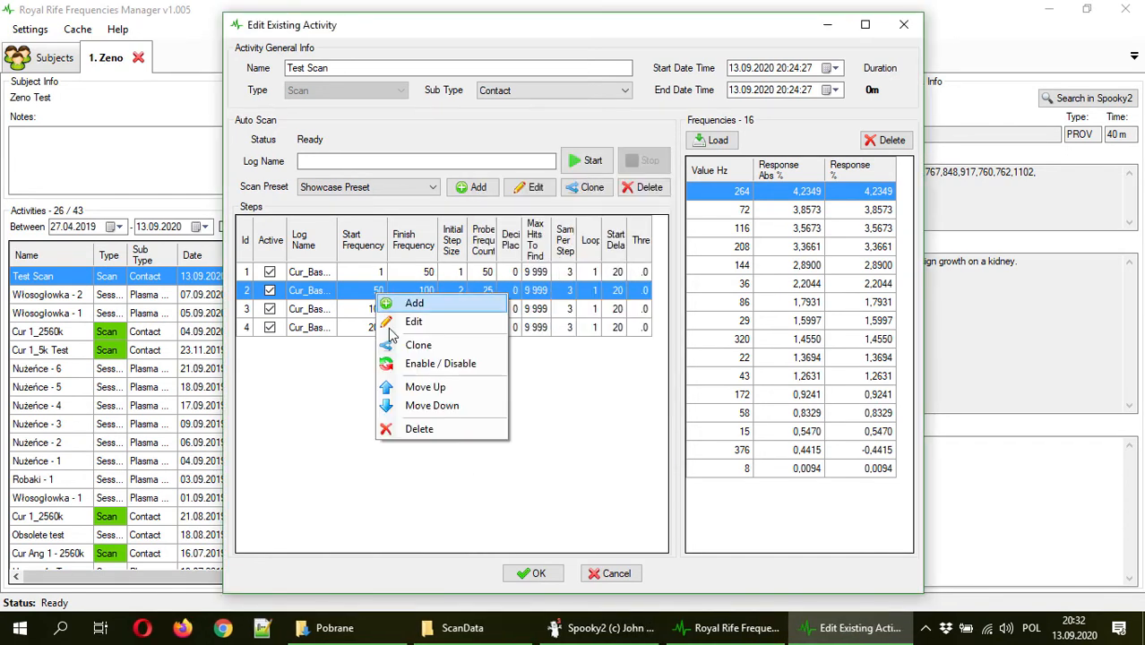
pyautogui.click(415, 303)
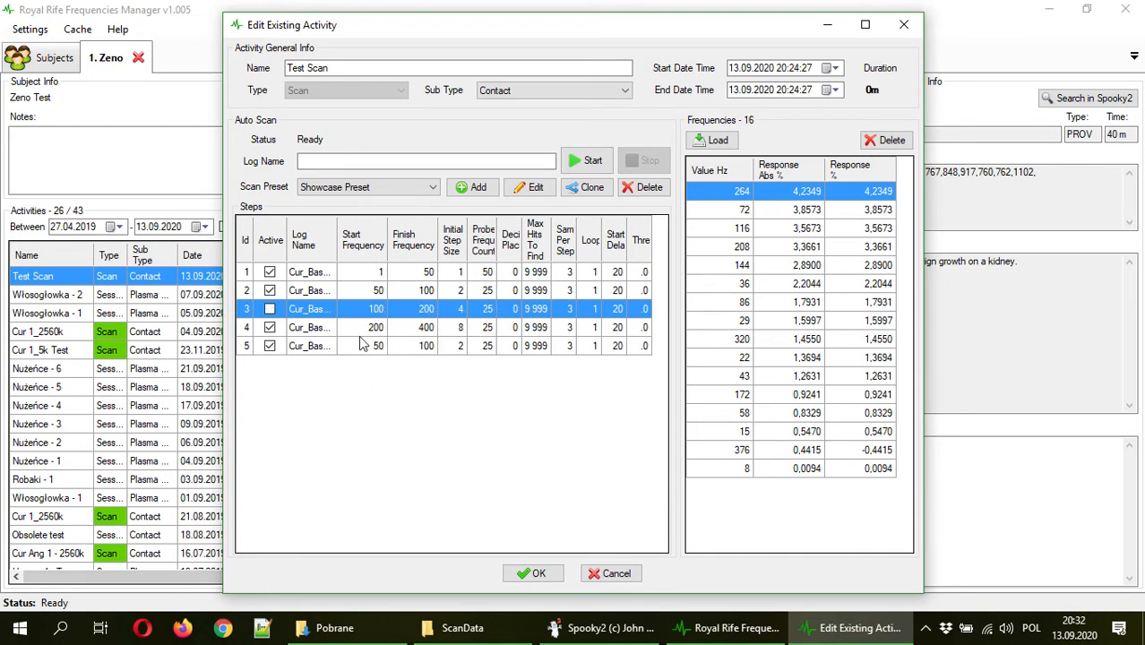
pyautogui.rightClick(309, 308)
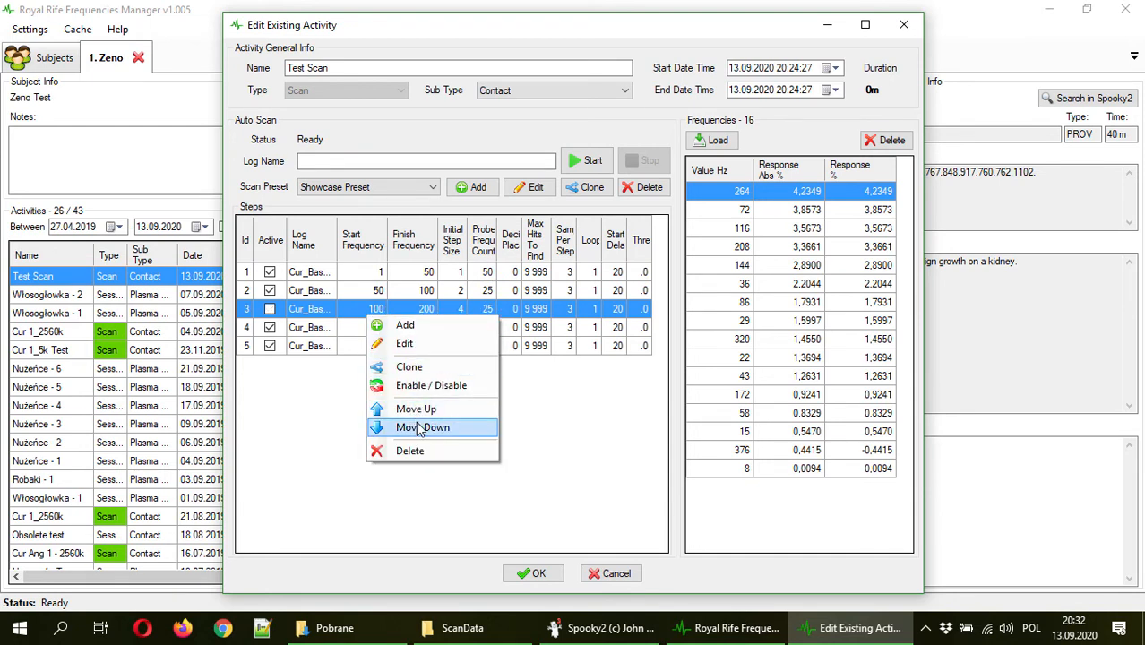
pyautogui.click(422, 427)
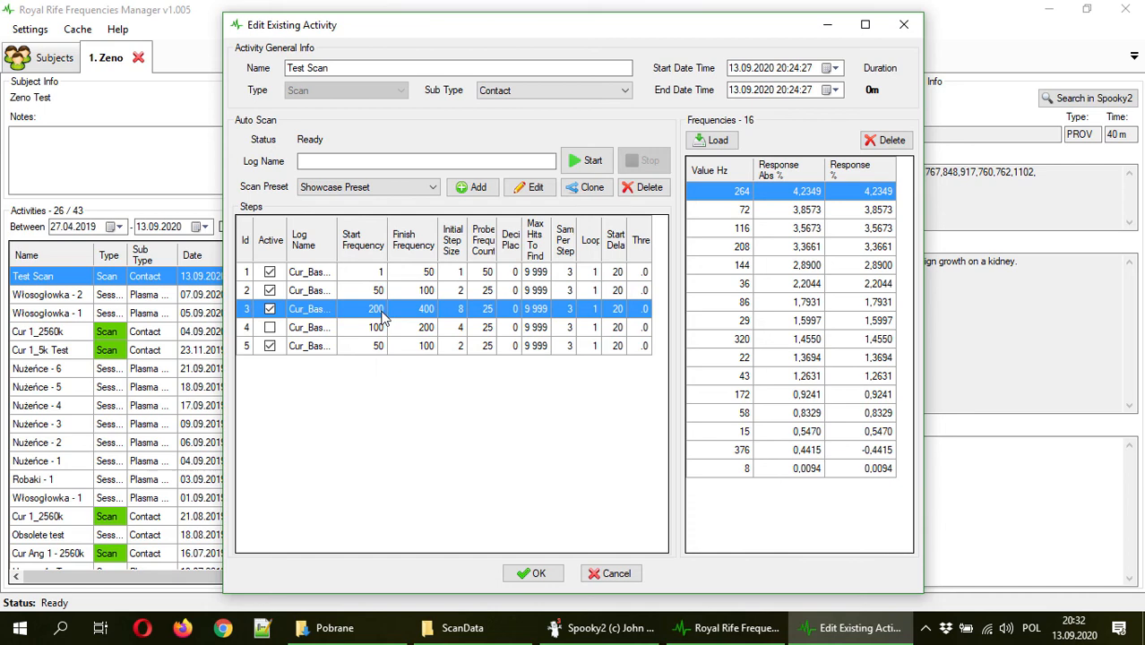
# - Delete the 200–400 Hz step, confirm with Tak, and save the preset
pyautogui.click(644, 186)
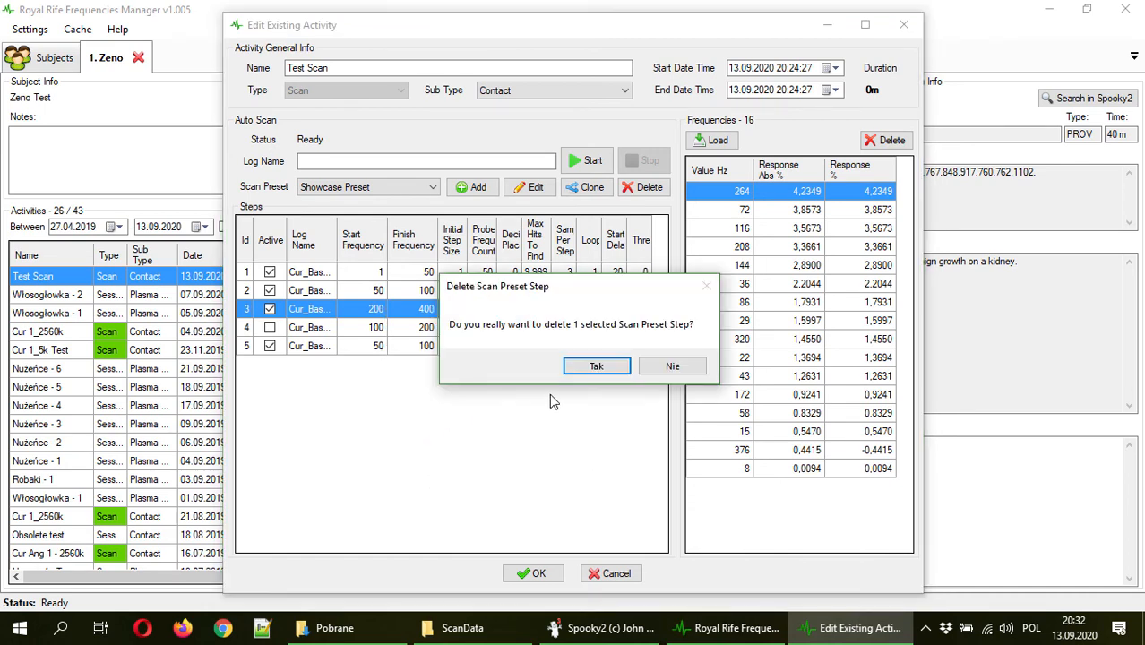
pyautogui.click(596, 365)
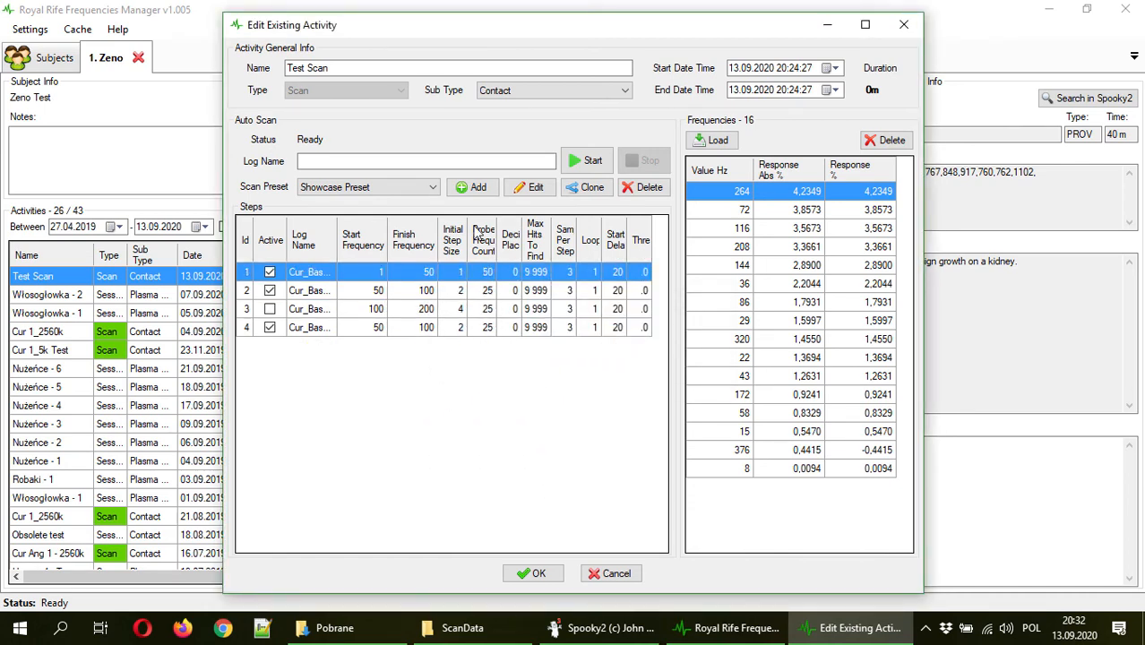
pyautogui.moveTo(626, 475)
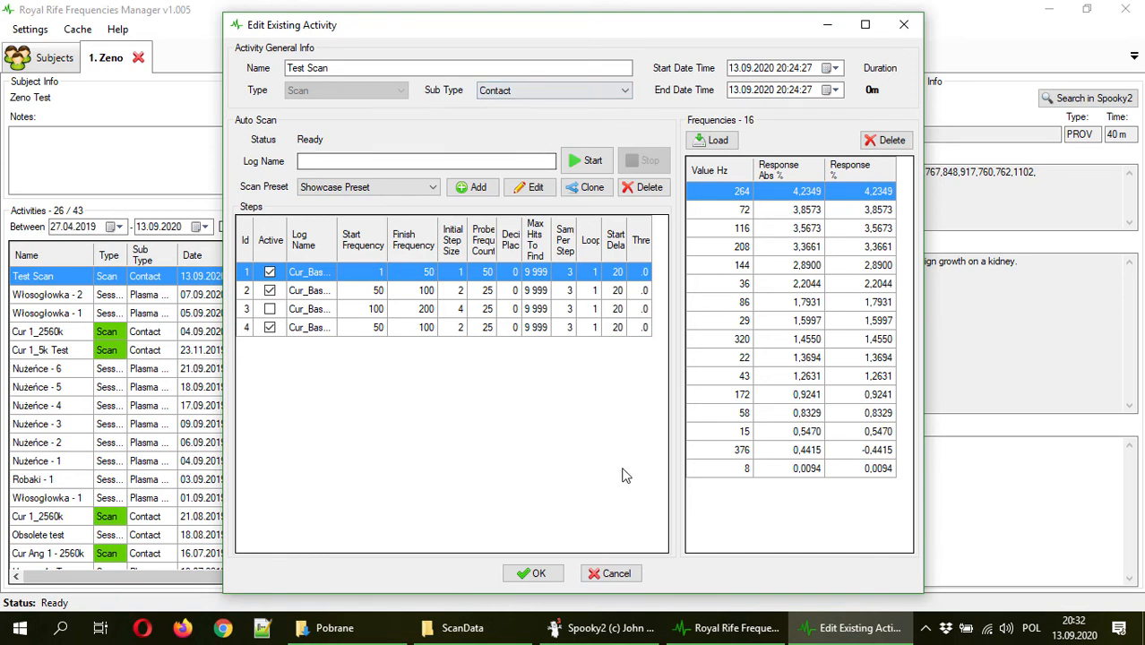
pyautogui.moveTo(654, 455)
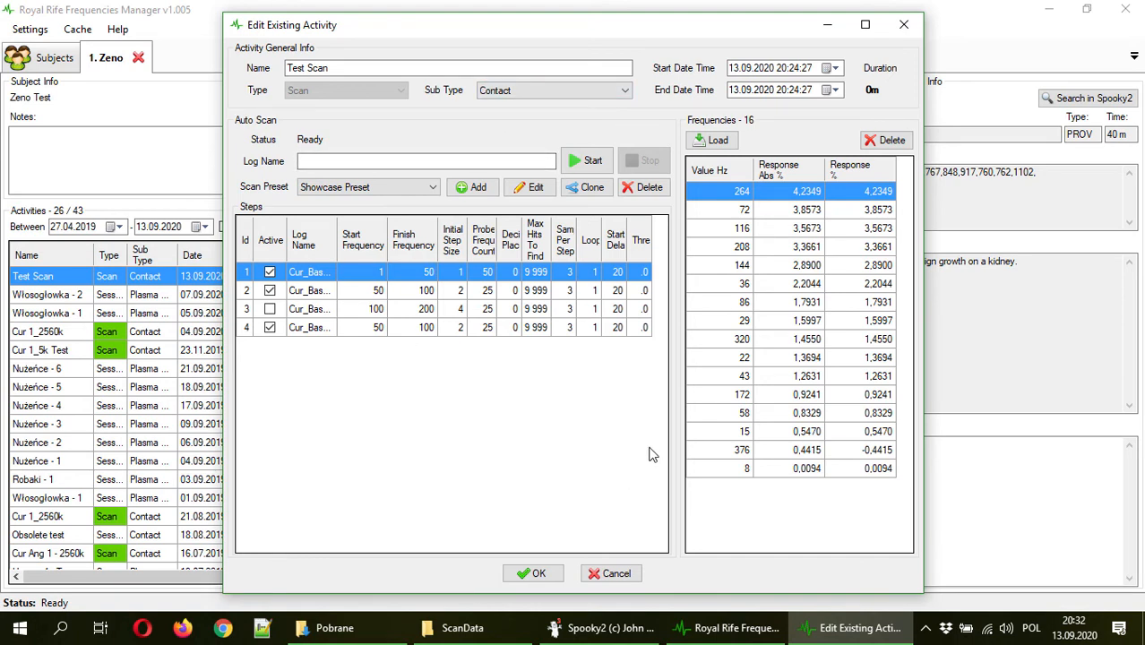
pyautogui.moveTo(690, 174)
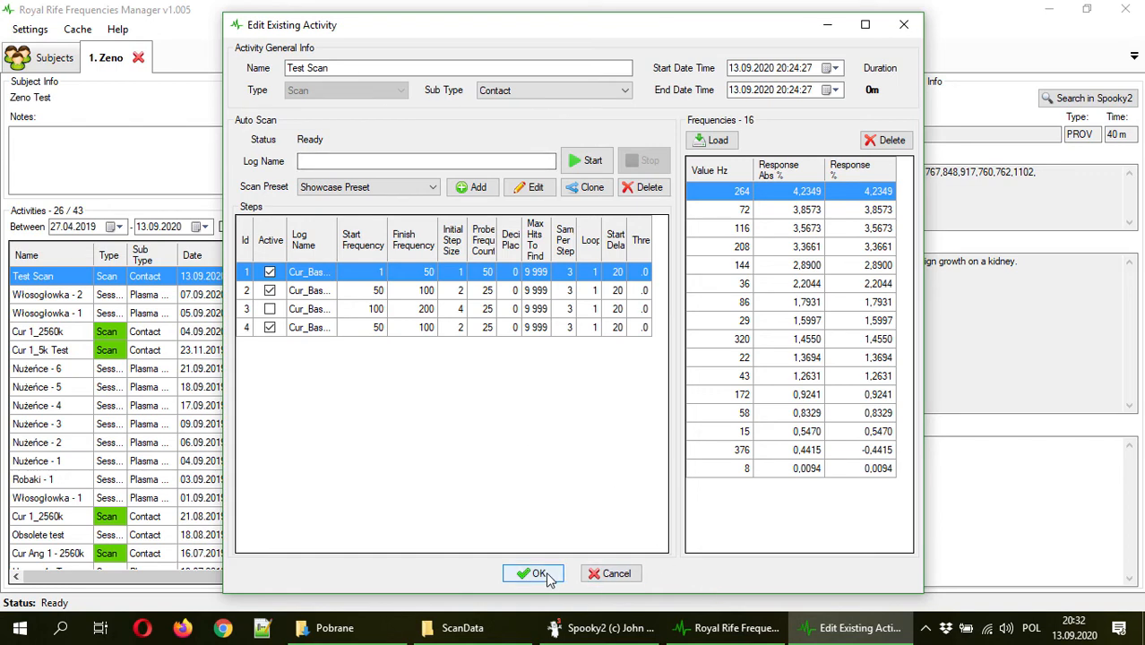
pyautogui.click(534, 574)
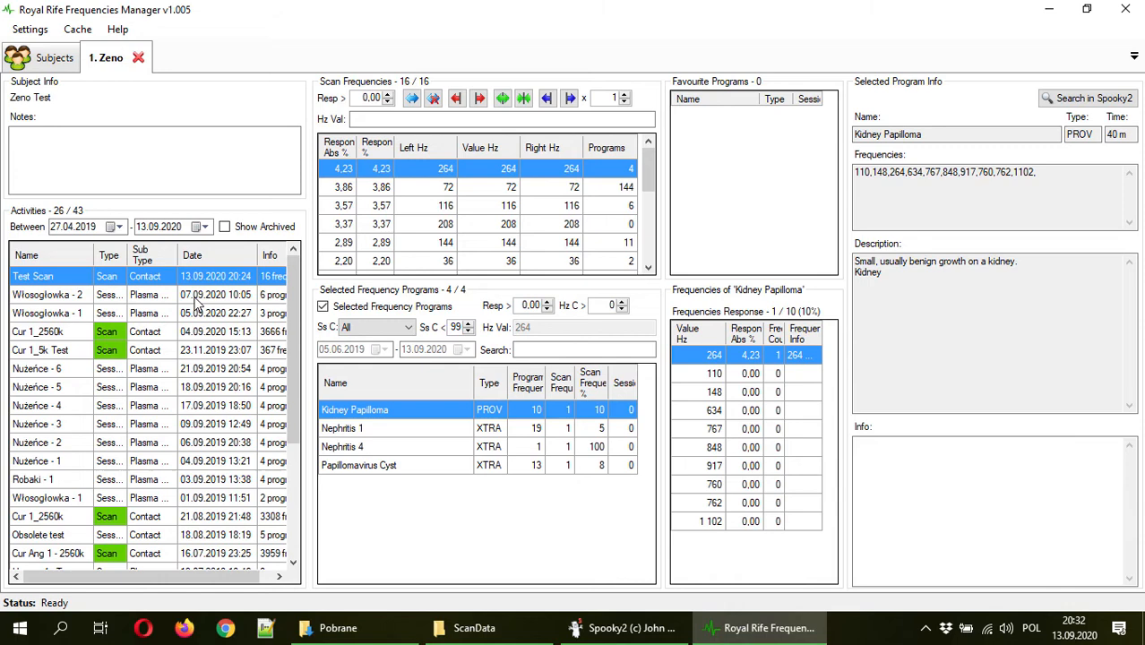
pyautogui.moveTo(148, 288)
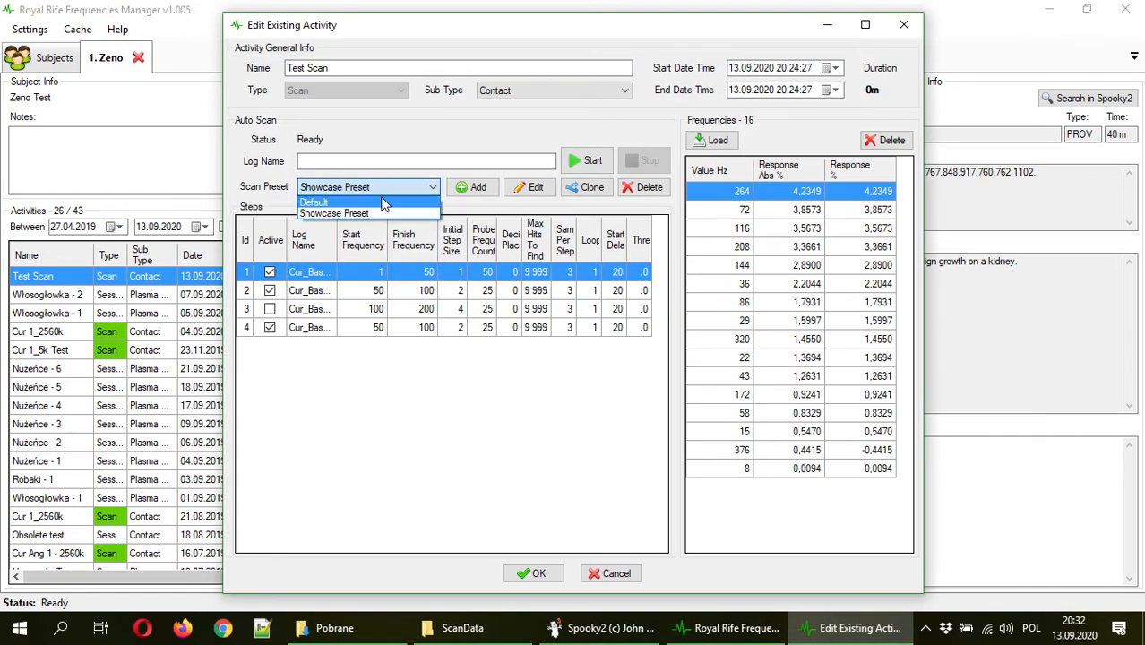
# - Select the Default scan preset for Test Scan and save the activity
pyautogui.click(314, 202)
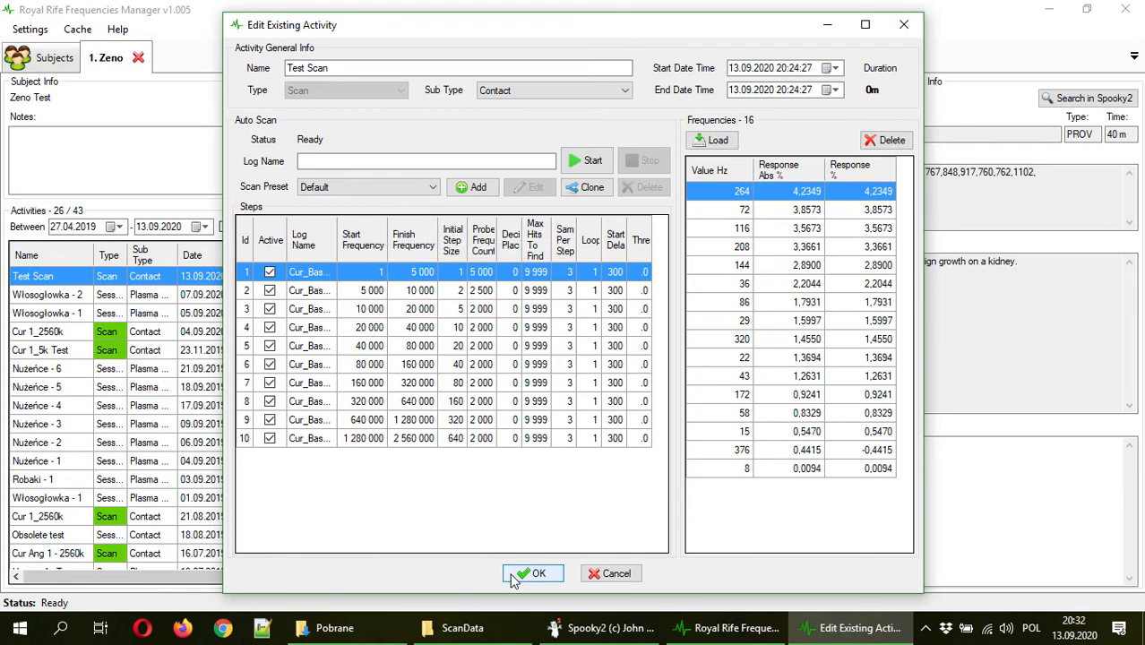
pyautogui.click(533, 574)
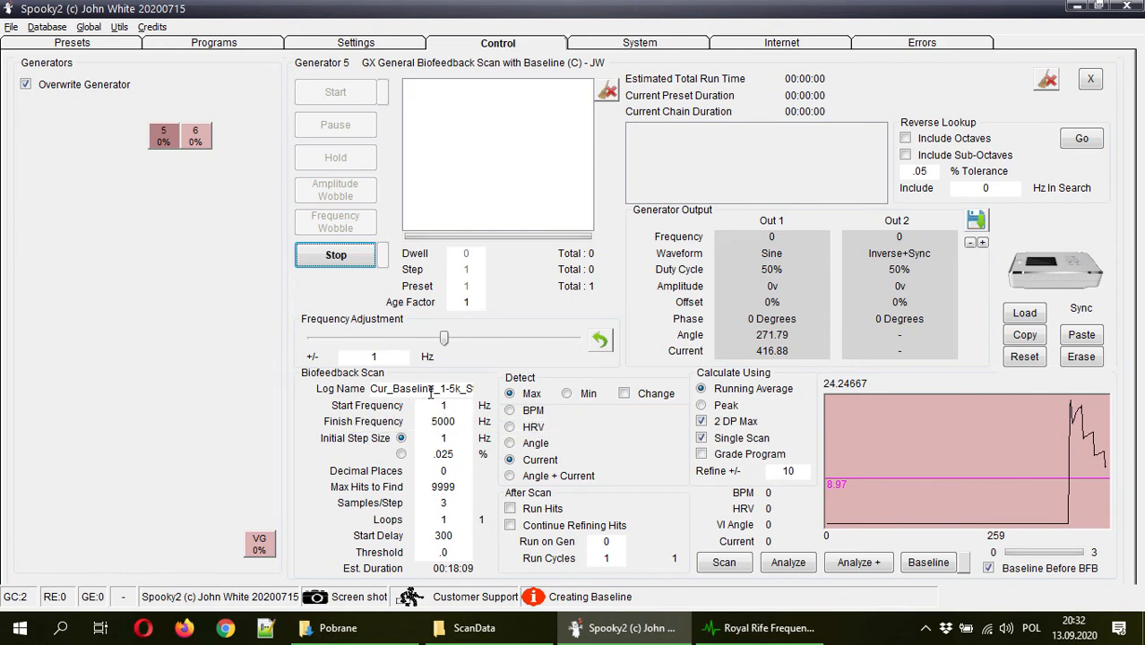
# - Review Spooky2's Biofeedback Scan fields, then return to the frequencies manager
pyautogui.click(757, 627)
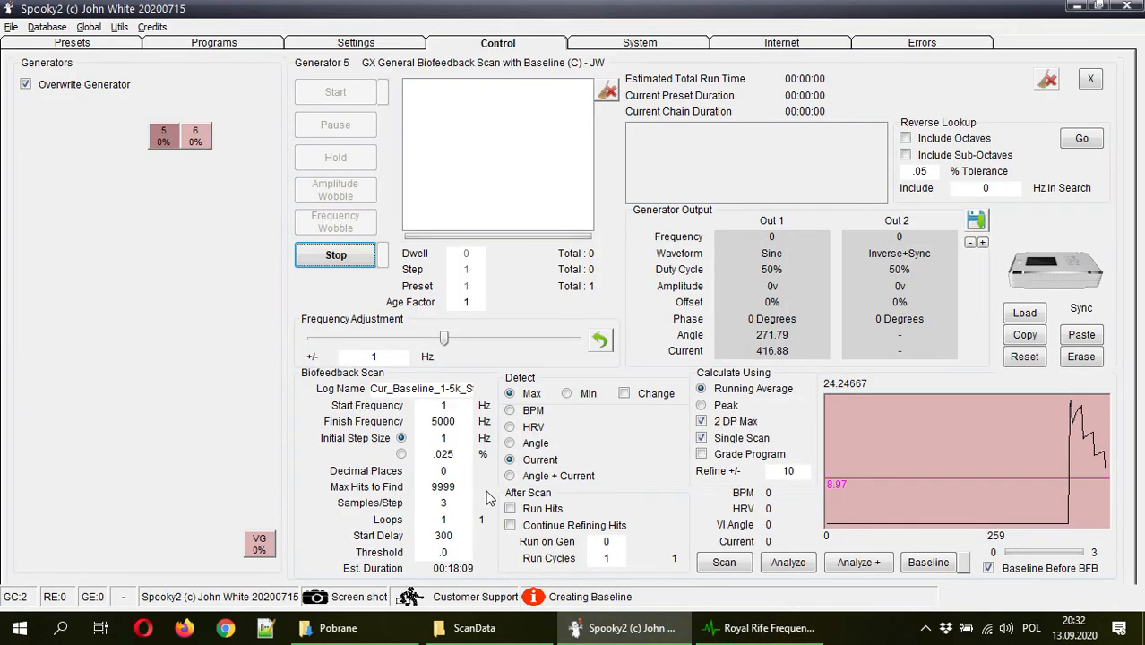
pyautogui.click(759, 627)
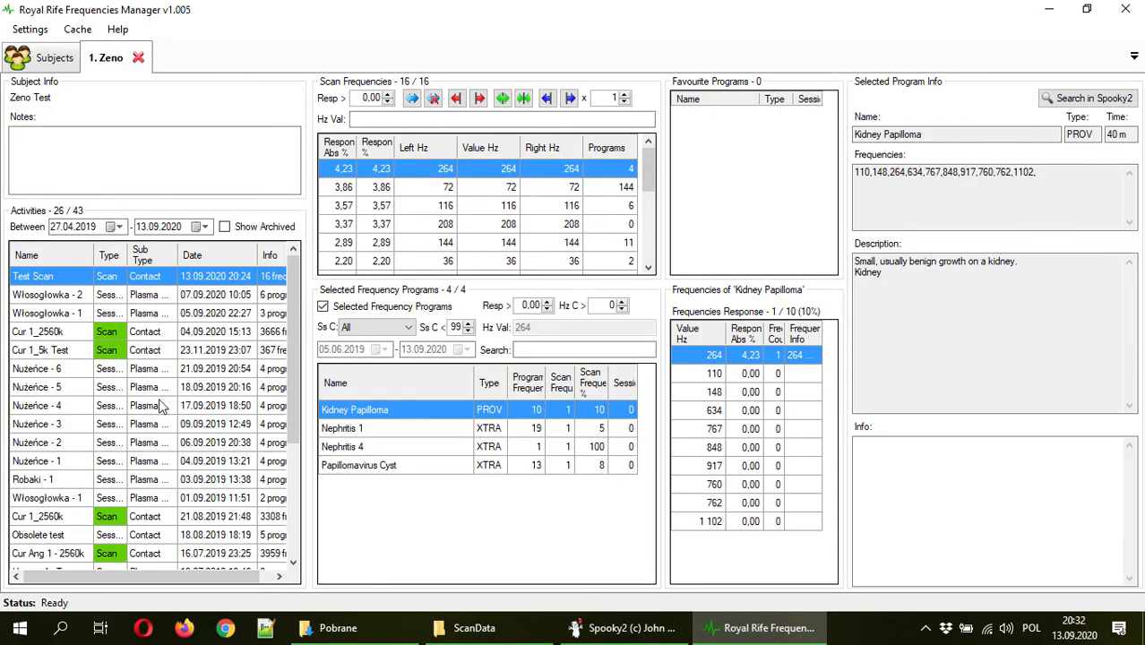
pyautogui.moveTo(178, 376)
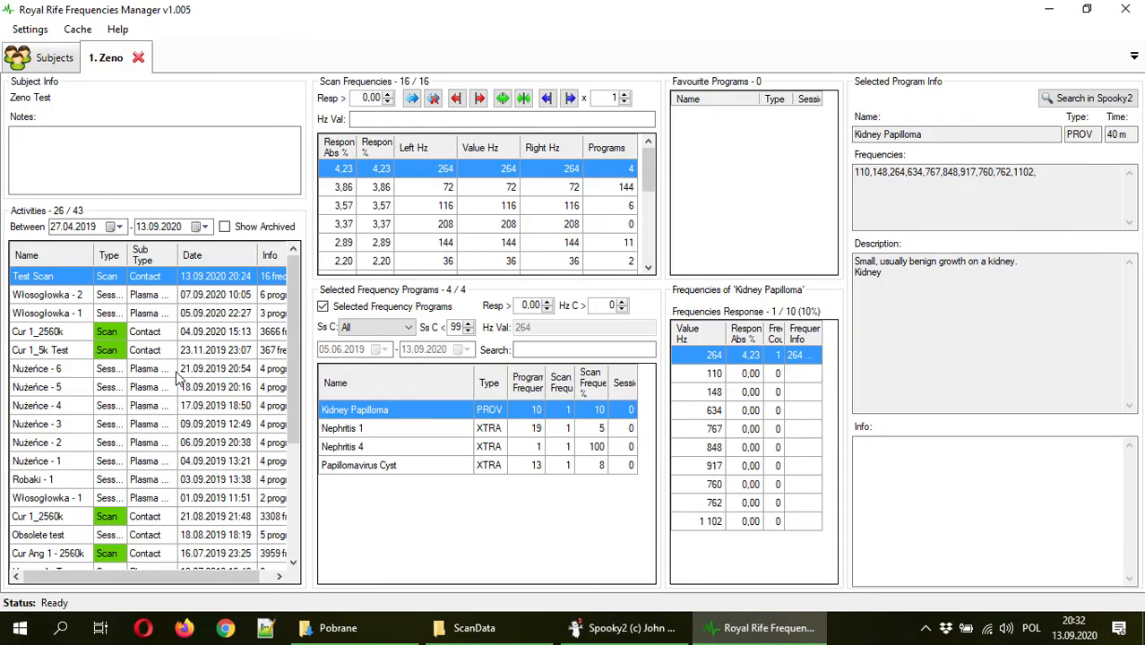
pyautogui.click(49, 294)
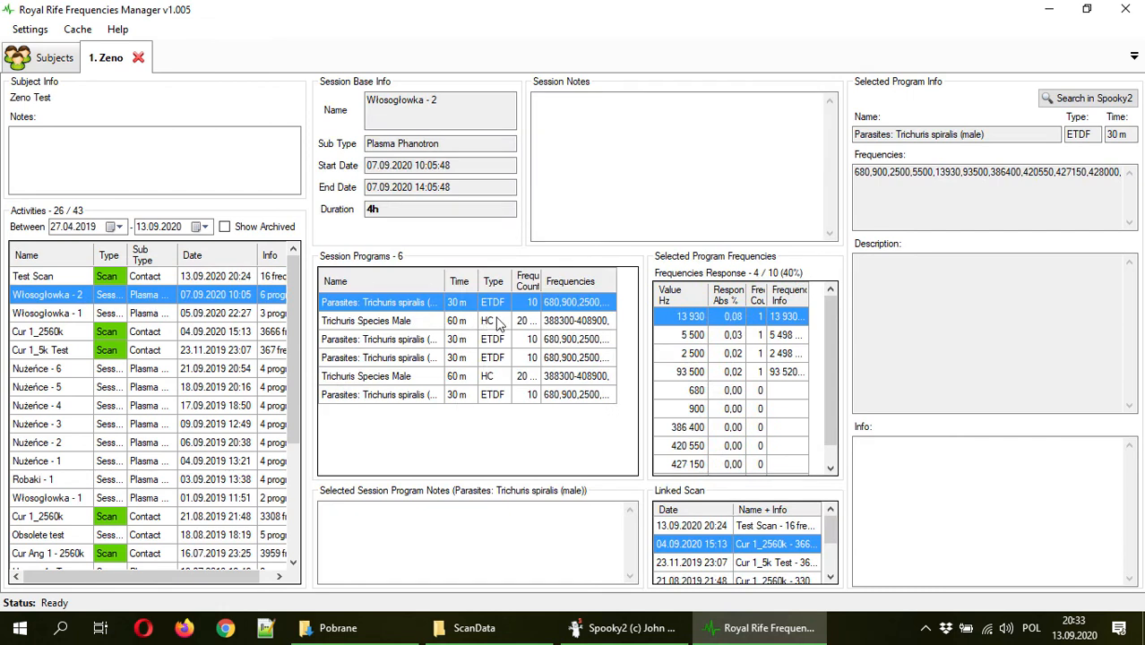
pyautogui.moveTo(500, 325)
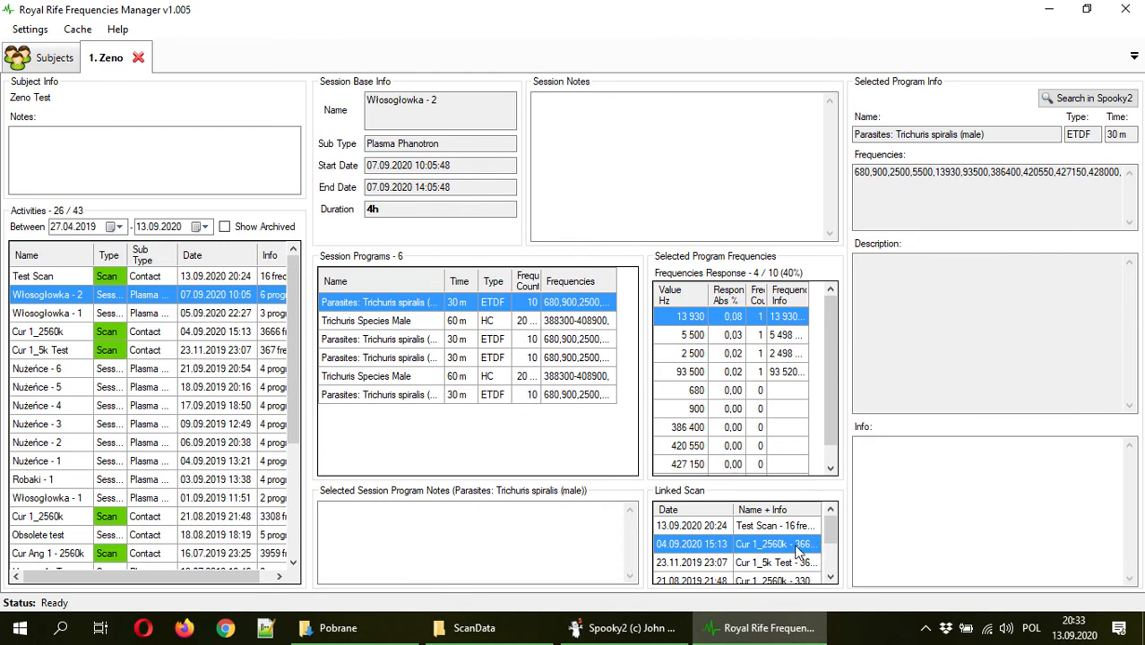
pyautogui.moveTo(787, 544)
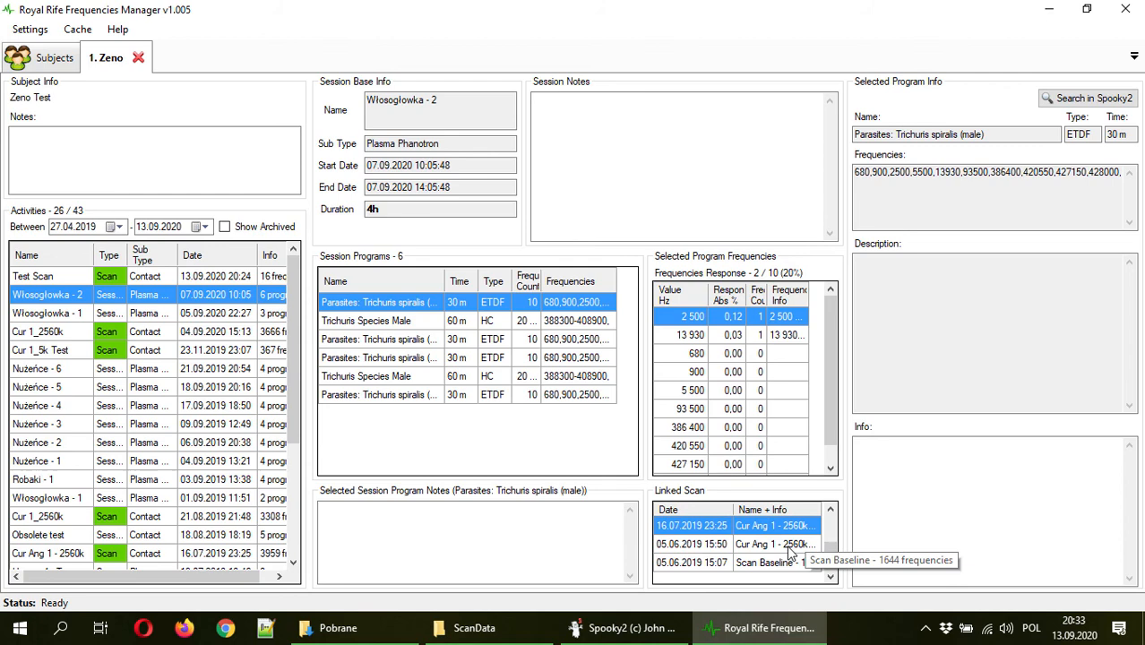
pyautogui.click(368, 321)
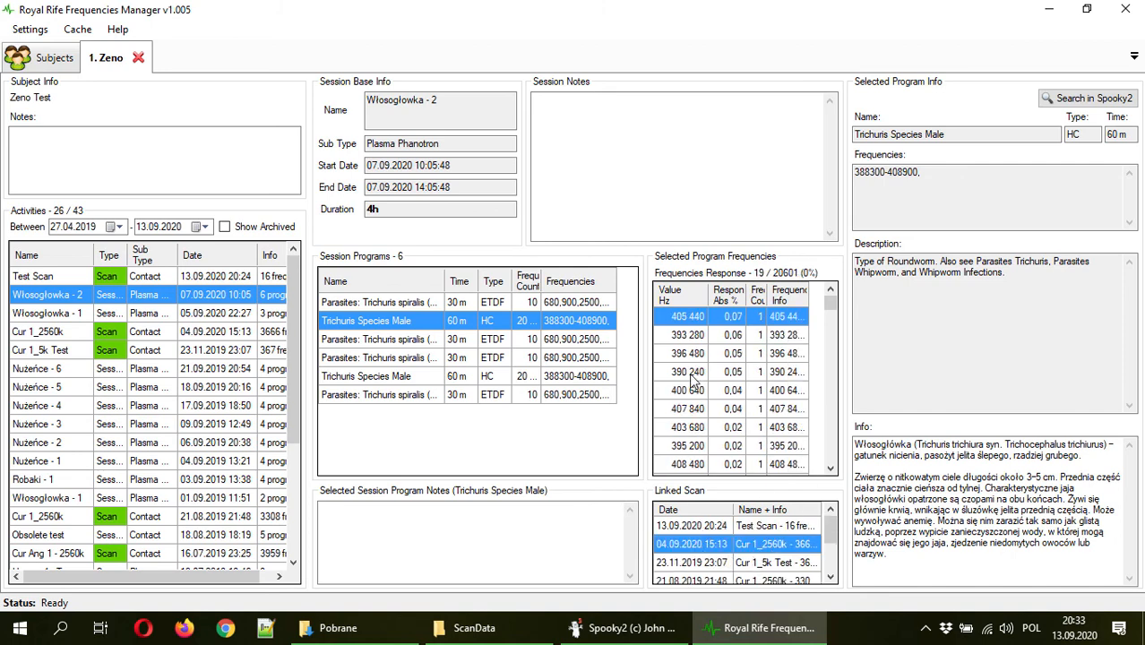
pyautogui.moveTo(466, 341)
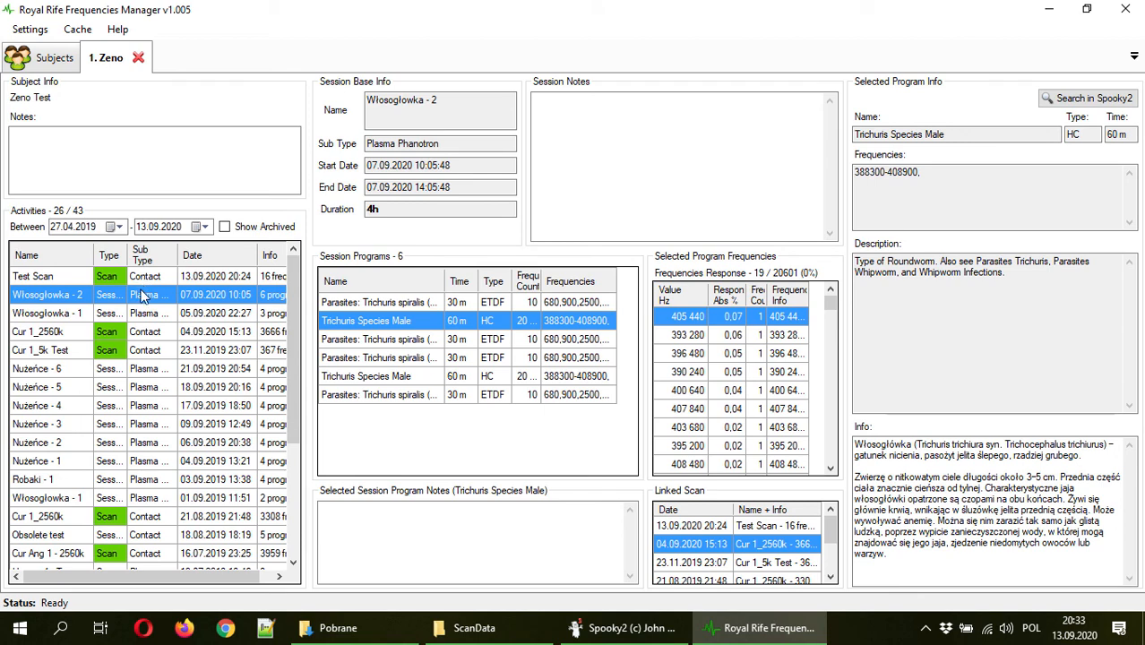
pyautogui.click(34, 276)
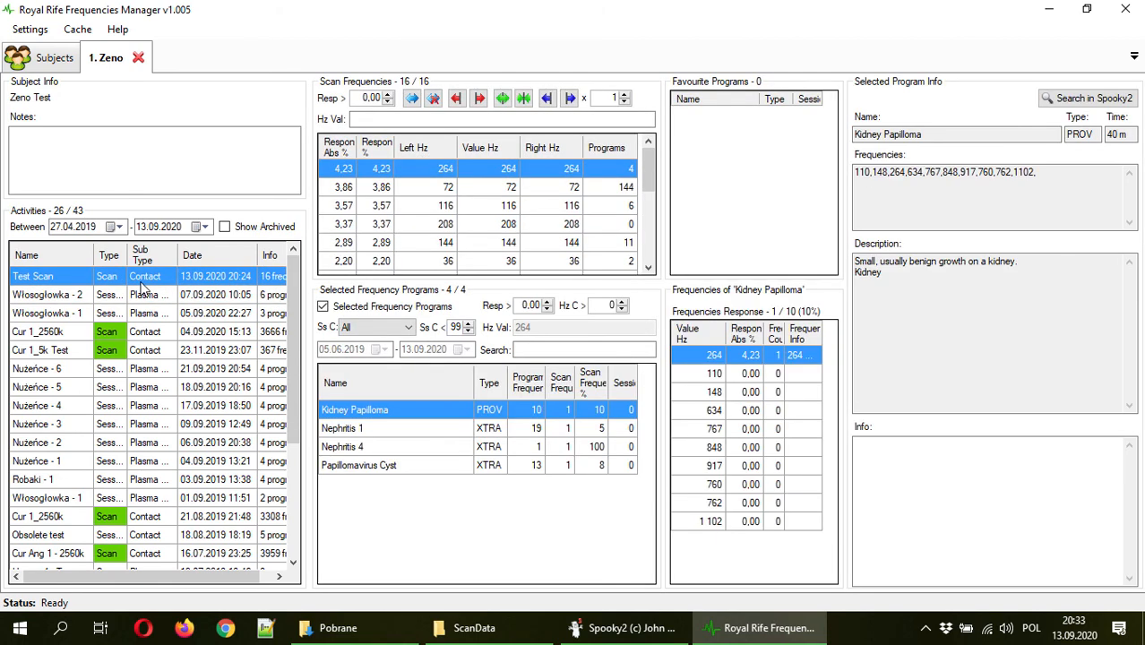